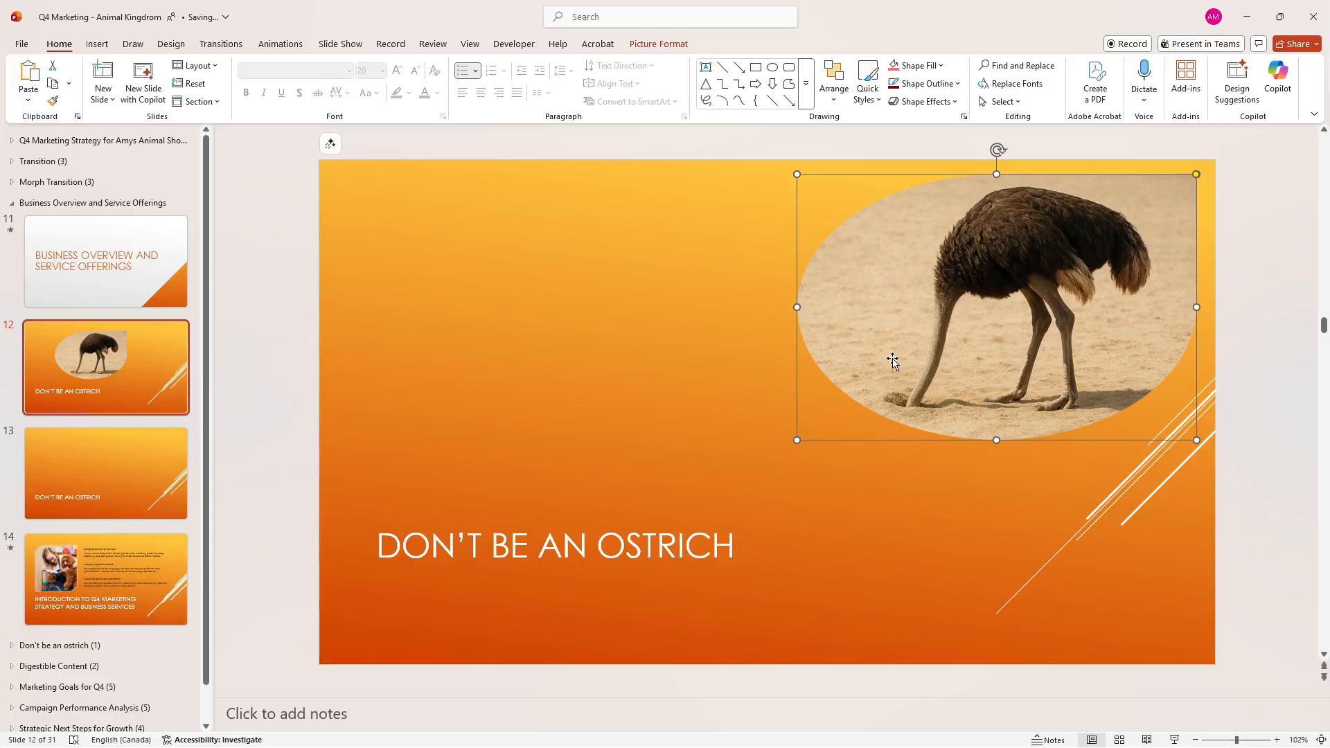
Show the Q4 Marketing Strategy title slide with the dog illustration
left_click(220, 43)
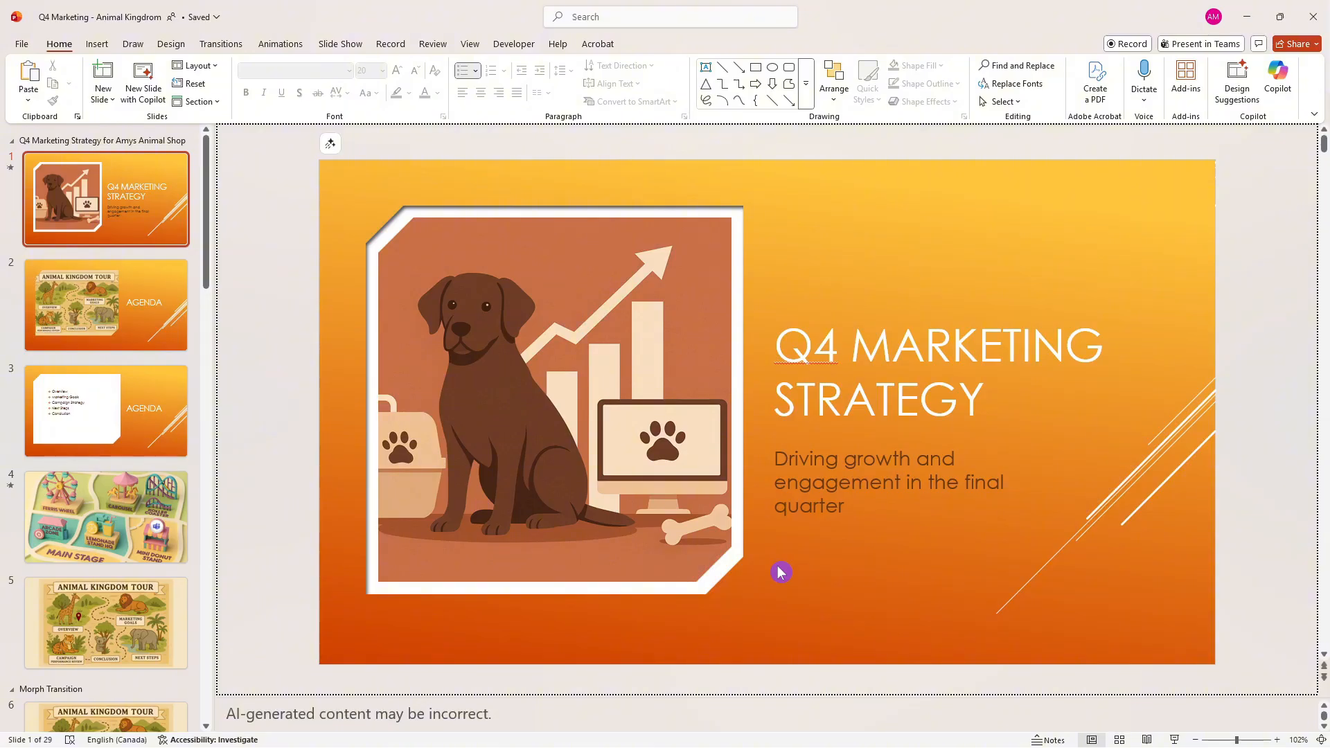
Step through the Animal Kingdom Tour agenda, bulleted agenda and carnival map slides
left_click(105, 305)
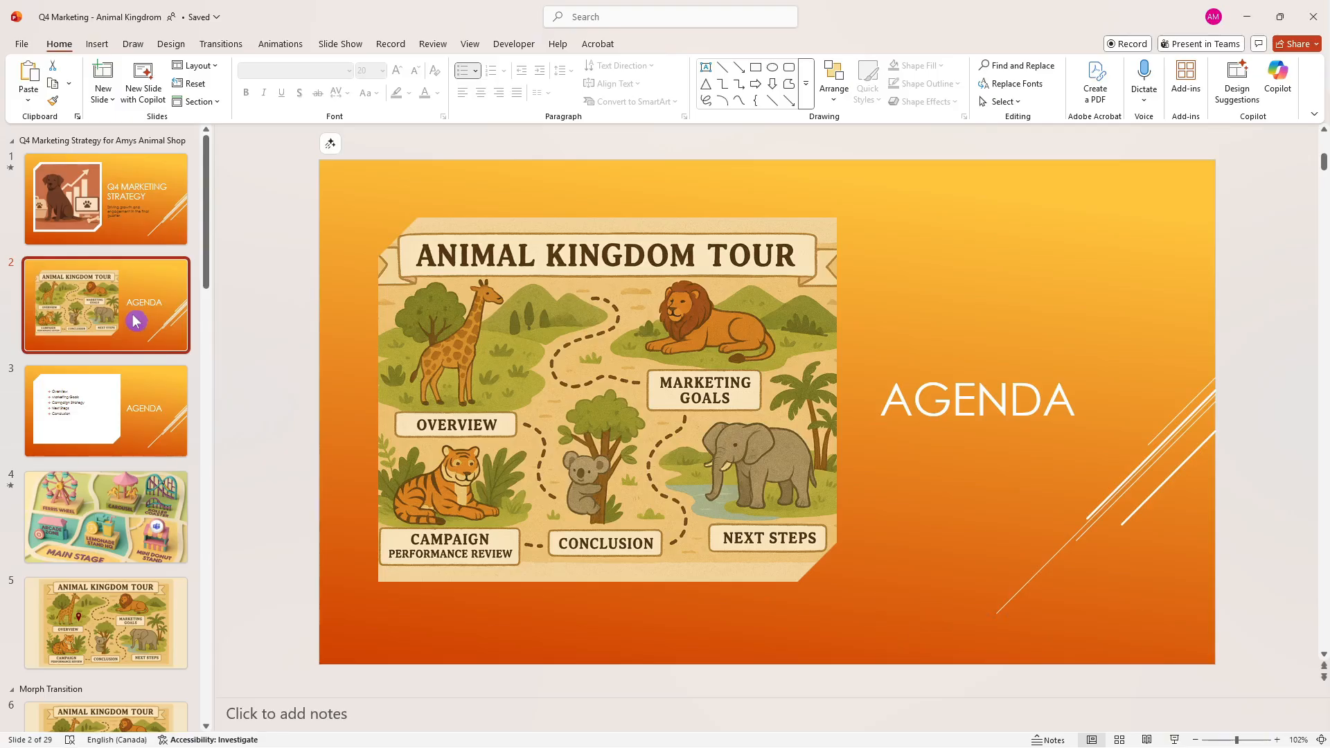
mouse_move(475, 334)
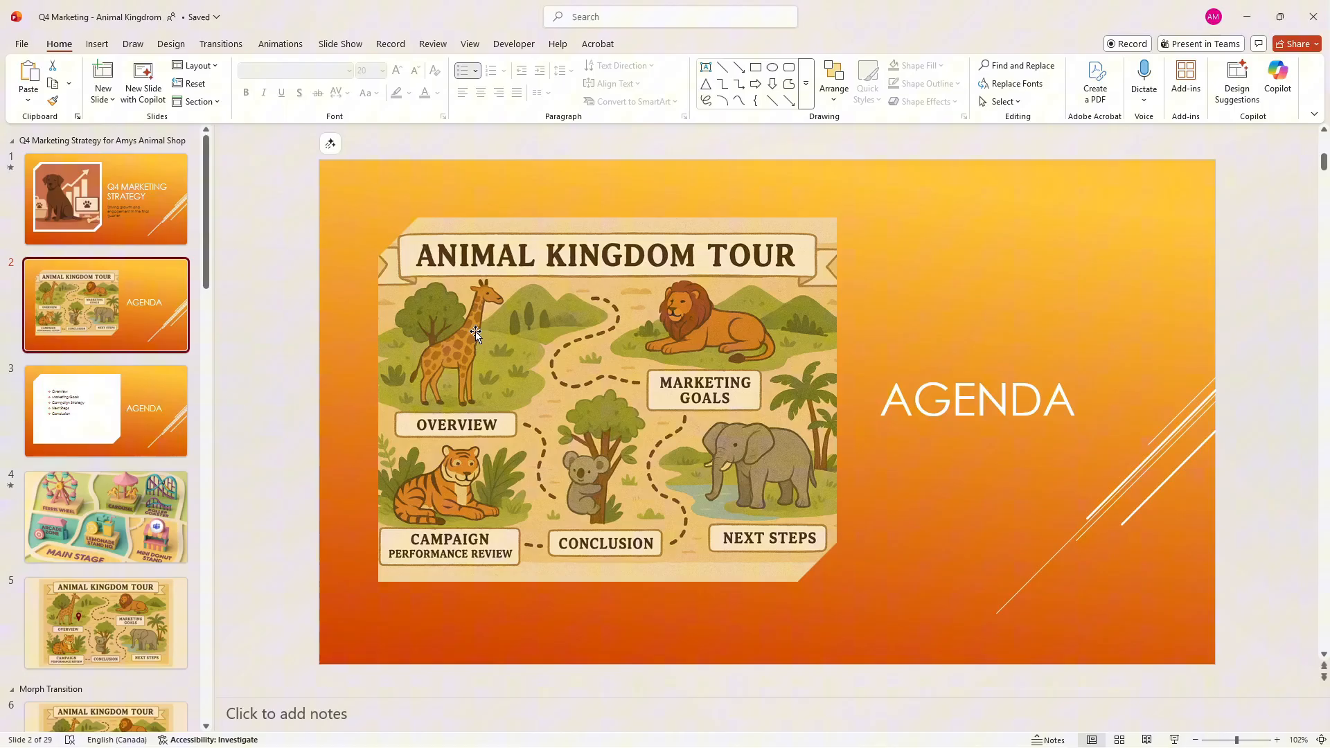
mouse_move(435, 327)
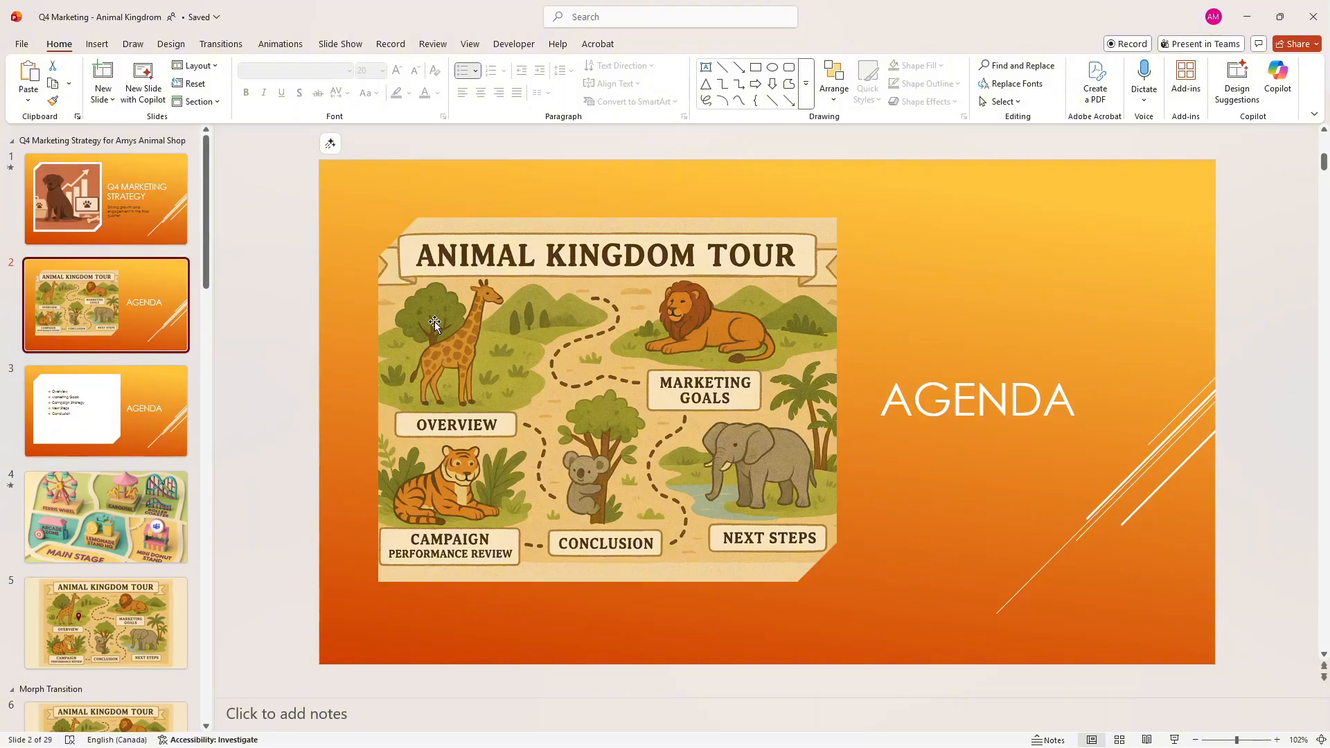
mouse_move(244, 381)
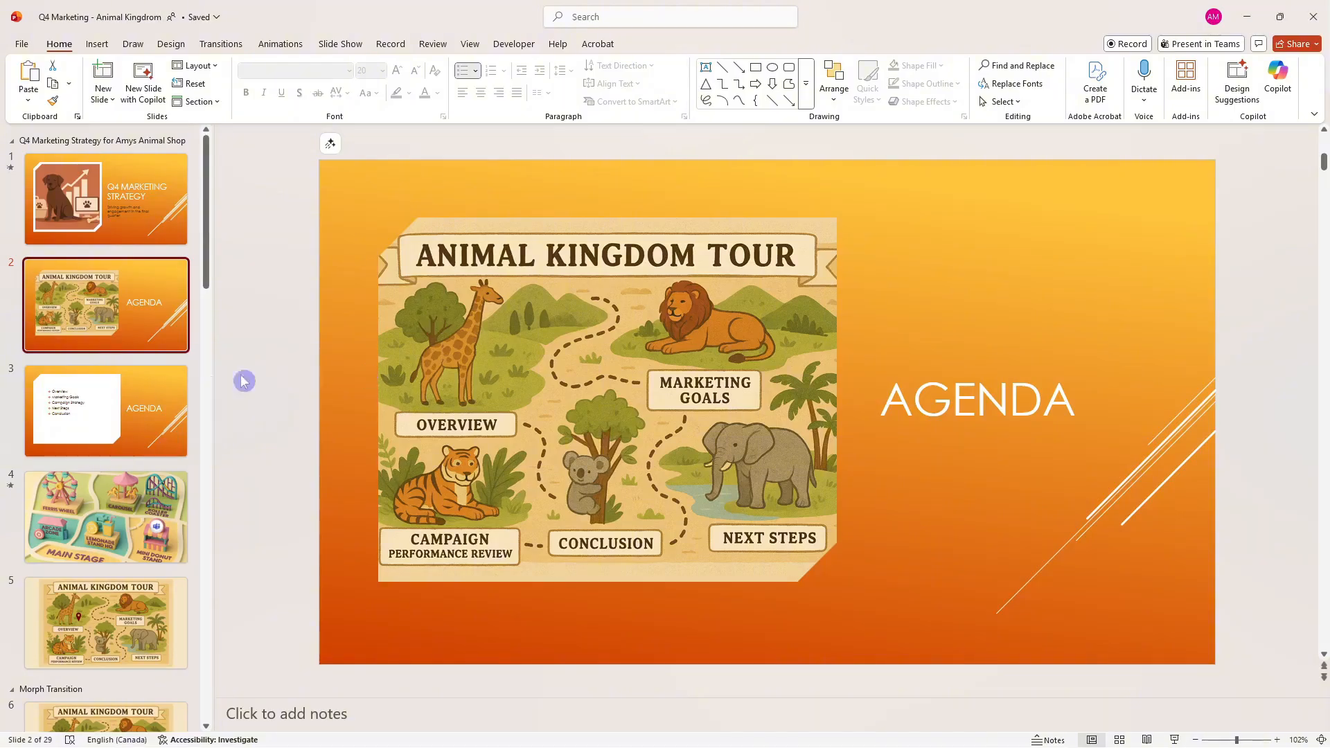
left_click(106, 410)
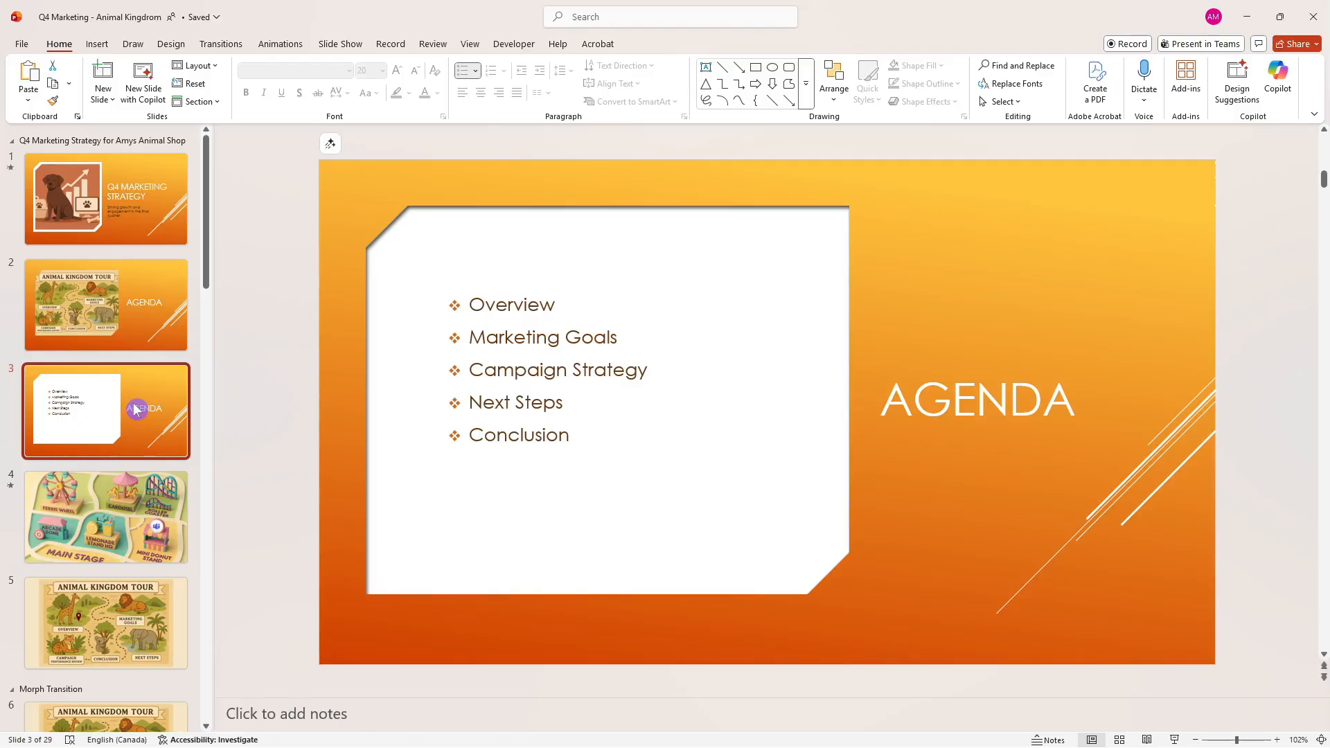
mouse_move(57, 522)
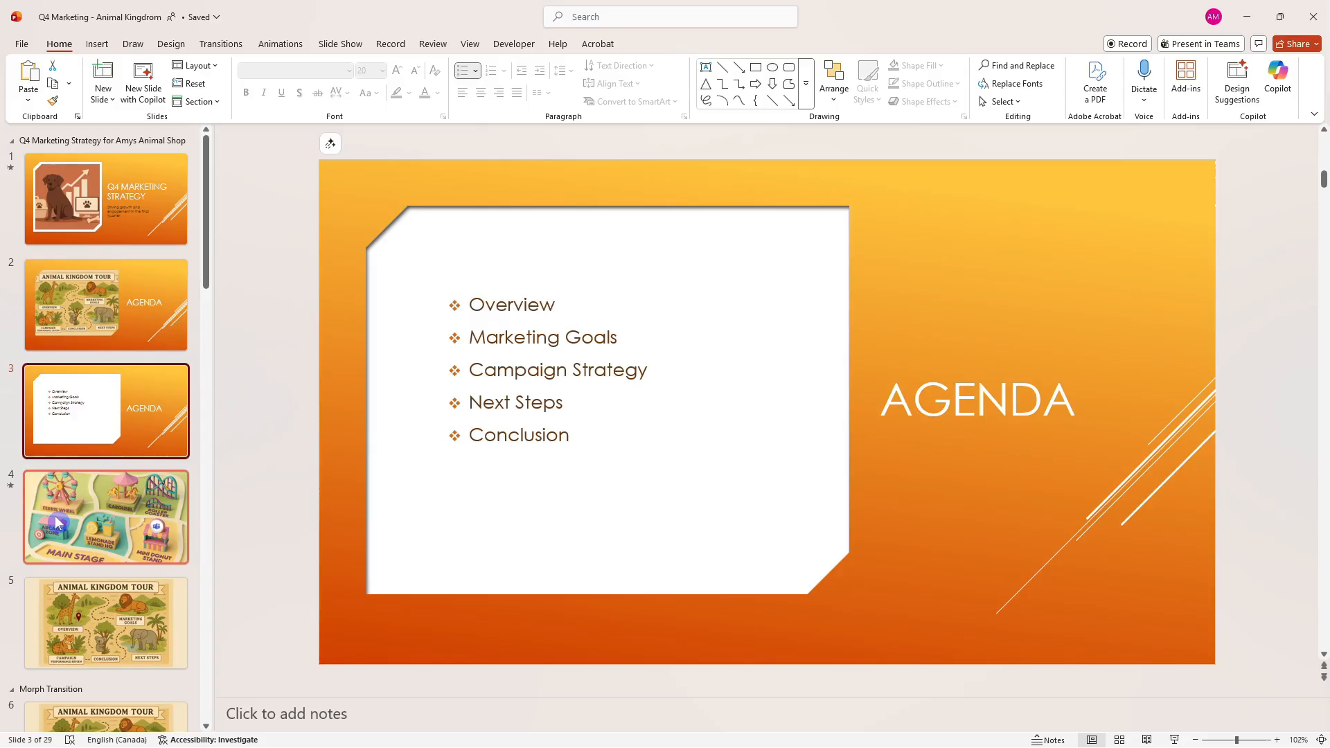
left_click(105, 516)
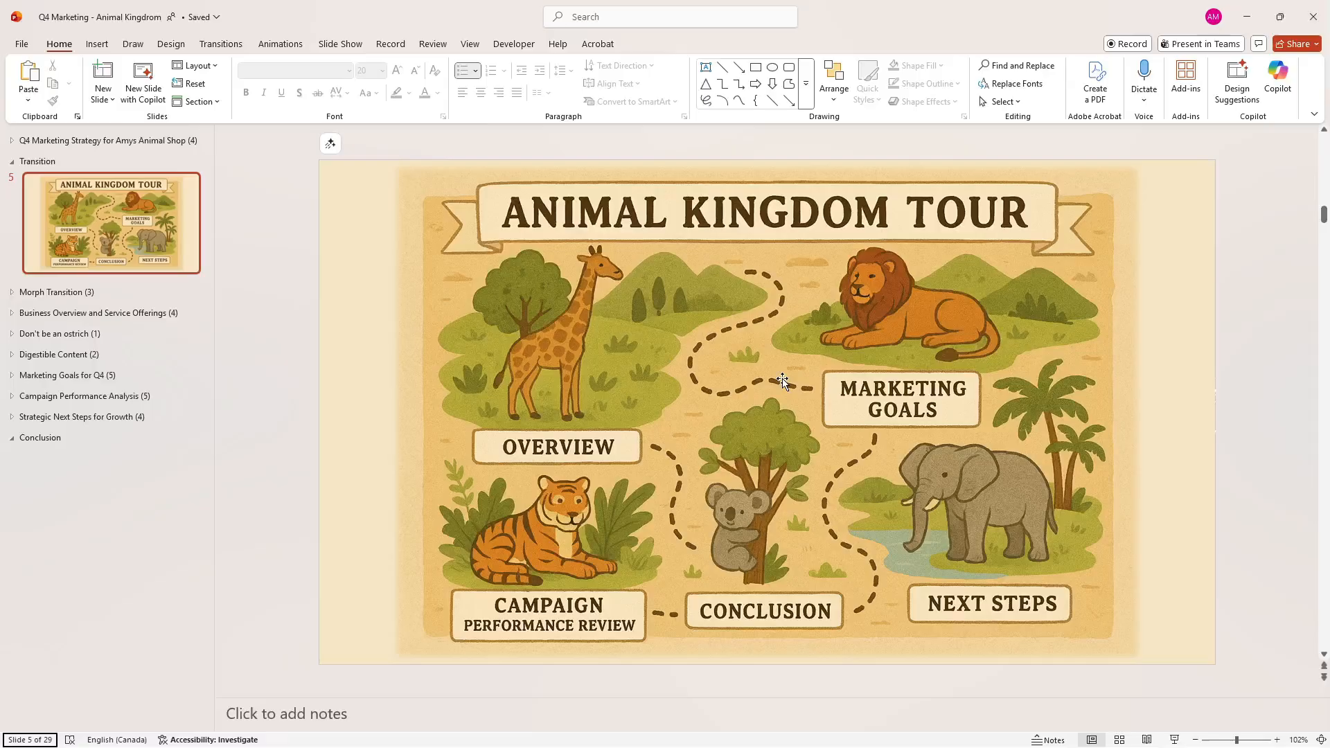
mouse_move(124, 226)
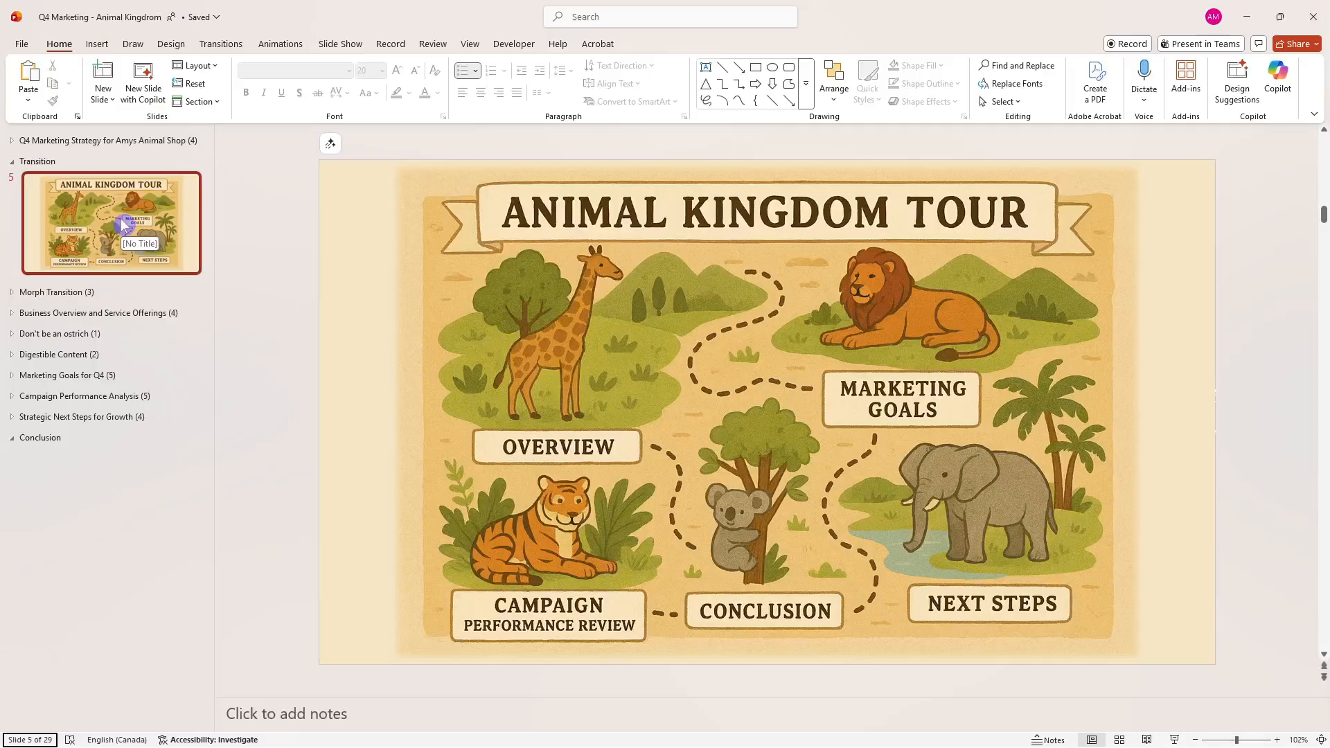
Duplicate the map slide and go to the first copy for enlarging around Marketing Goals
right_click(111, 221)
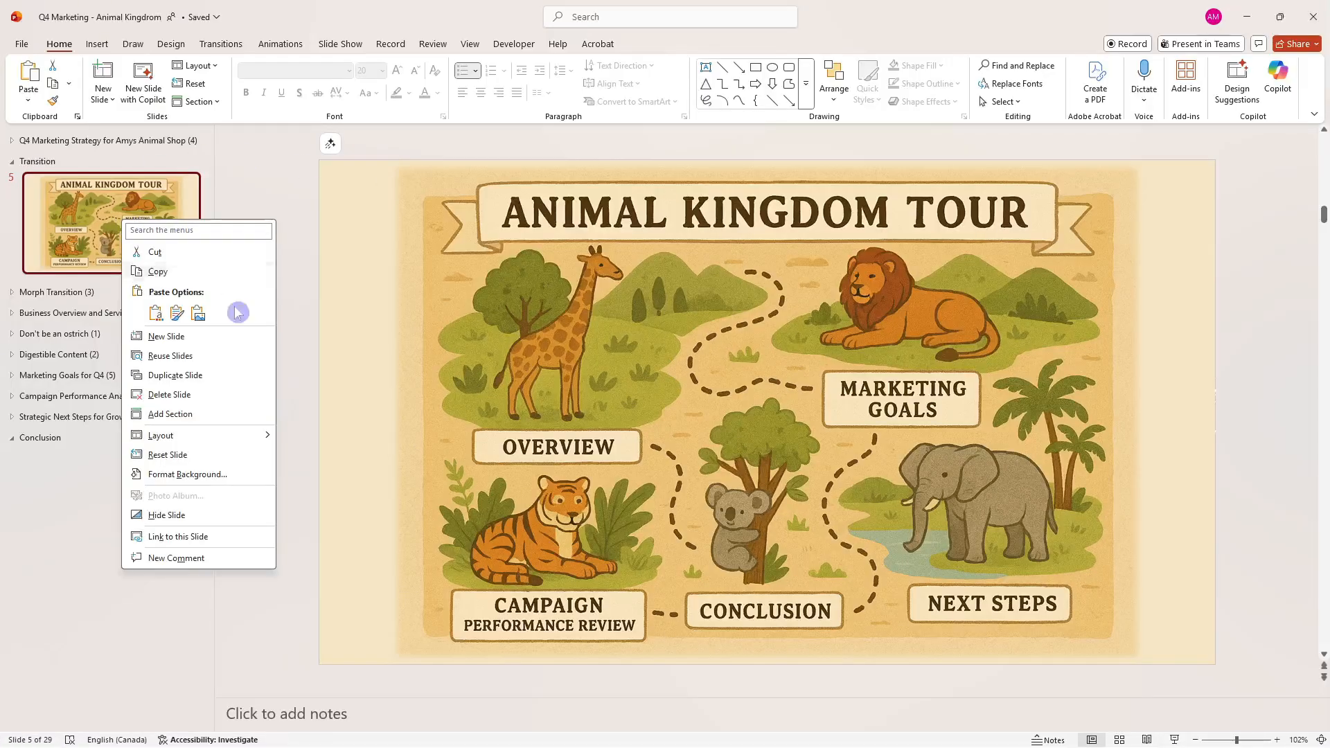
left_click(174, 376)
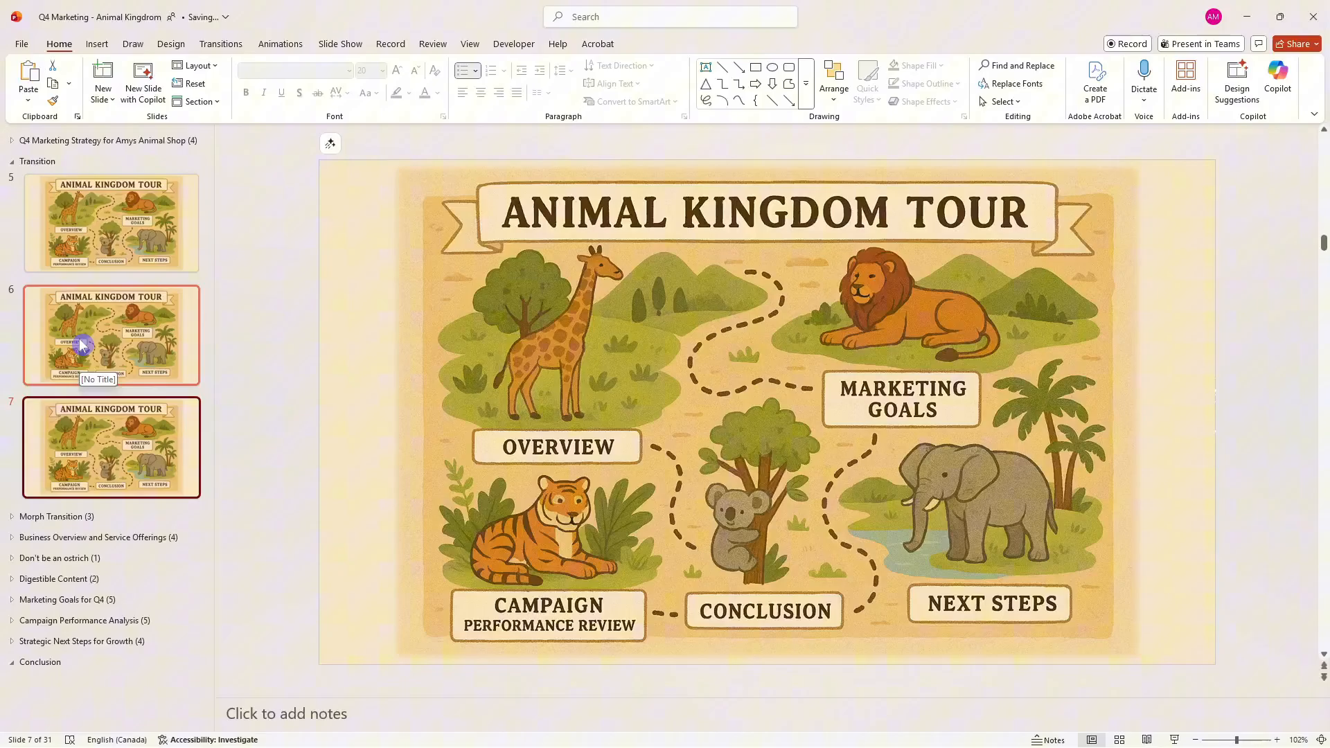
left_click(111, 334)
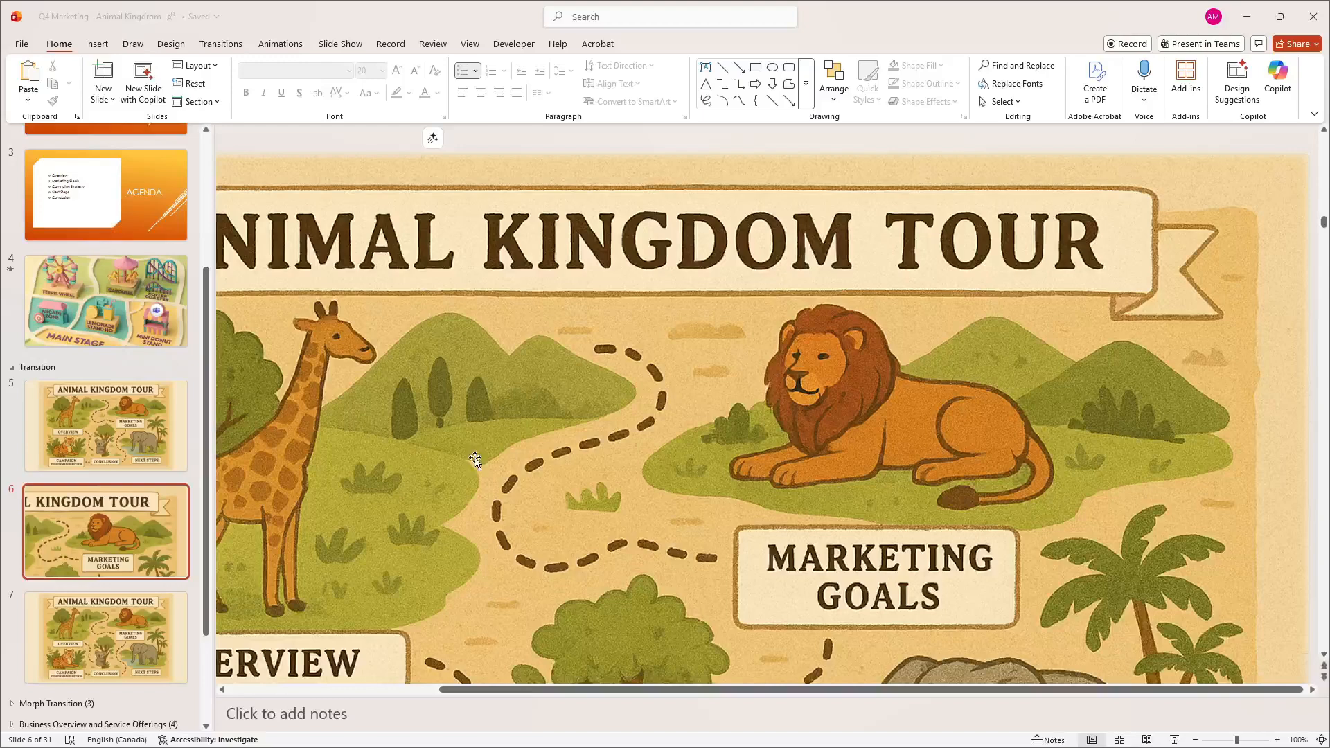
mouse_move(682, 514)
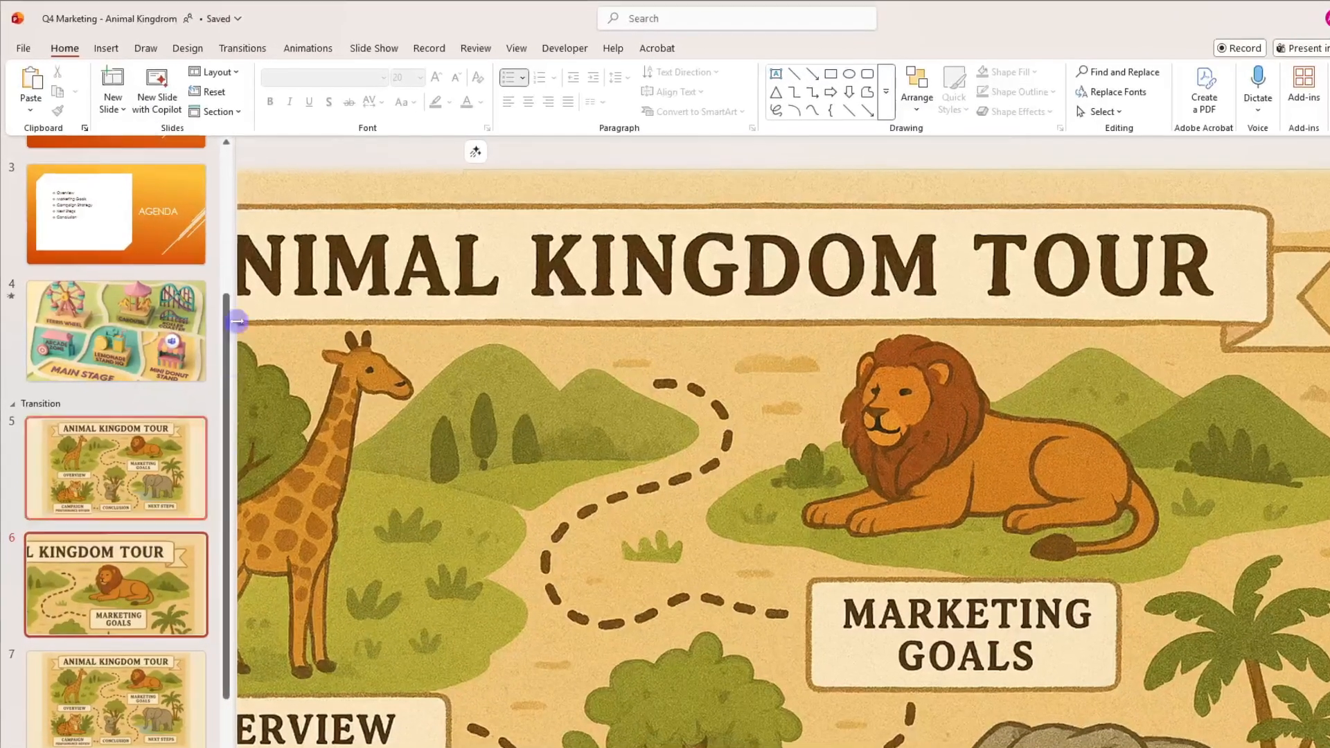
Insert a stock location-pin icon found by searching 'pin' onto the enlarged map slide
left_click(100, 47)
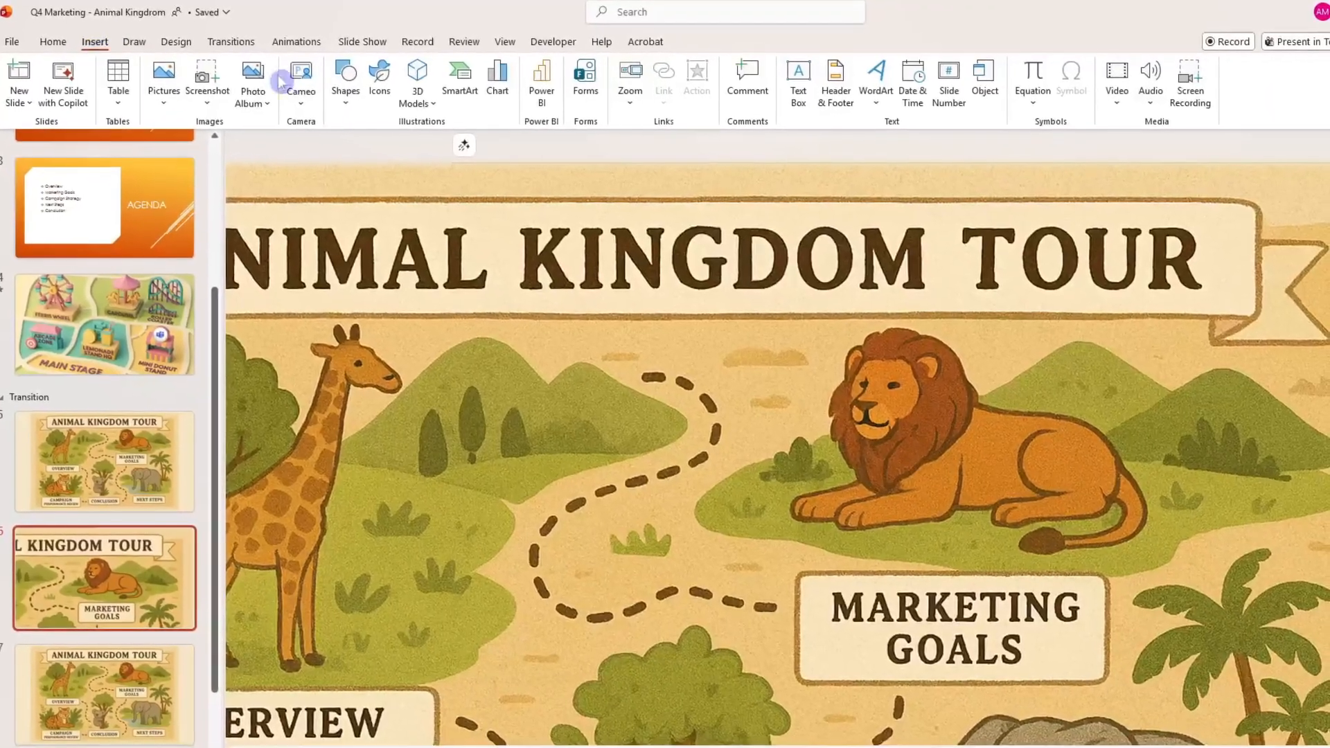
left_click(378, 82)
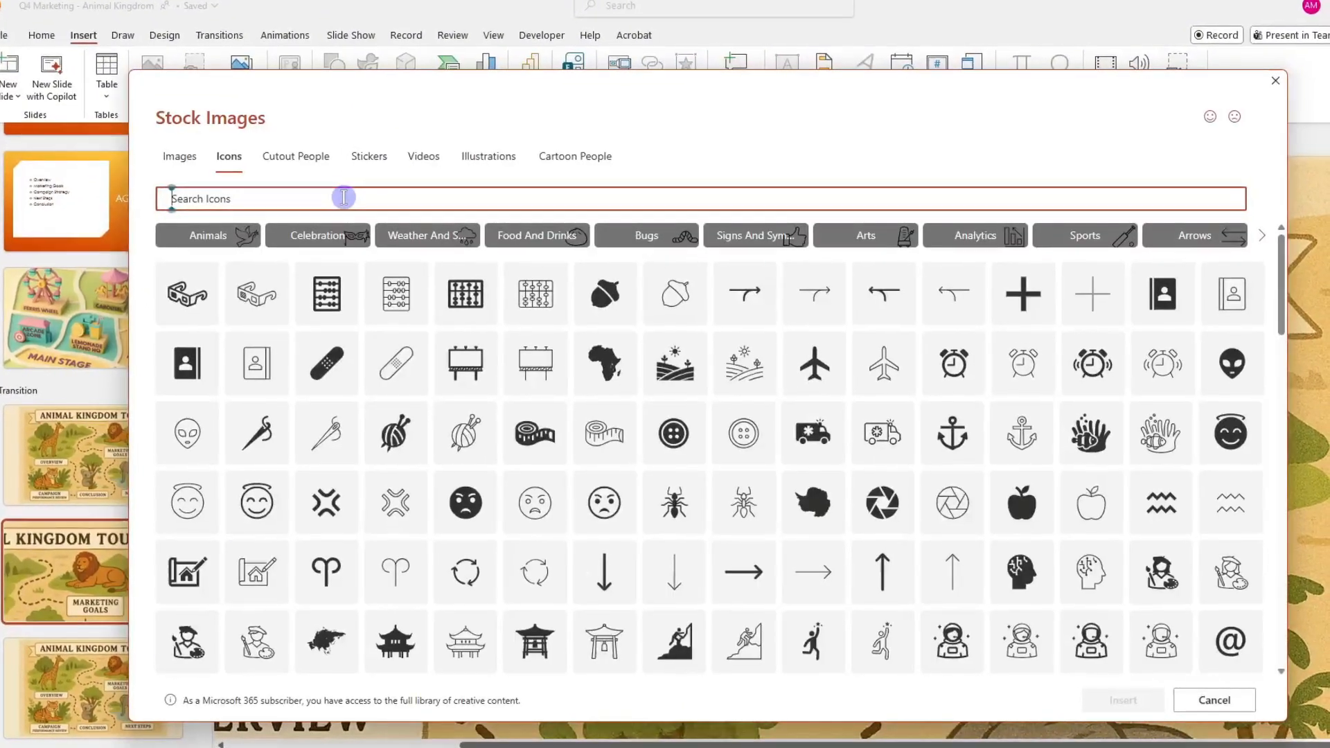
type("pin")
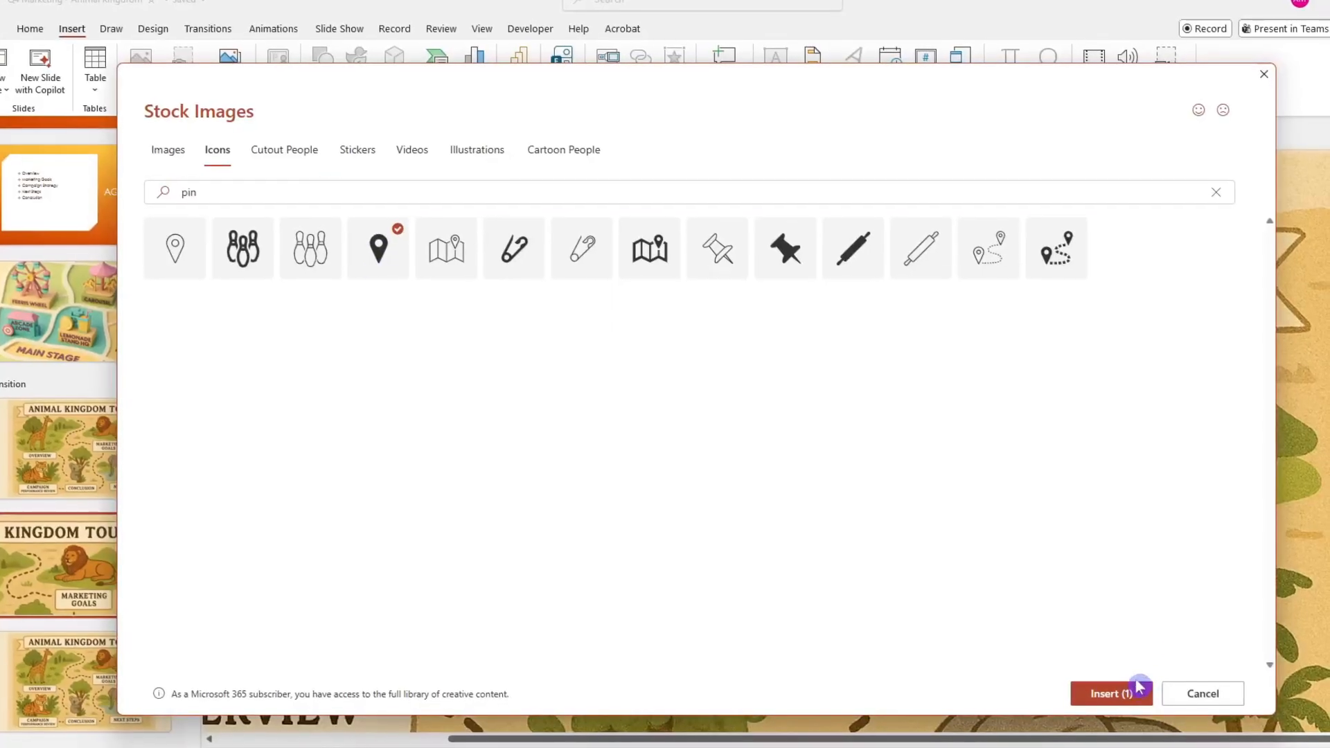
left_click(1105, 692)
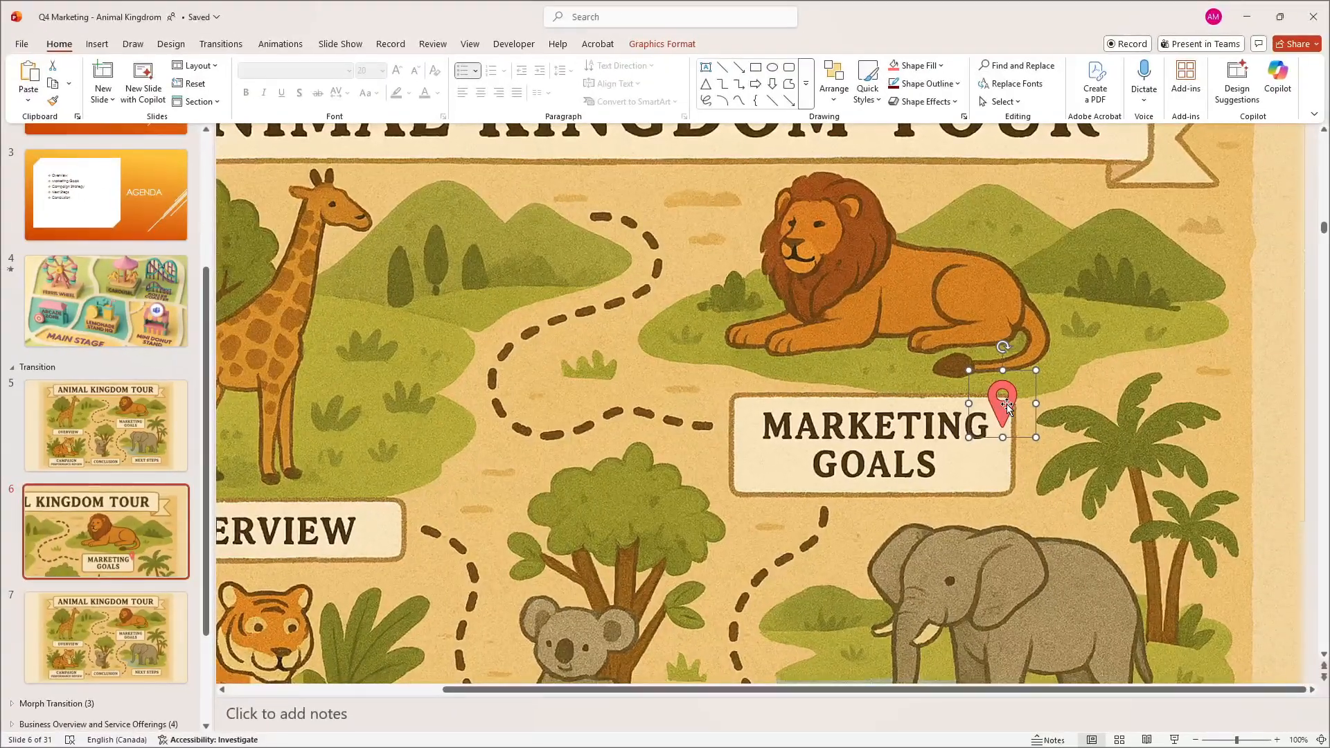
Place the copied pin icon on the other map slides, marking Marketing Goals on slide 7
left_click(105, 426)
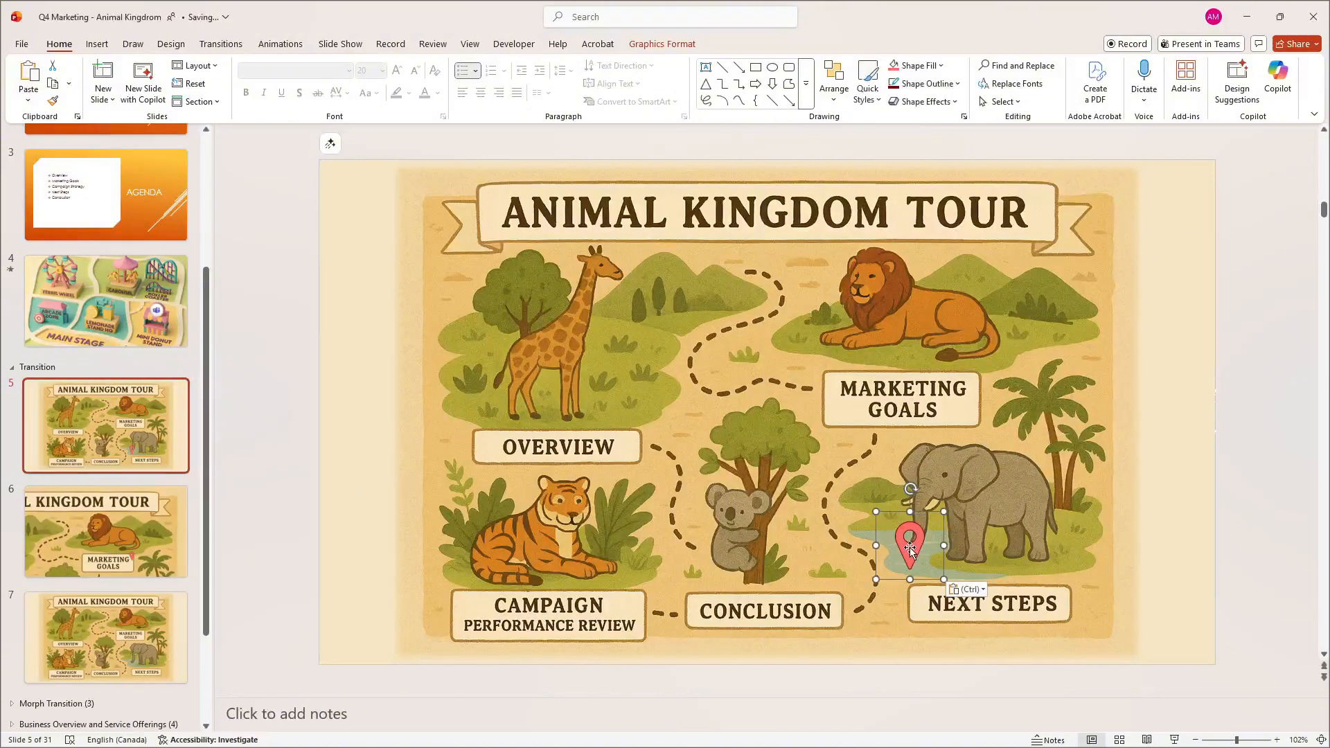
left_click(1234, 80)
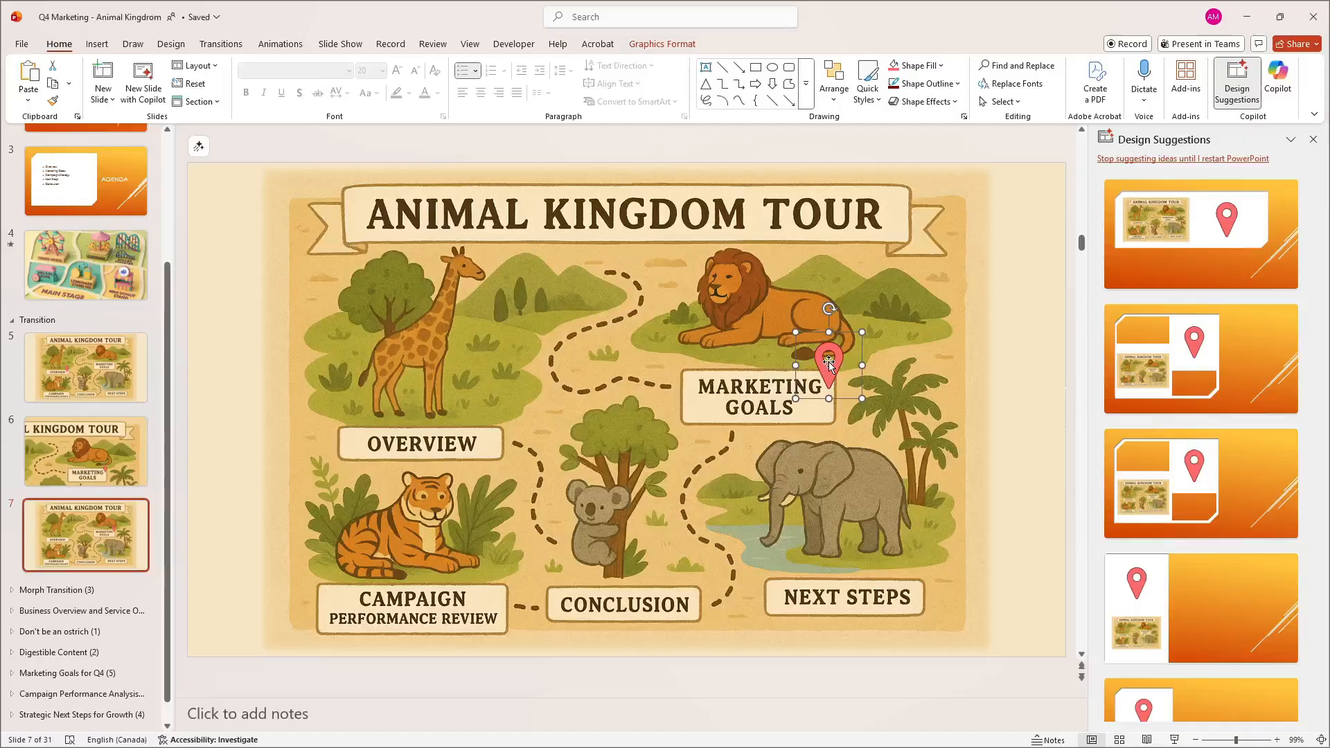
mouse_move(607, 314)
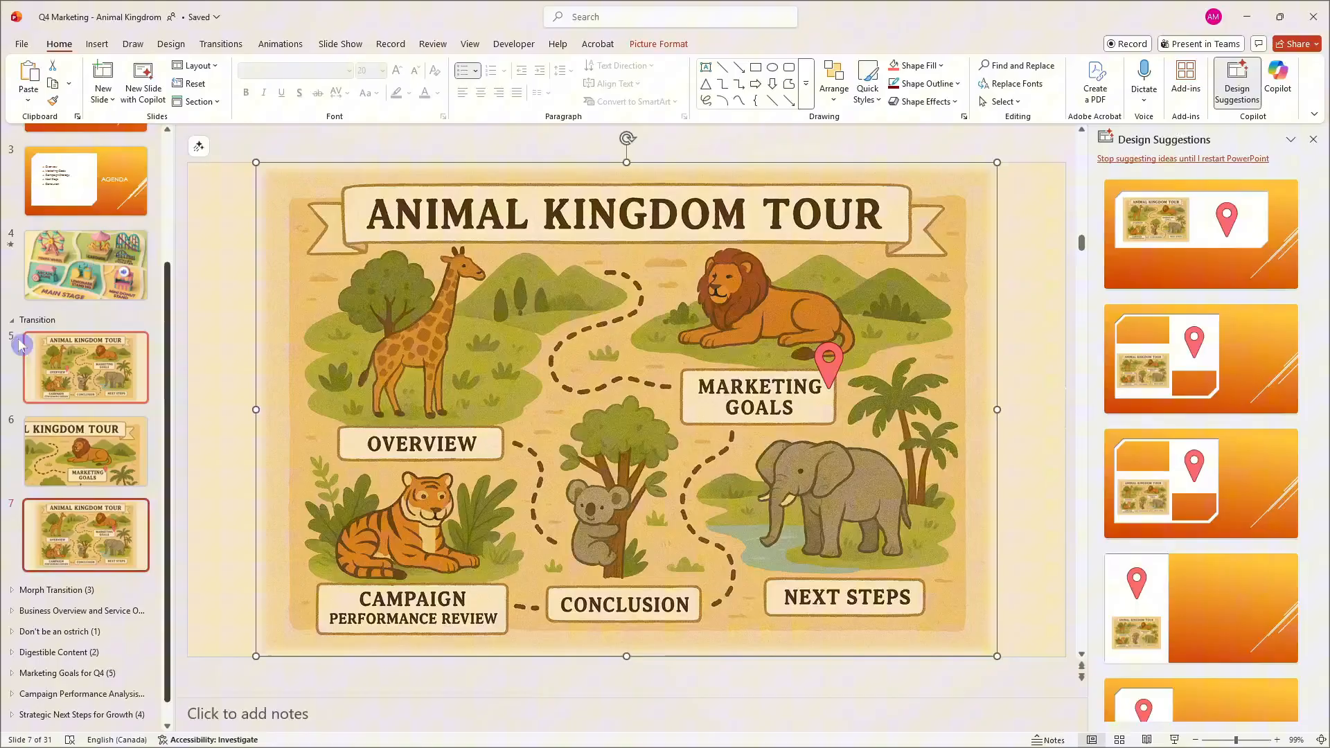
mouse_move(85, 468)
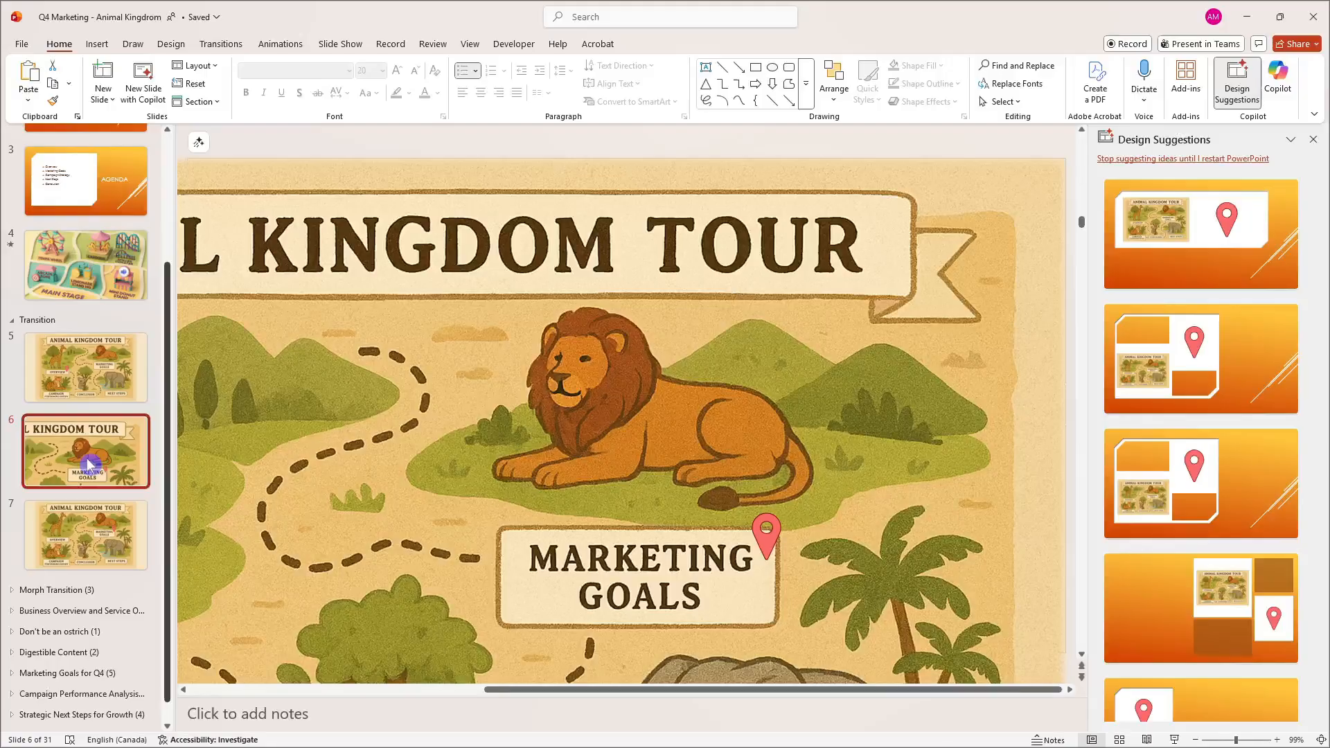
left_click(86, 366)
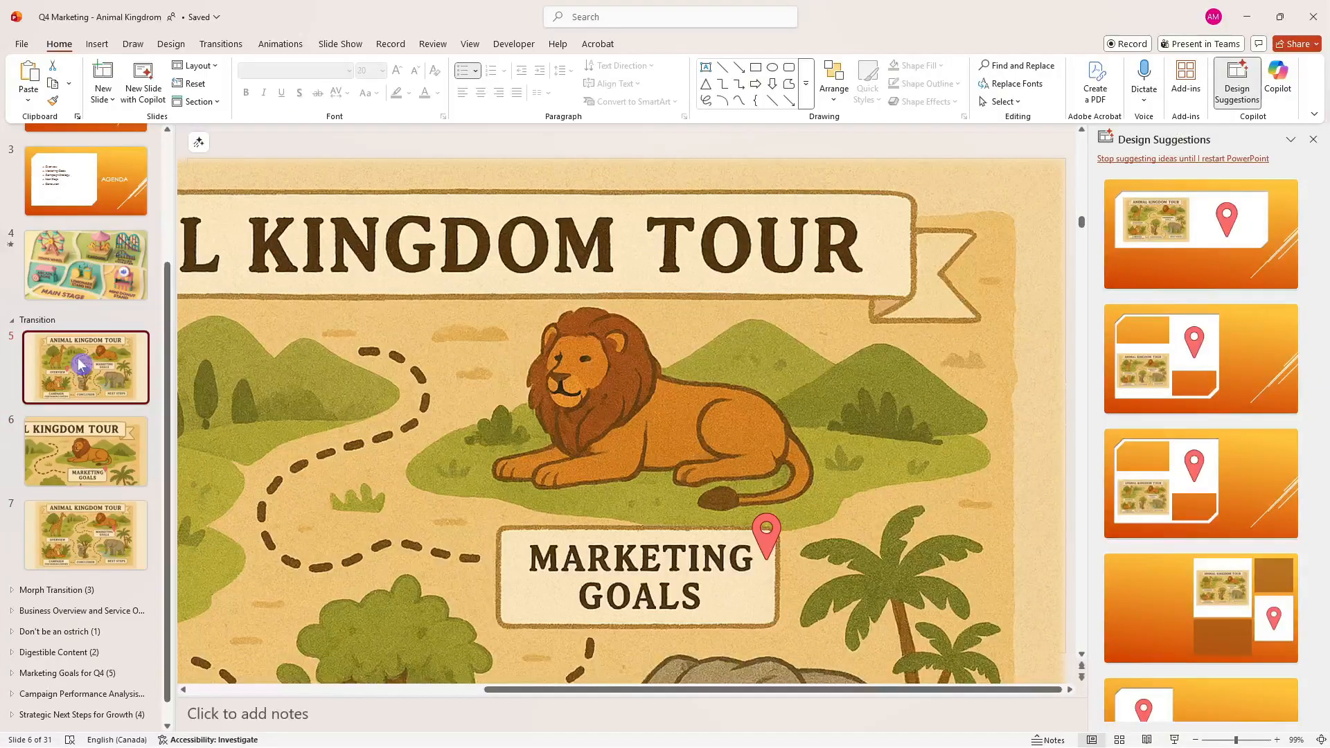
left_click(85, 450)
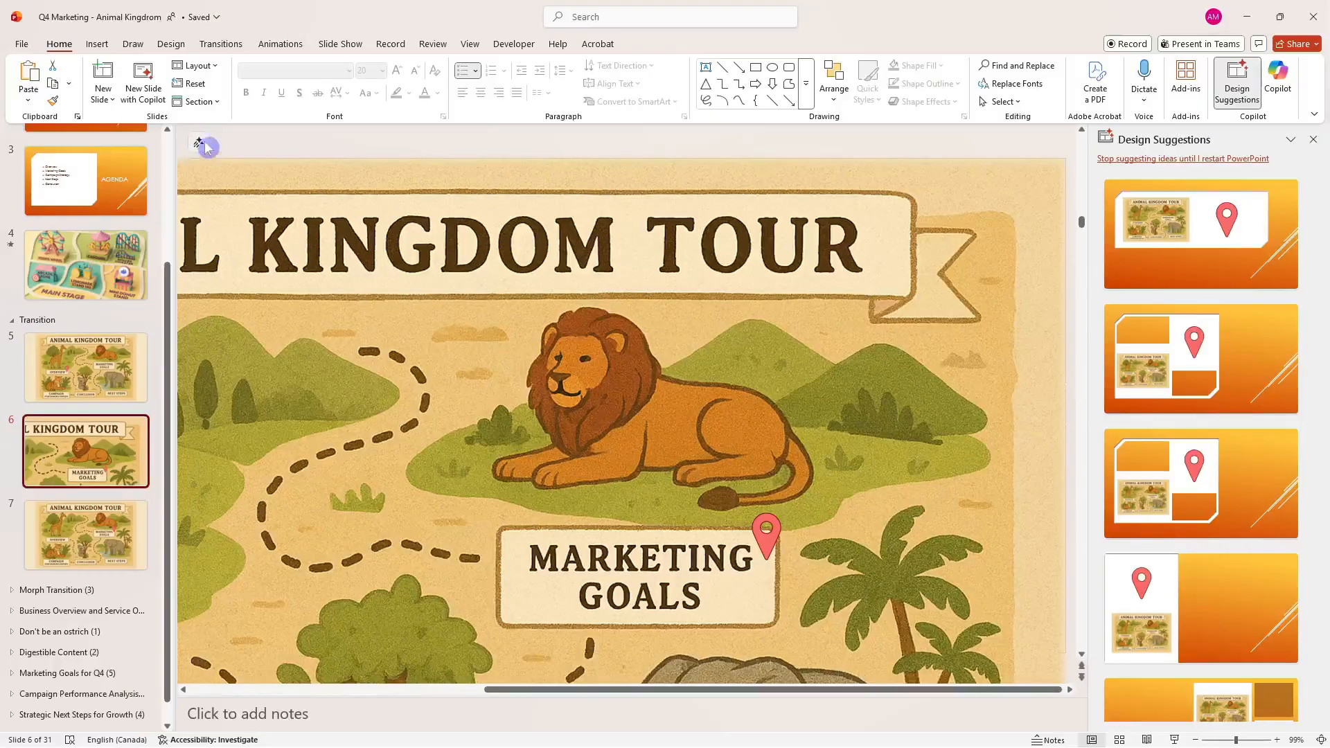
Apply a Morph transition to the enlarged map slide and move on to the third map slide
left_click(220, 43)
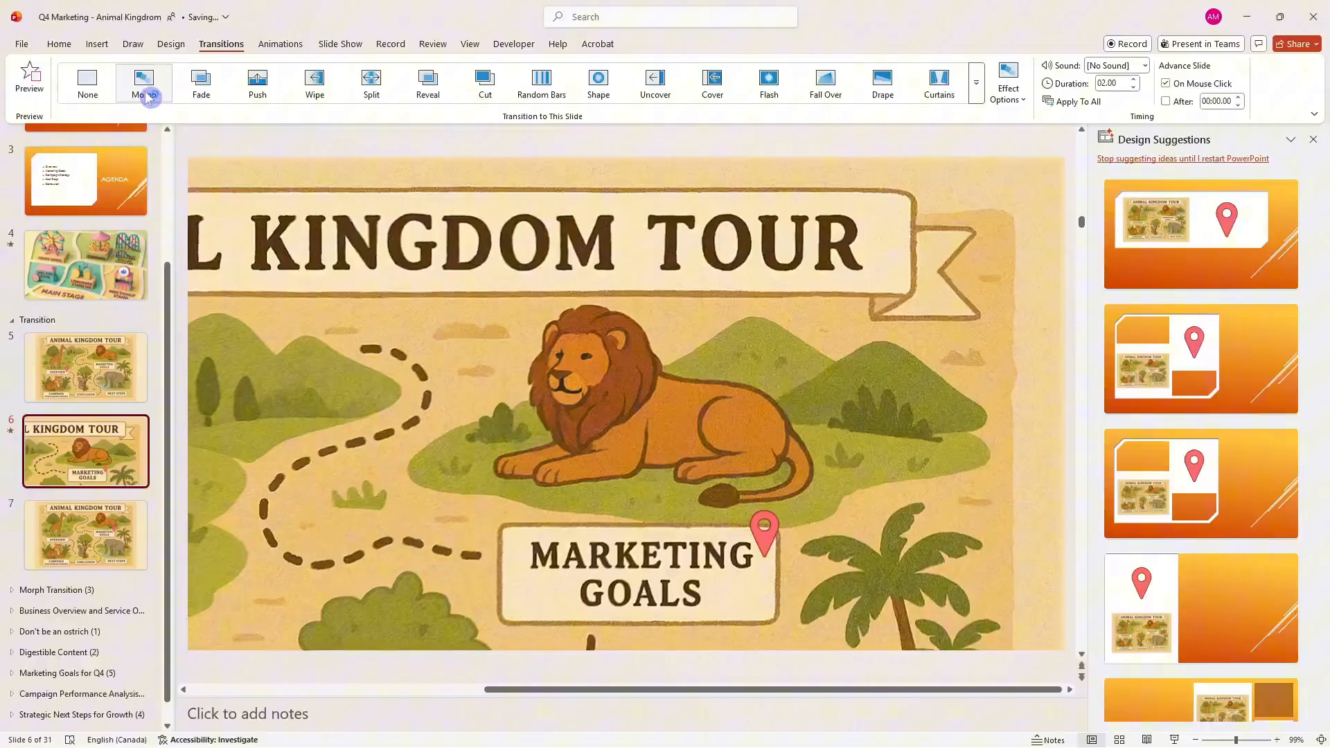
left_click(144, 83)
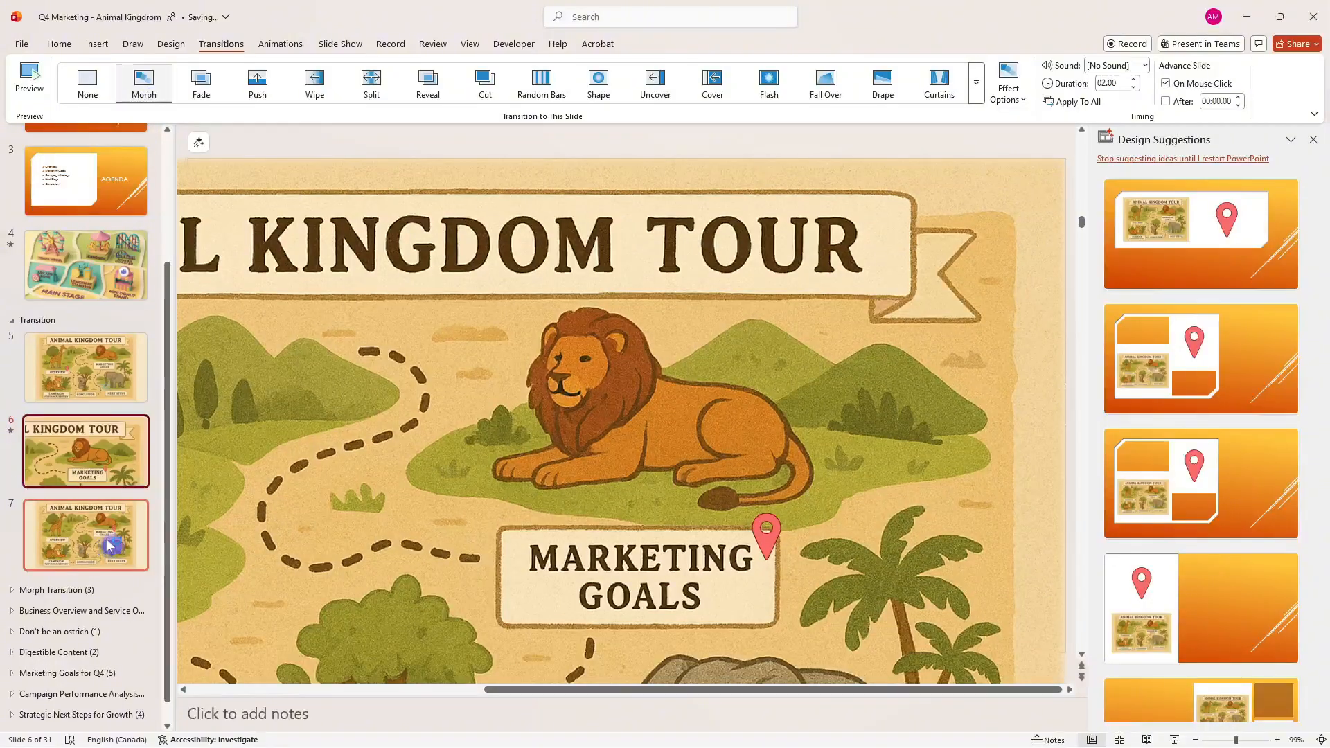
left_click(86, 535)
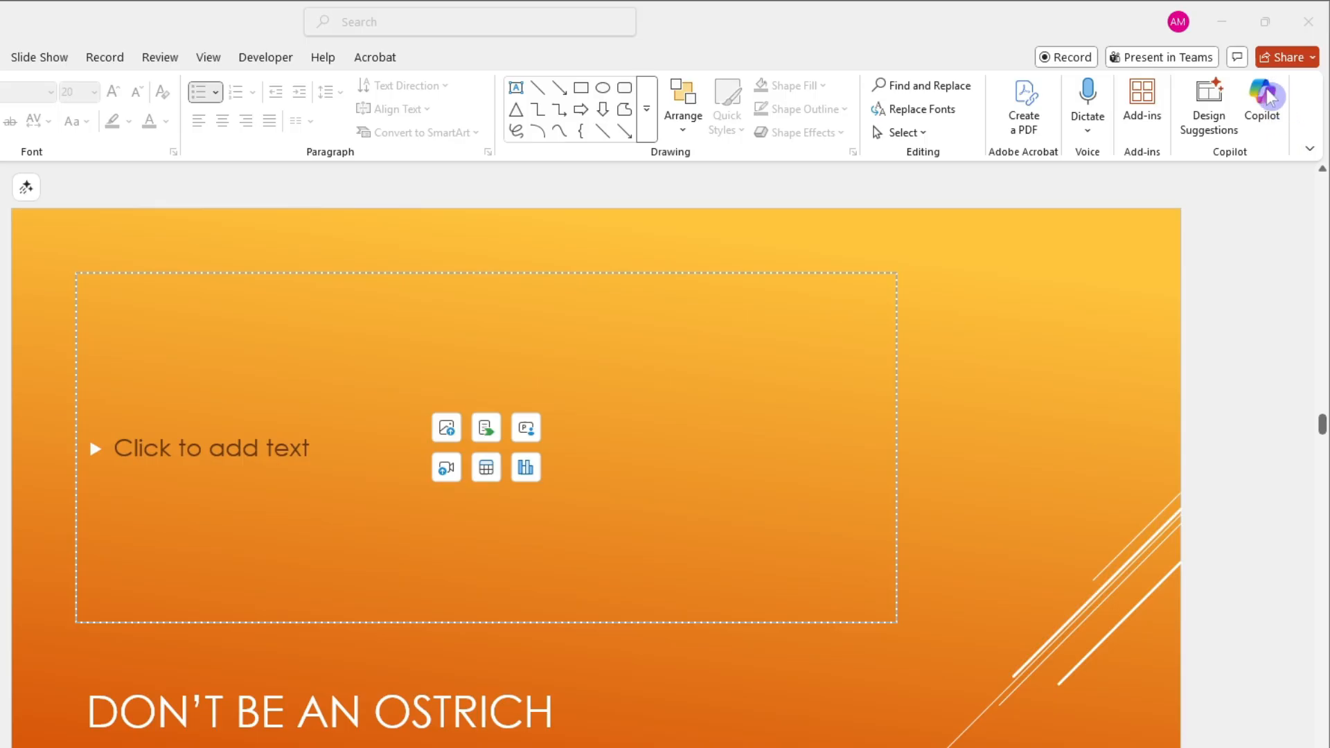
left_click(1261, 101)
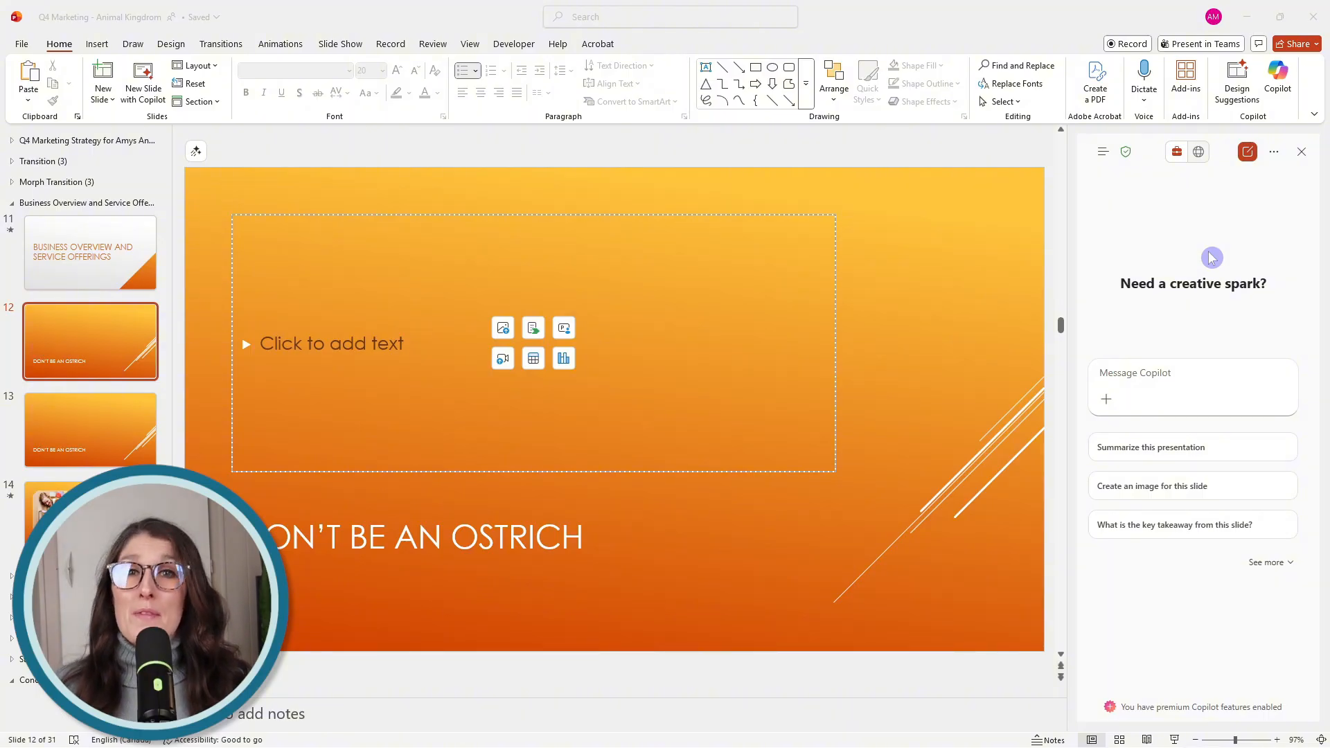
mouse_move(1282, 101)
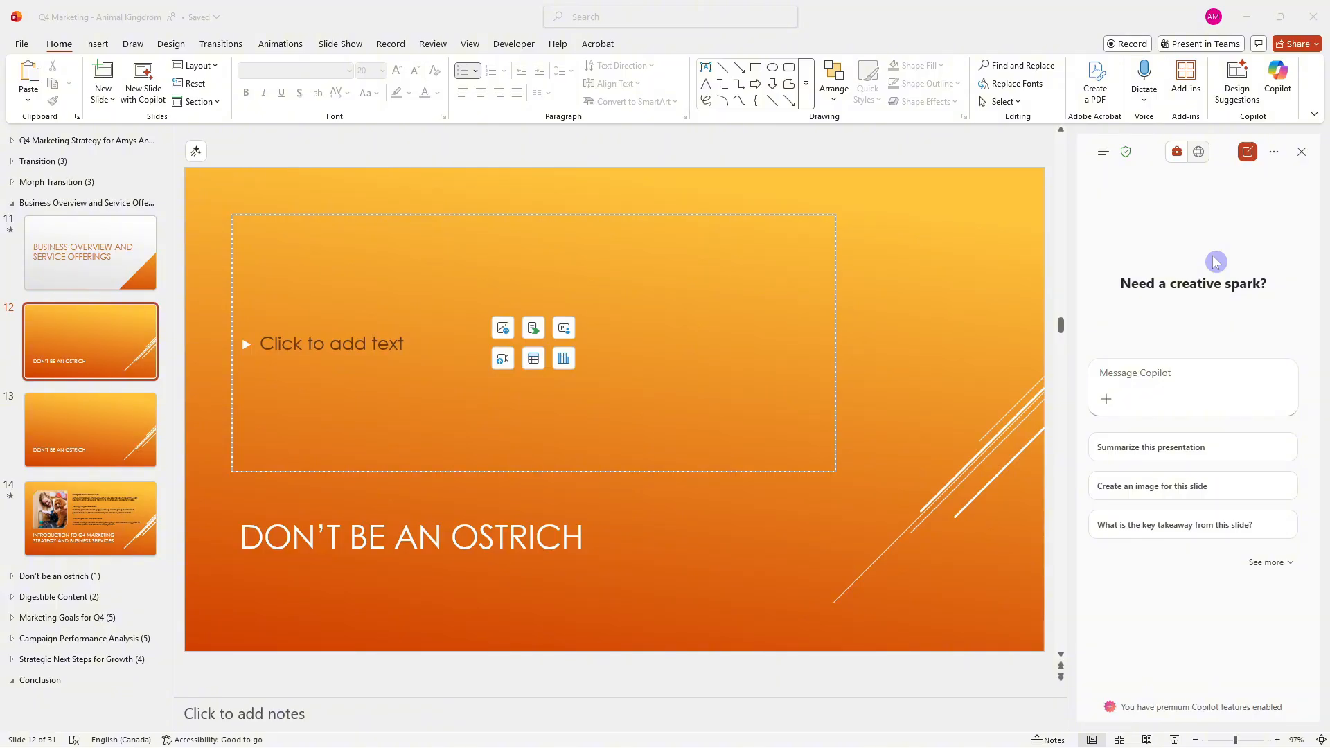
mouse_move(1255, 395)
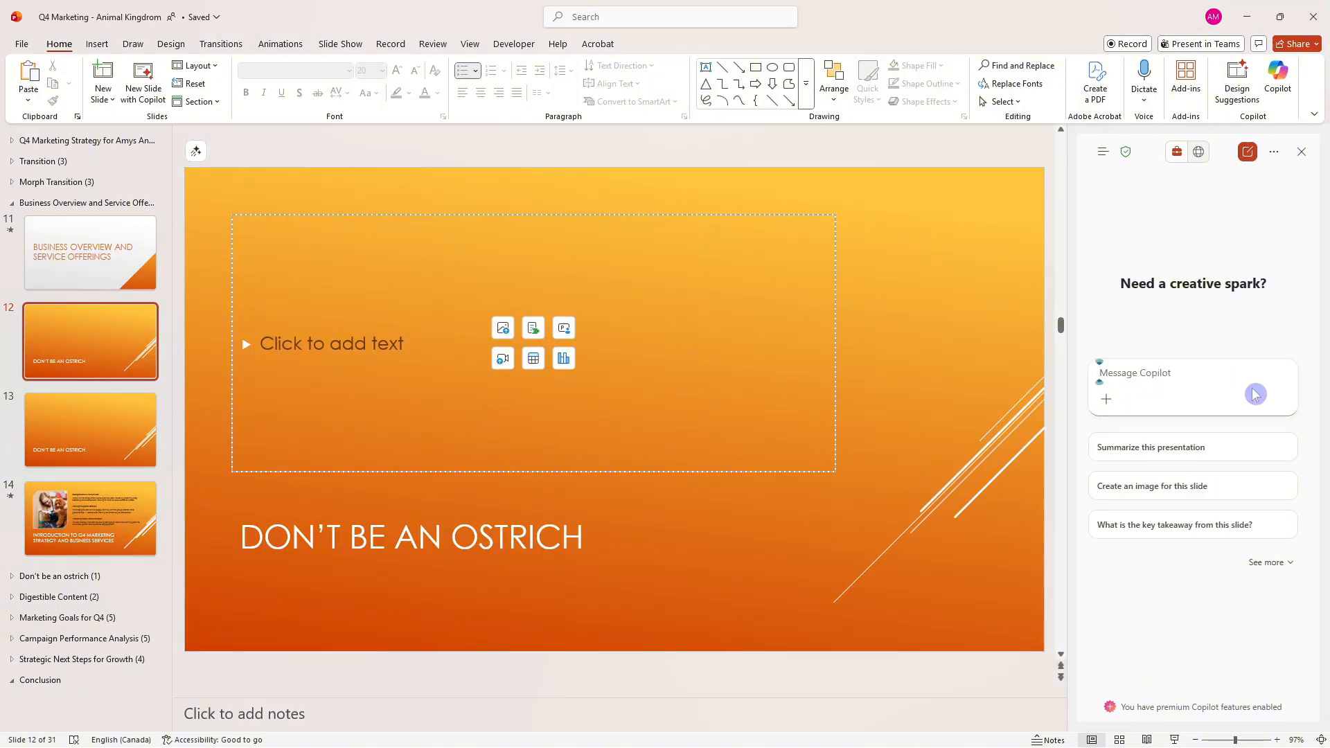
Ask Copilot to 'create an image of an ostrich with its head in the sand'
type("create an image of an ostrich with its head in the sand")
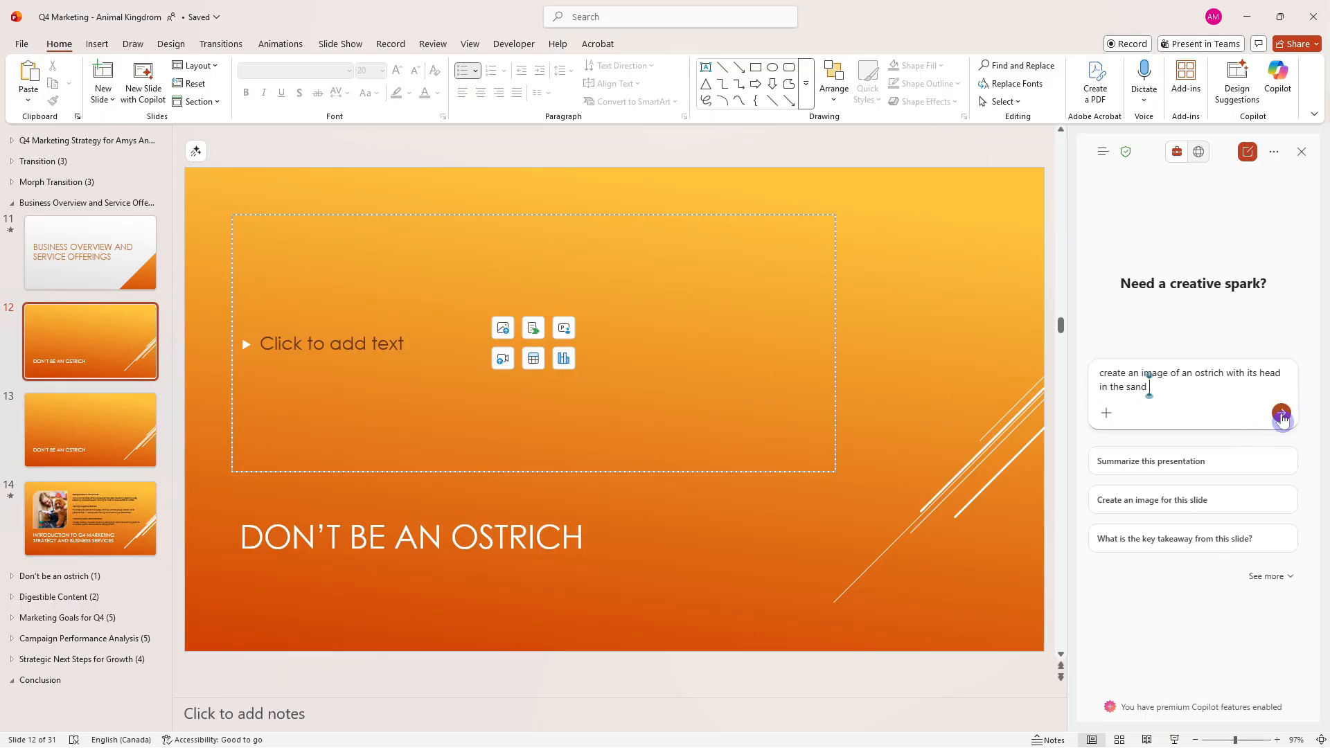
left_click(1280, 417)
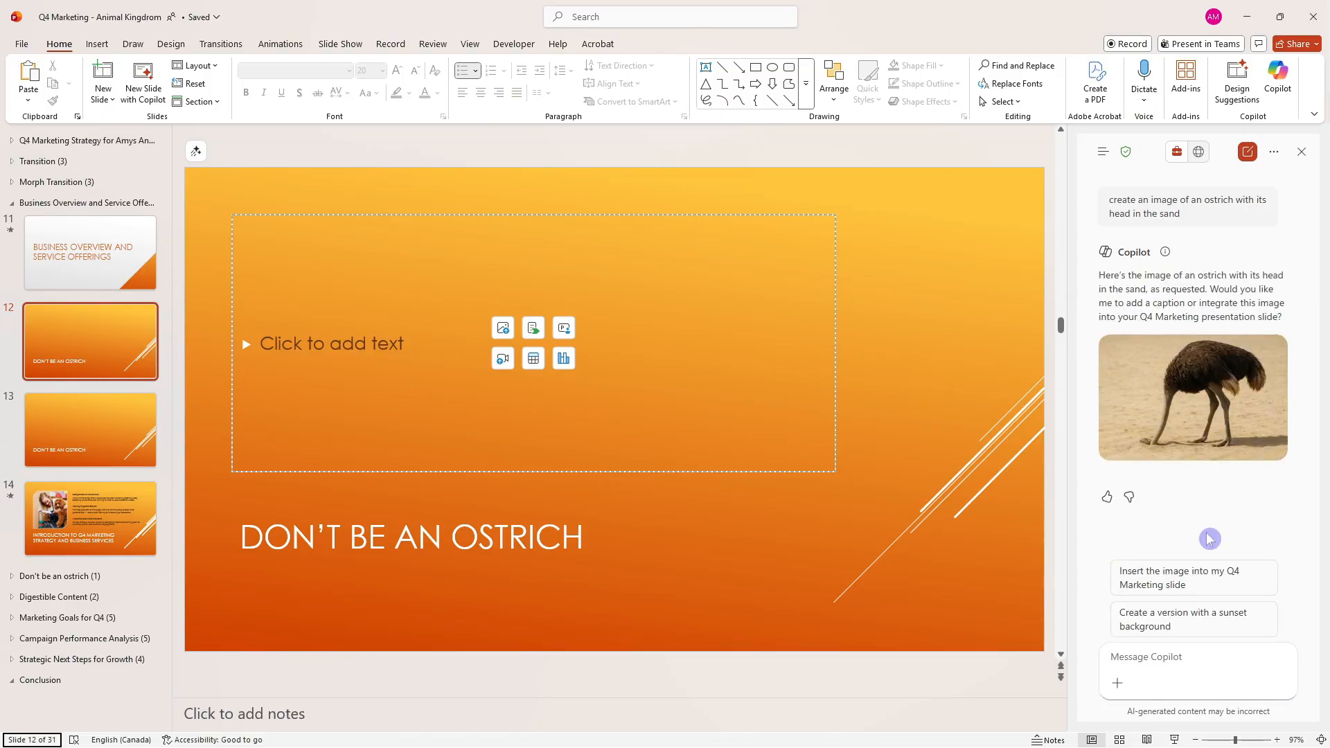
mouse_move(1255, 439)
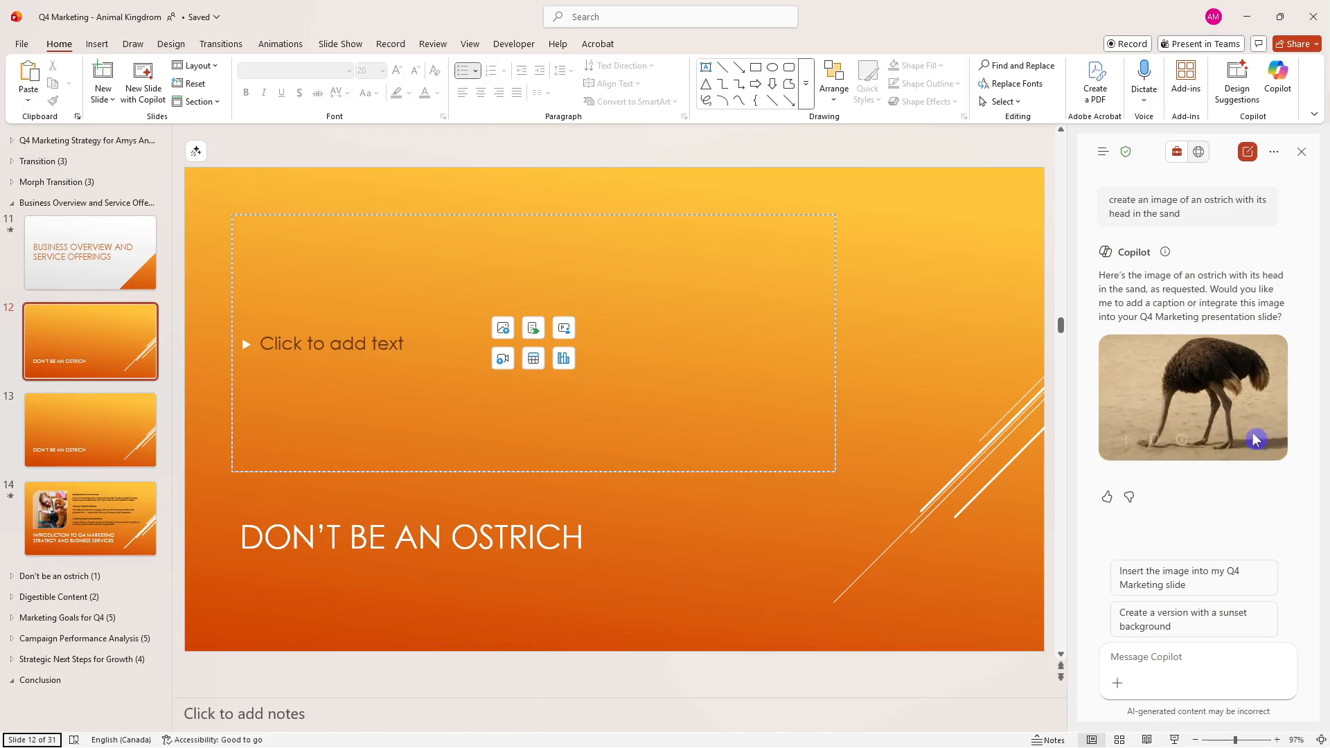
mouse_move(1223, 392)
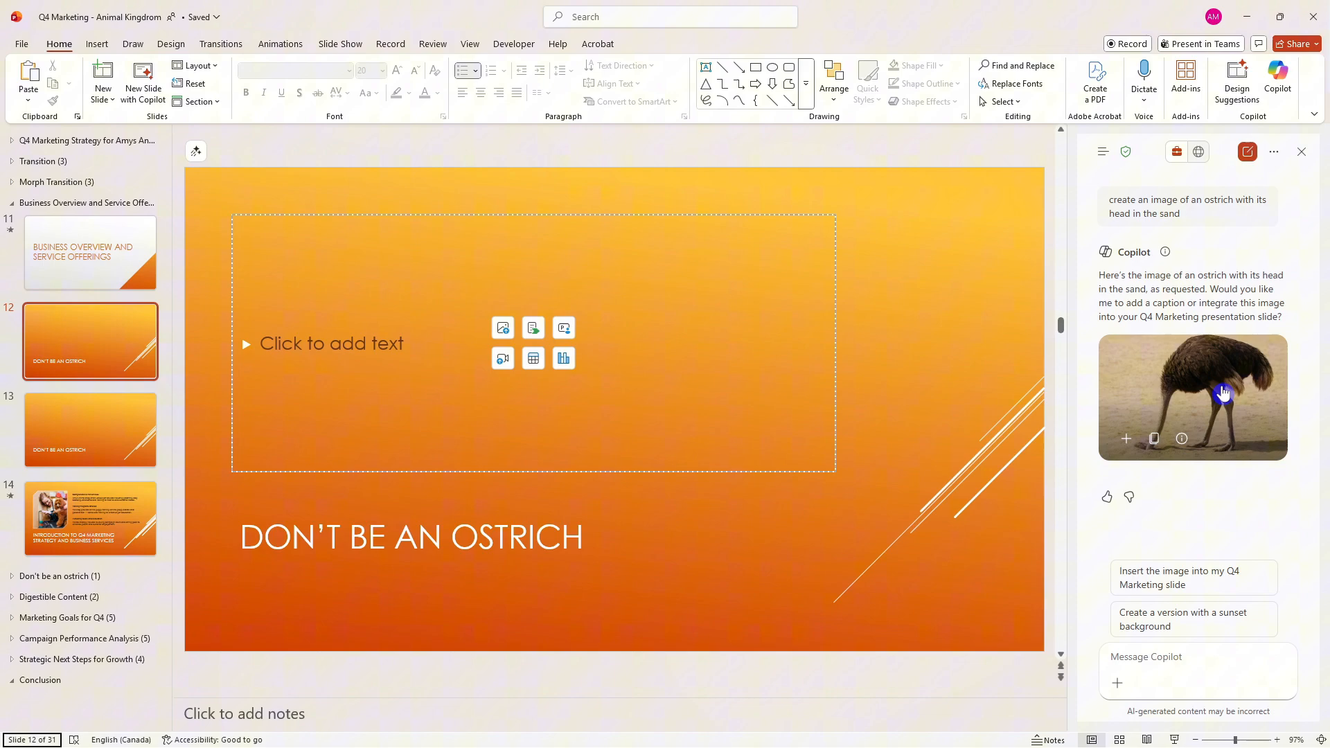
mouse_move(721, 513)
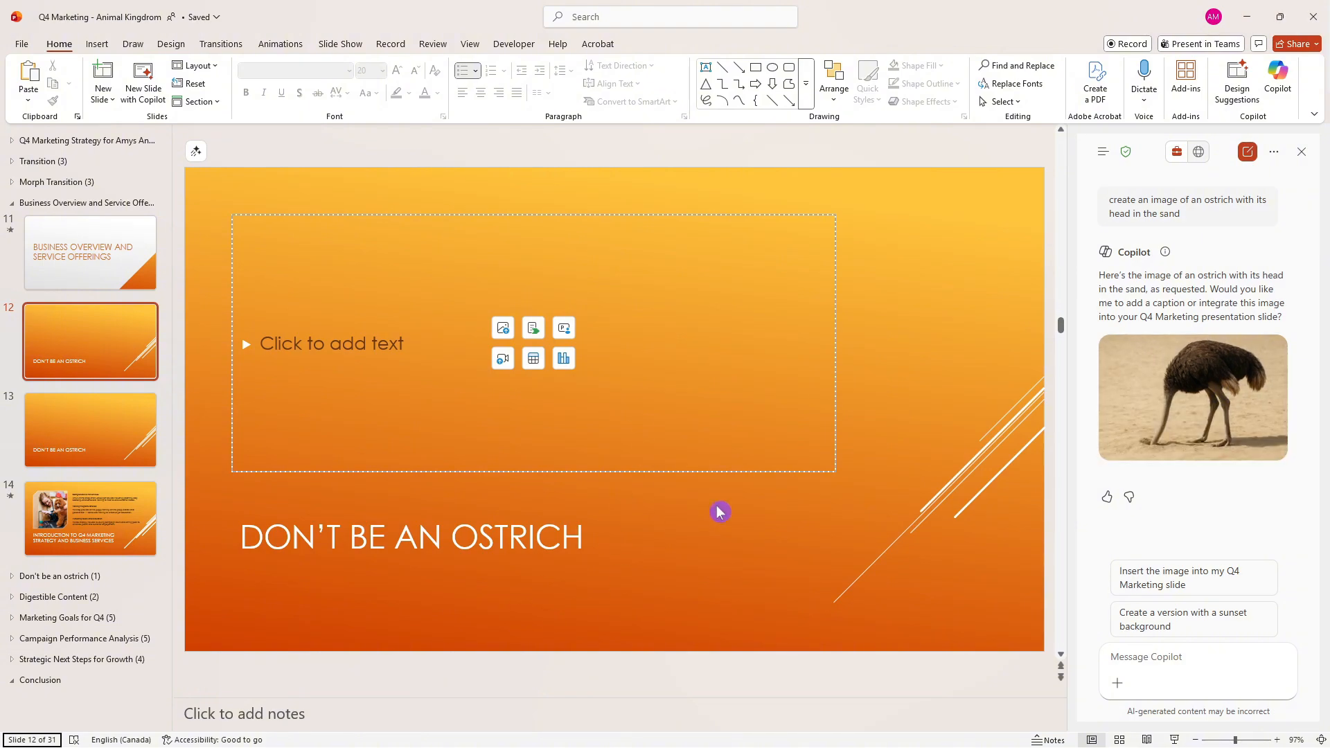
mouse_move(1202, 387)
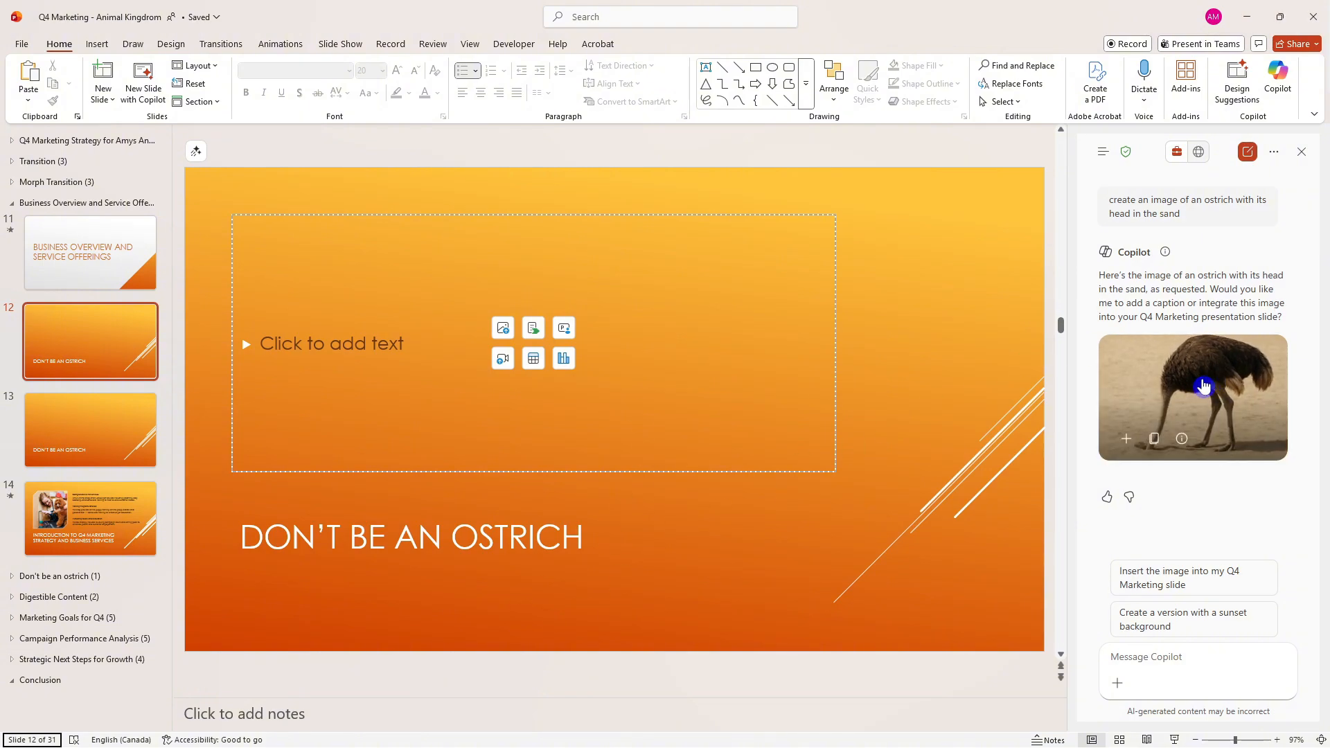
mouse_move(1140, 424)
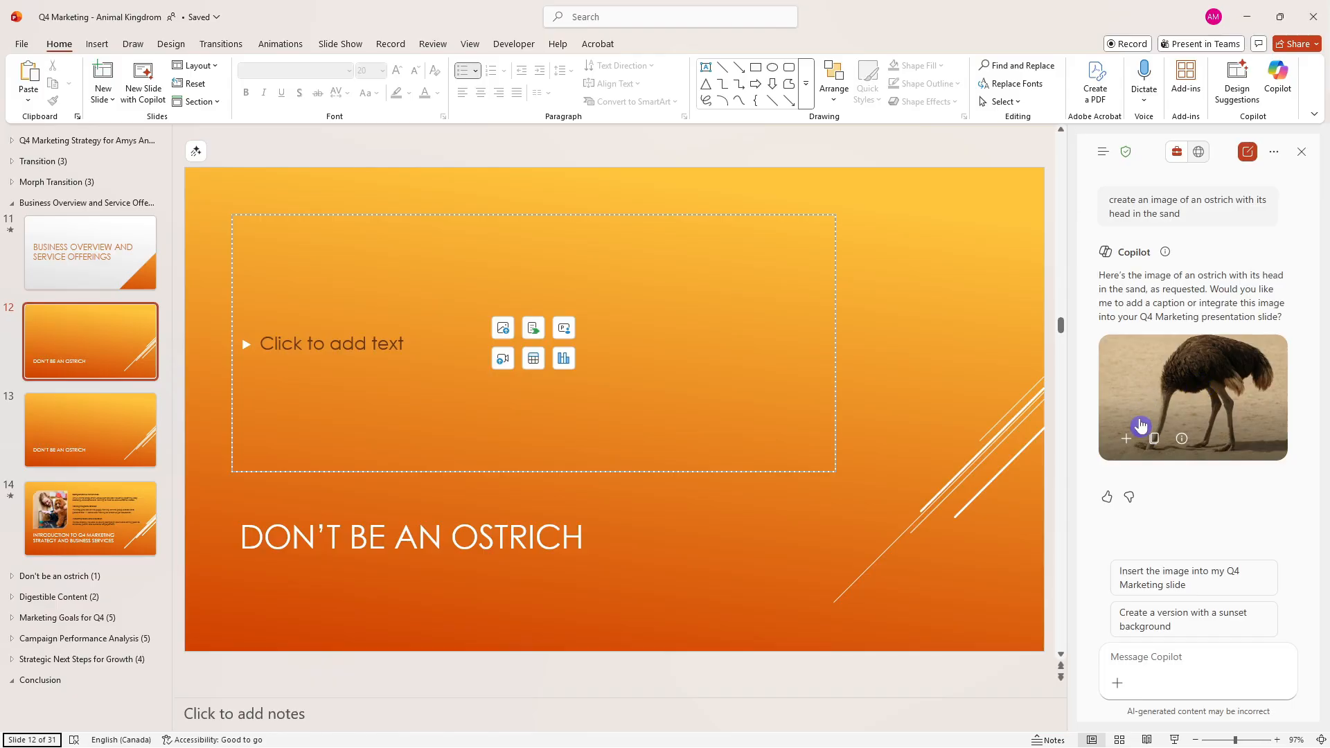
mouse_move(1126, 441)
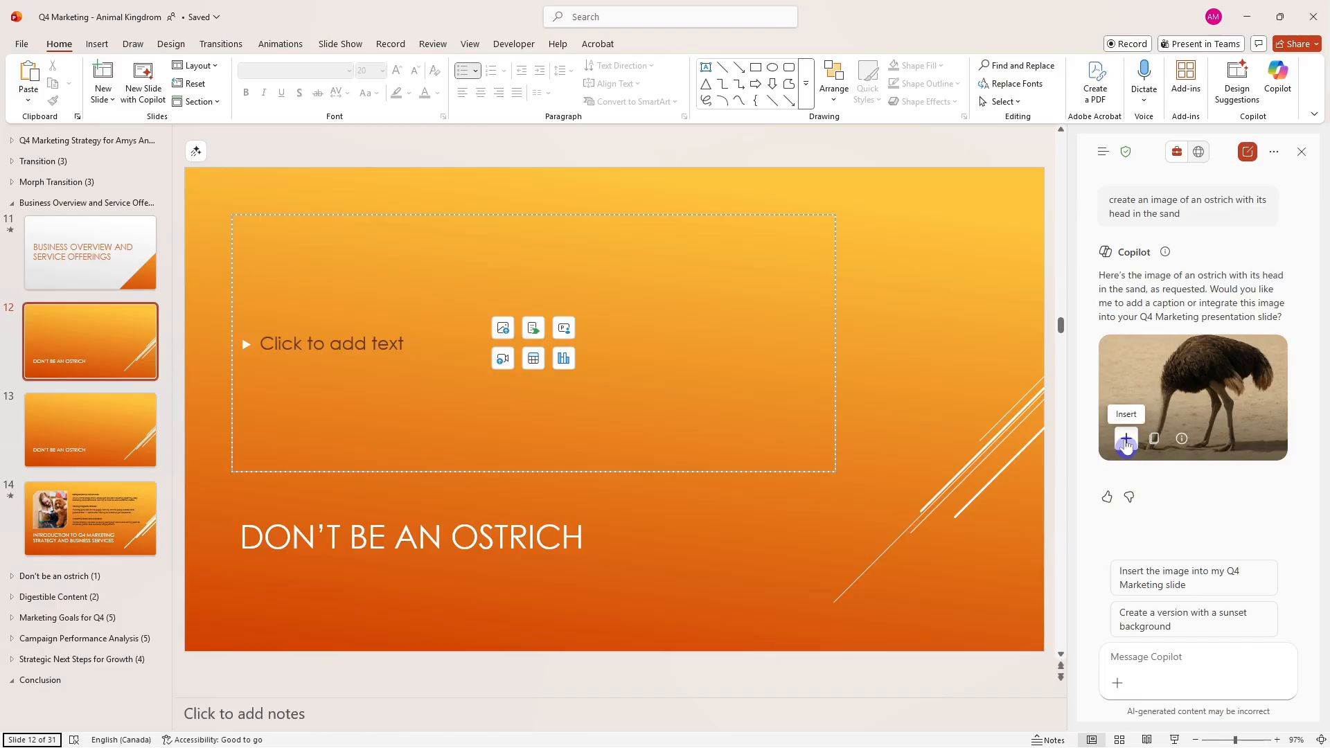
mouse_move(1154, 440)
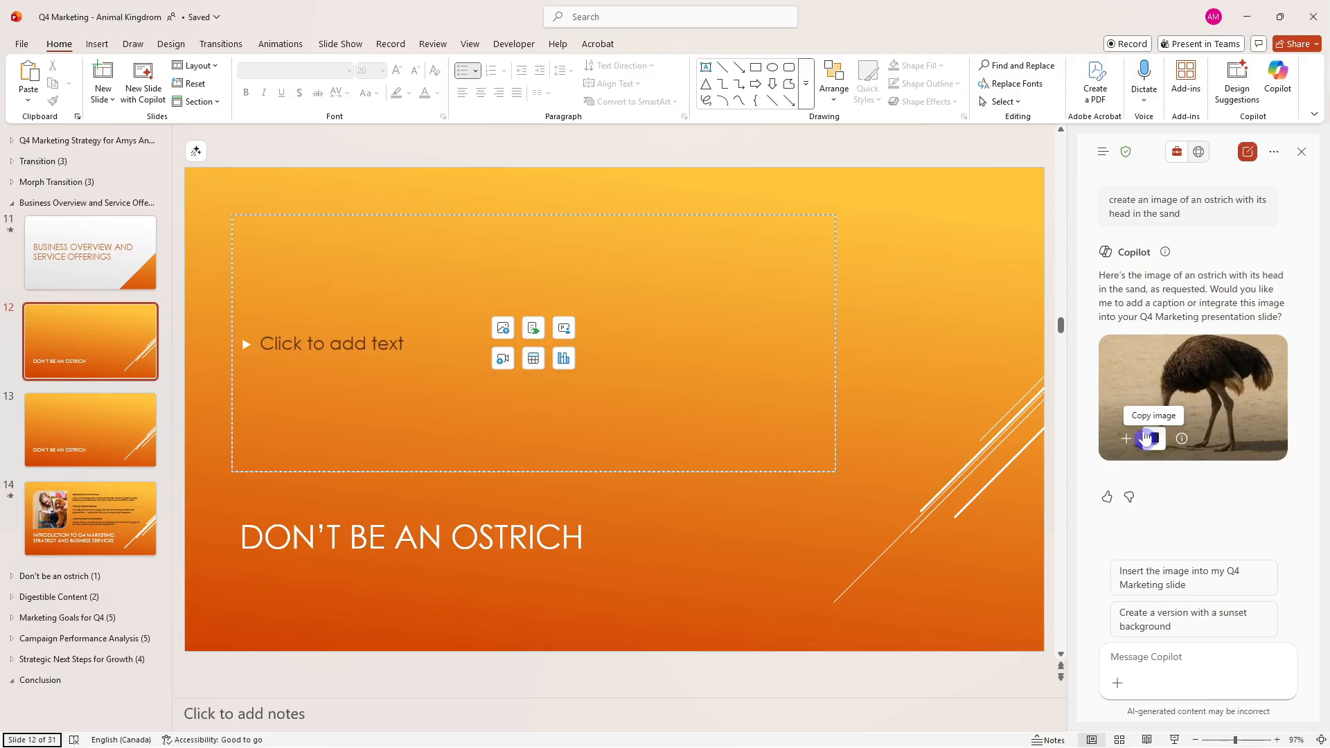
mouse_move(1126, 439)
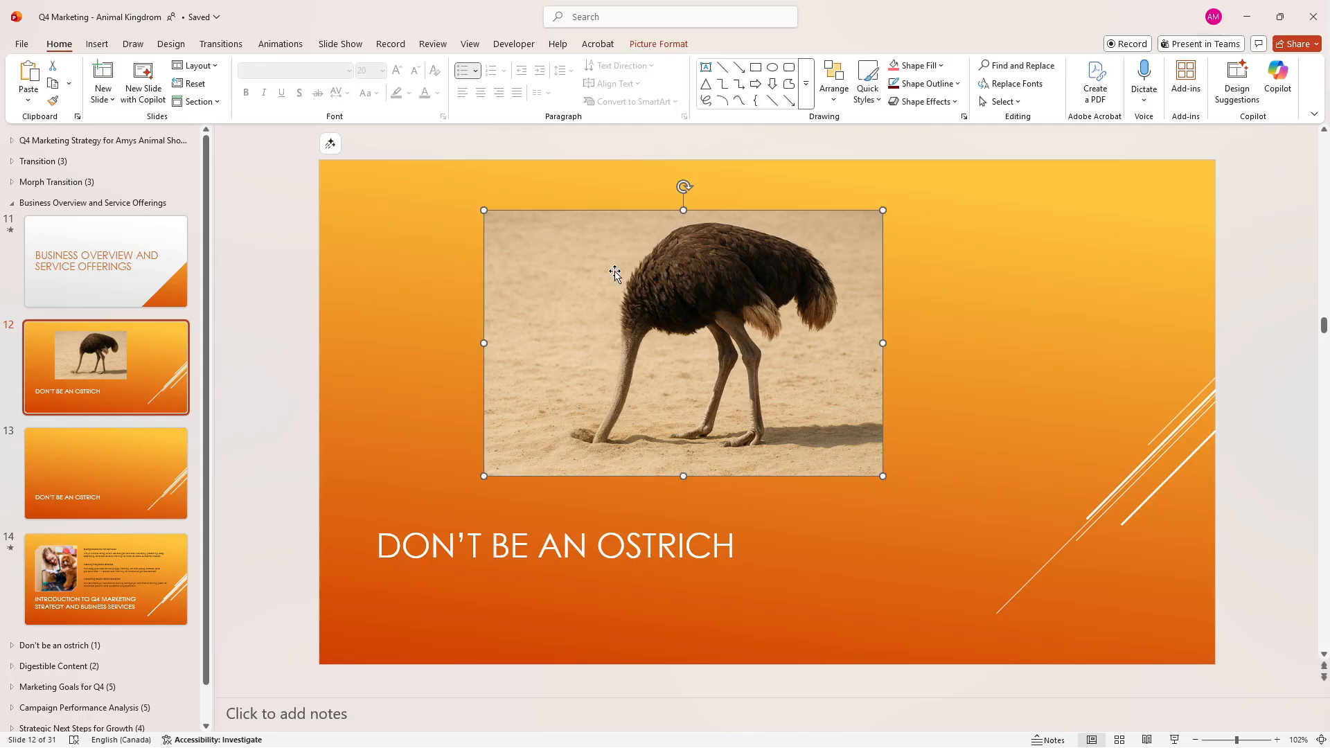
Crop the ostrich photo into an oval shape
left_click(658, 43)
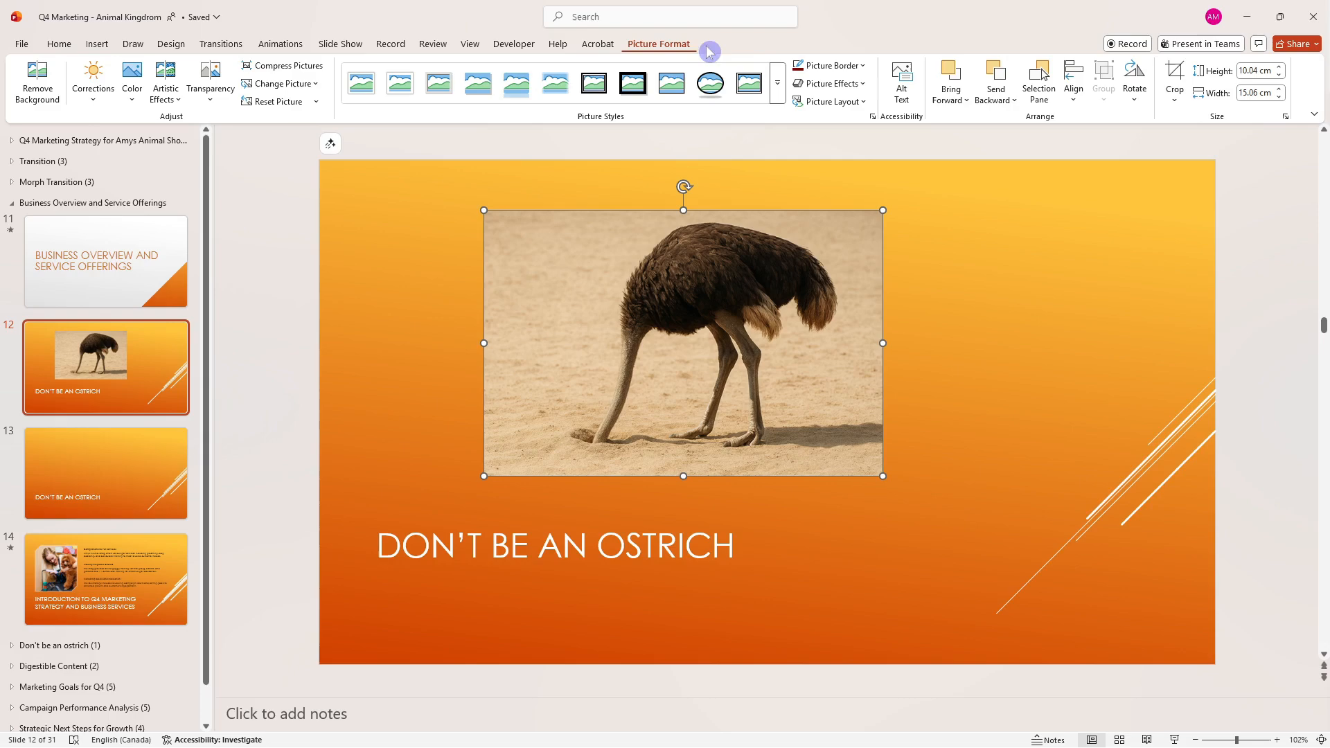
mouse_move(1173, 80)
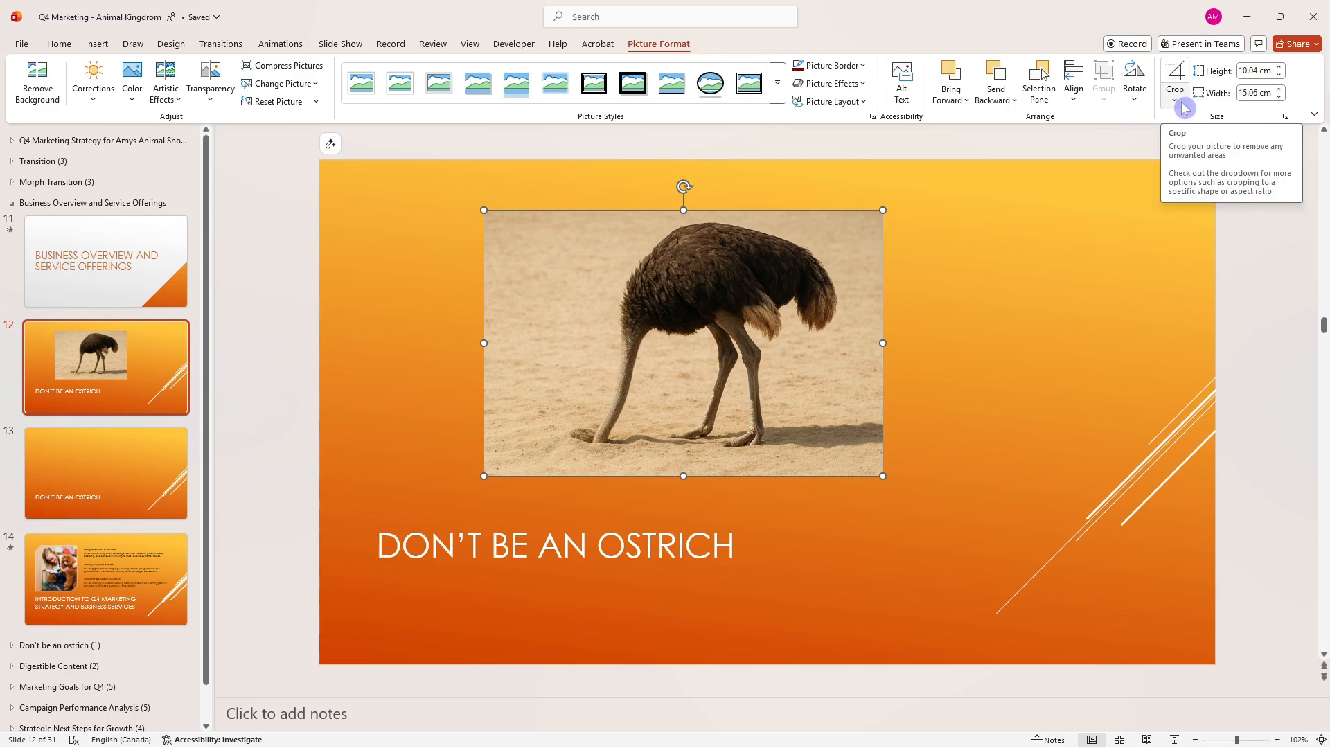
left_click(1174, 100)
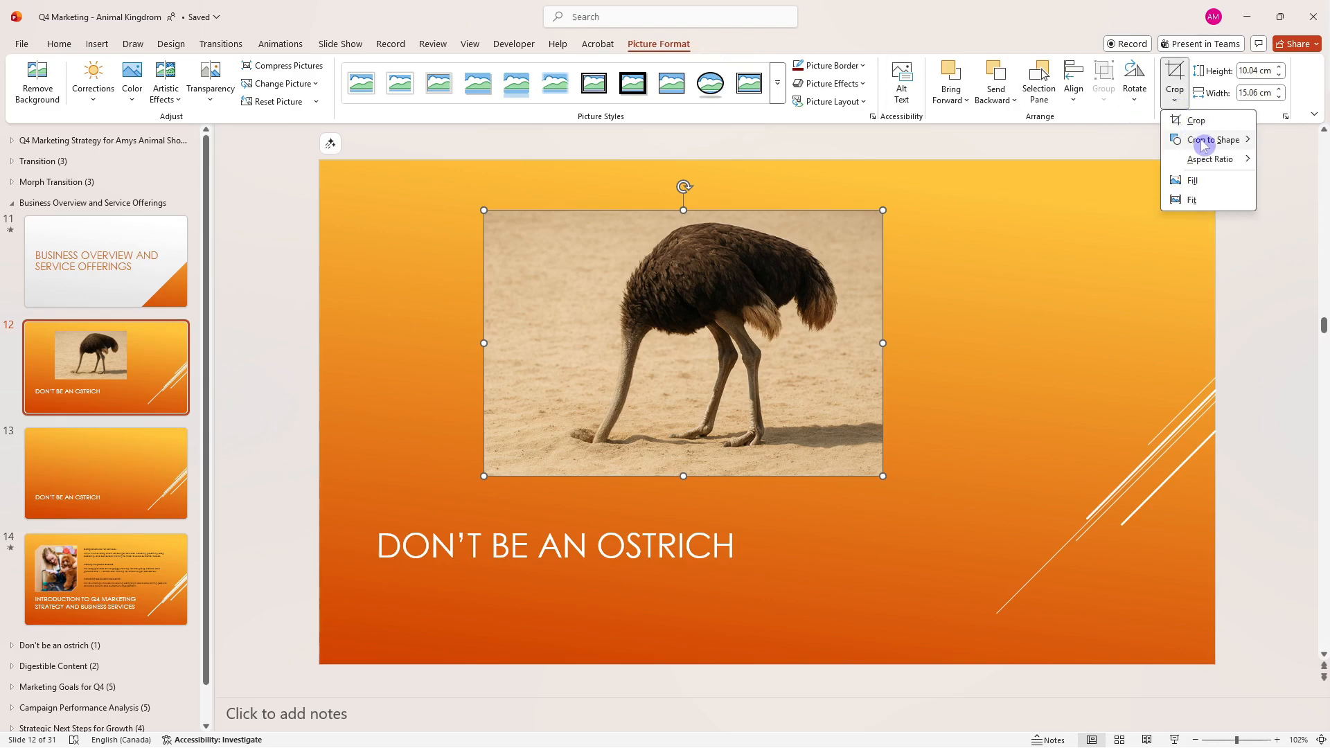
left_click(1218, 140)
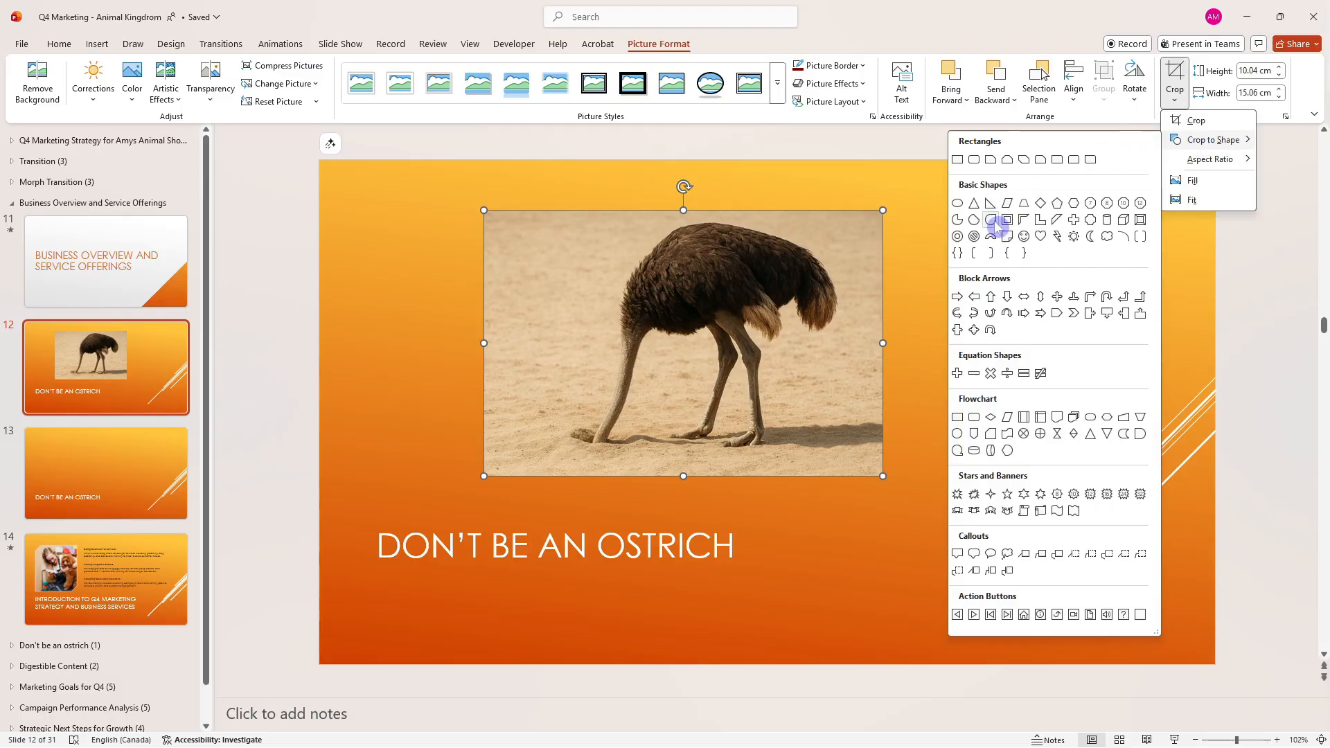
left_click(957, 220)
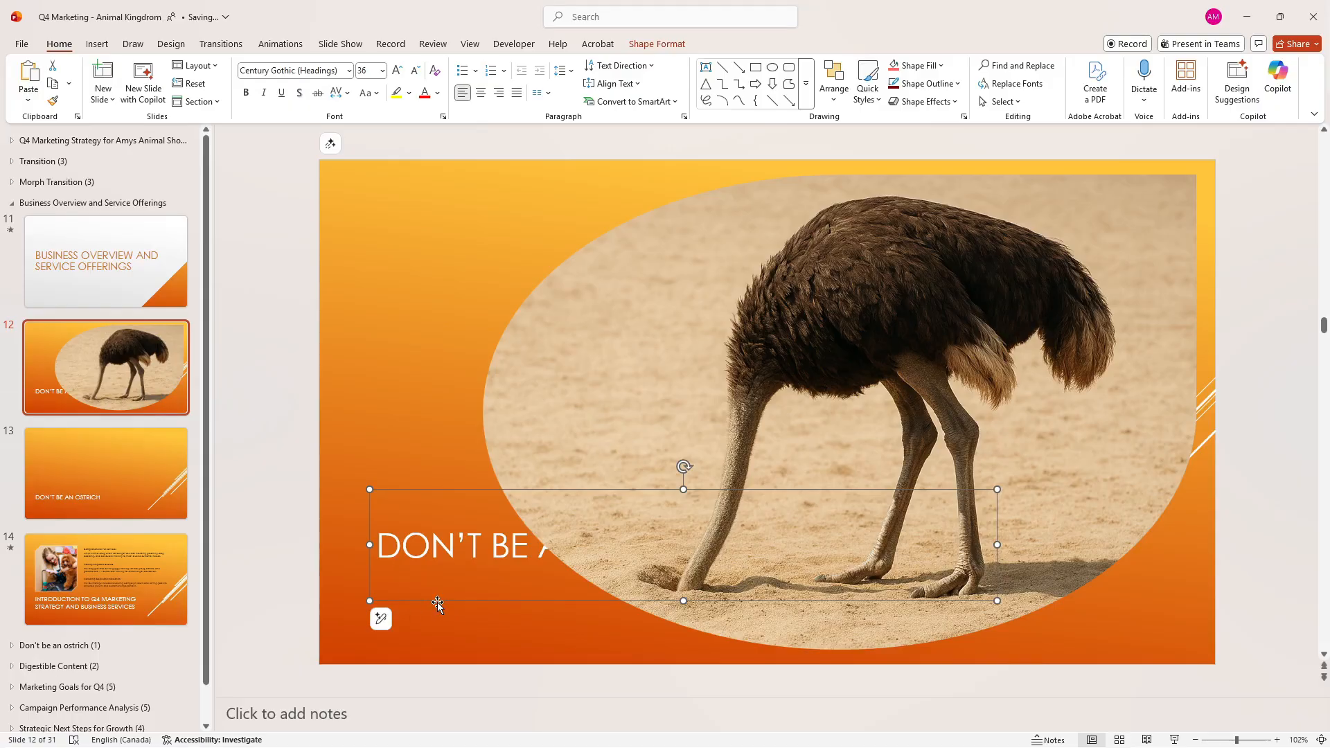
Send the photo behind the title and align both along their middles
right_click(437, 605)
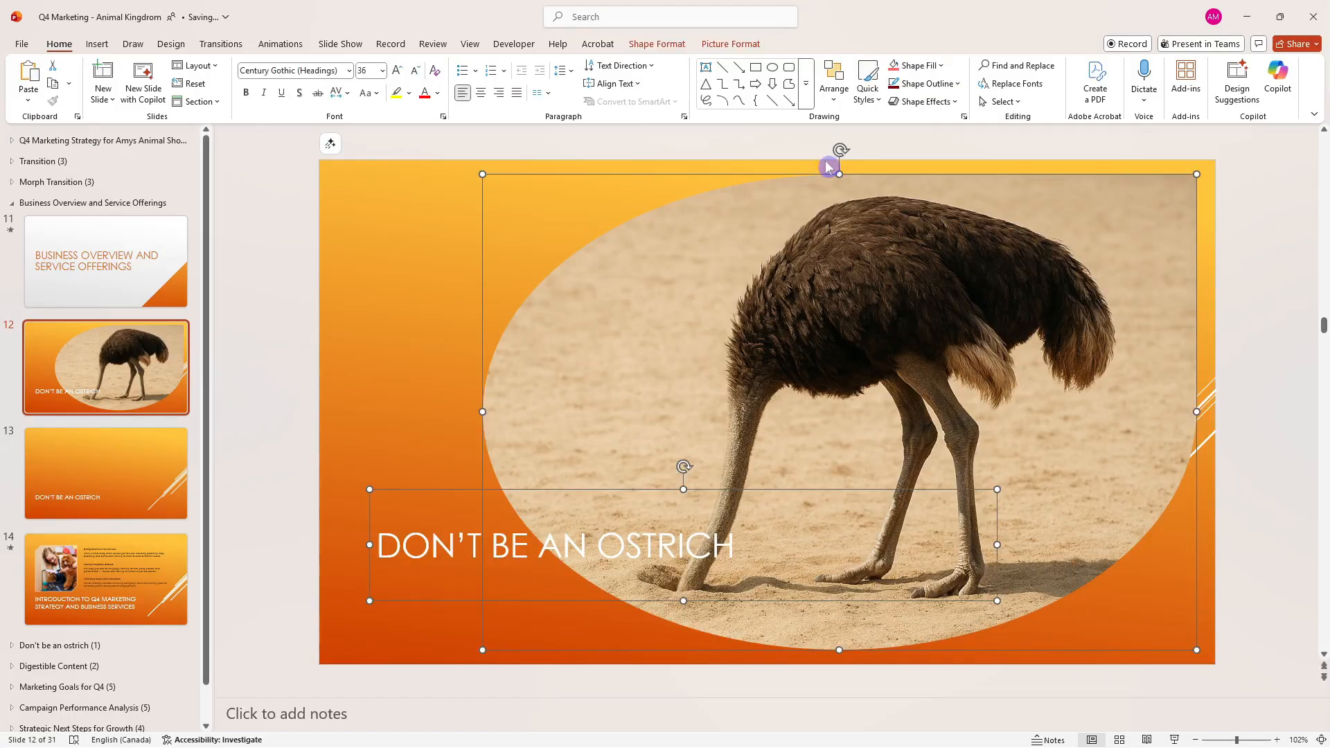
left_click(832, 82)
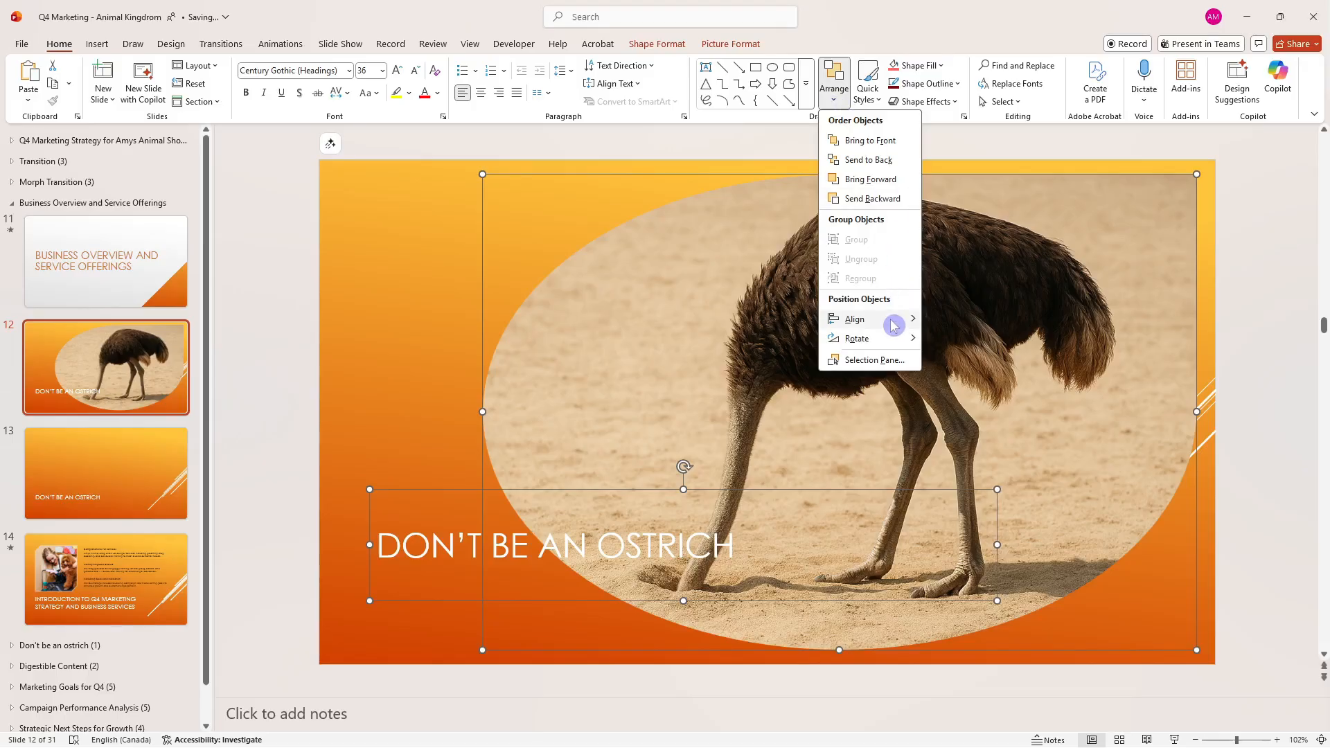
left_click(854, 318)
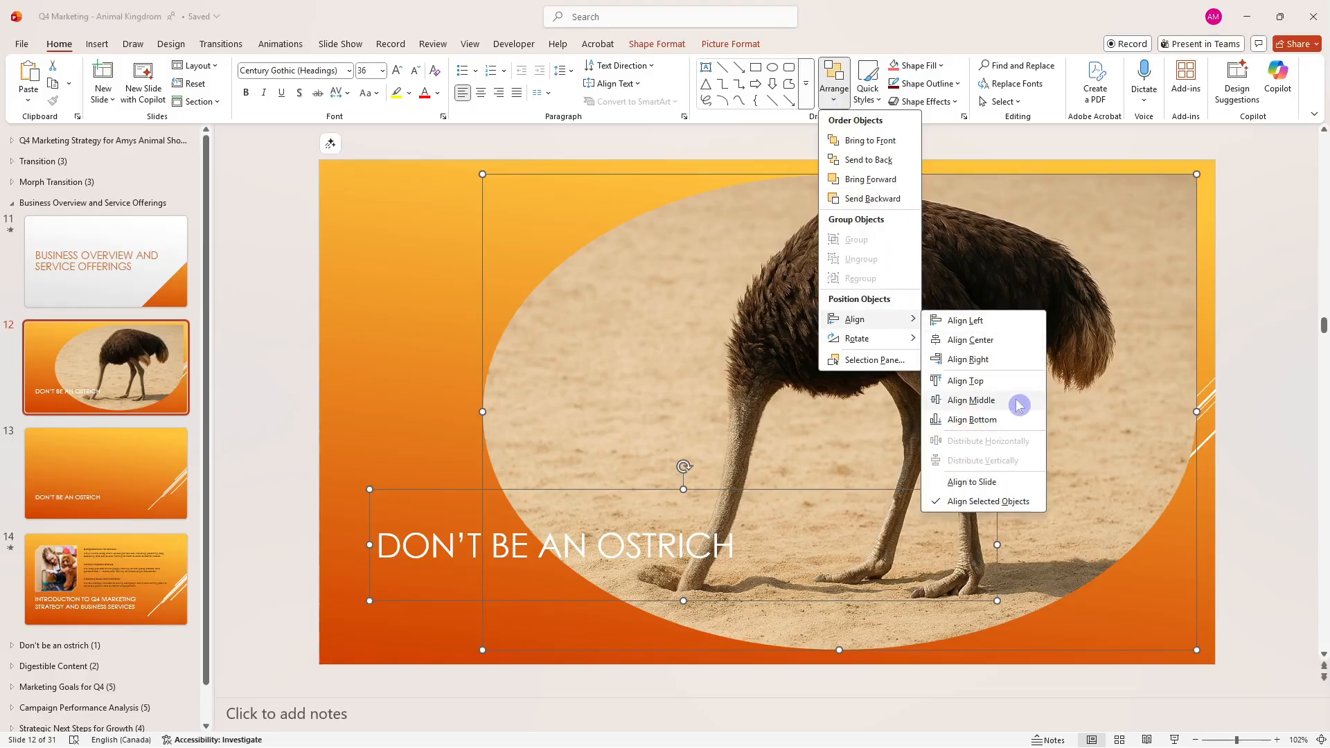
left_click(970, 398)
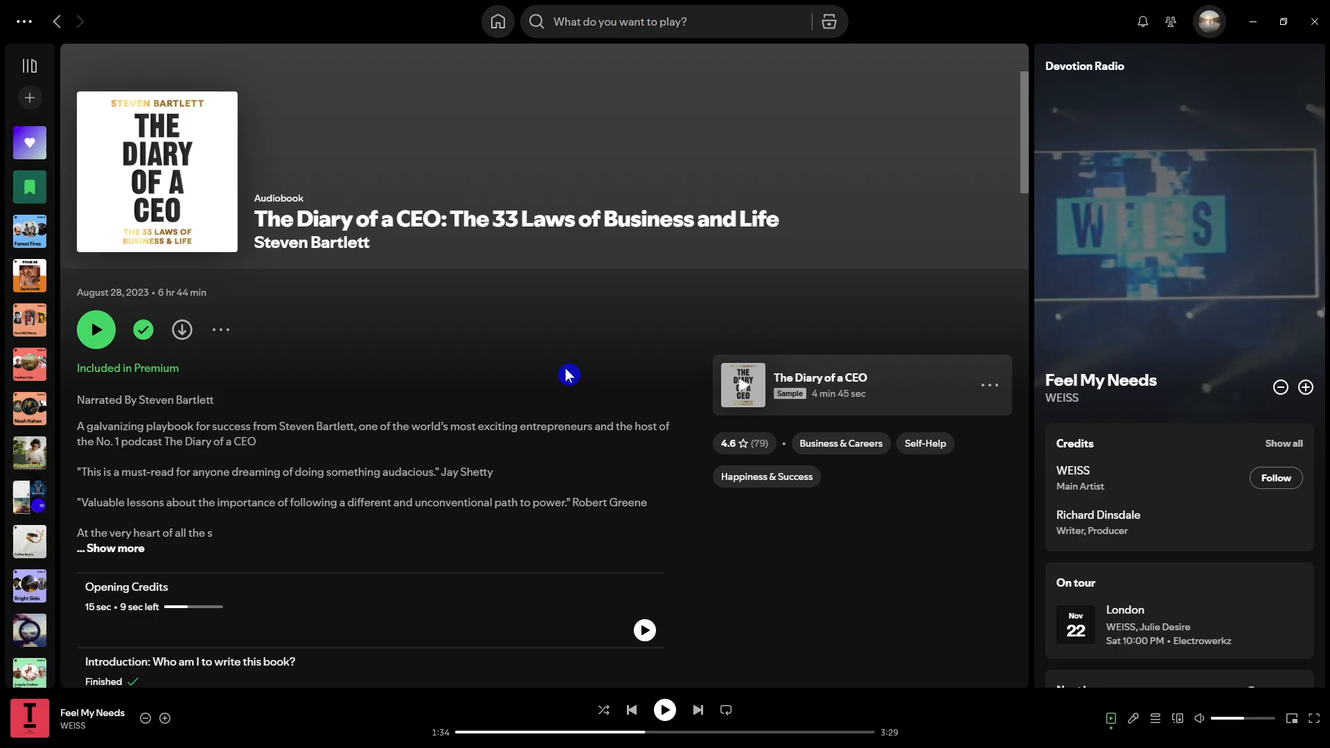
mouse_move(312, 242)
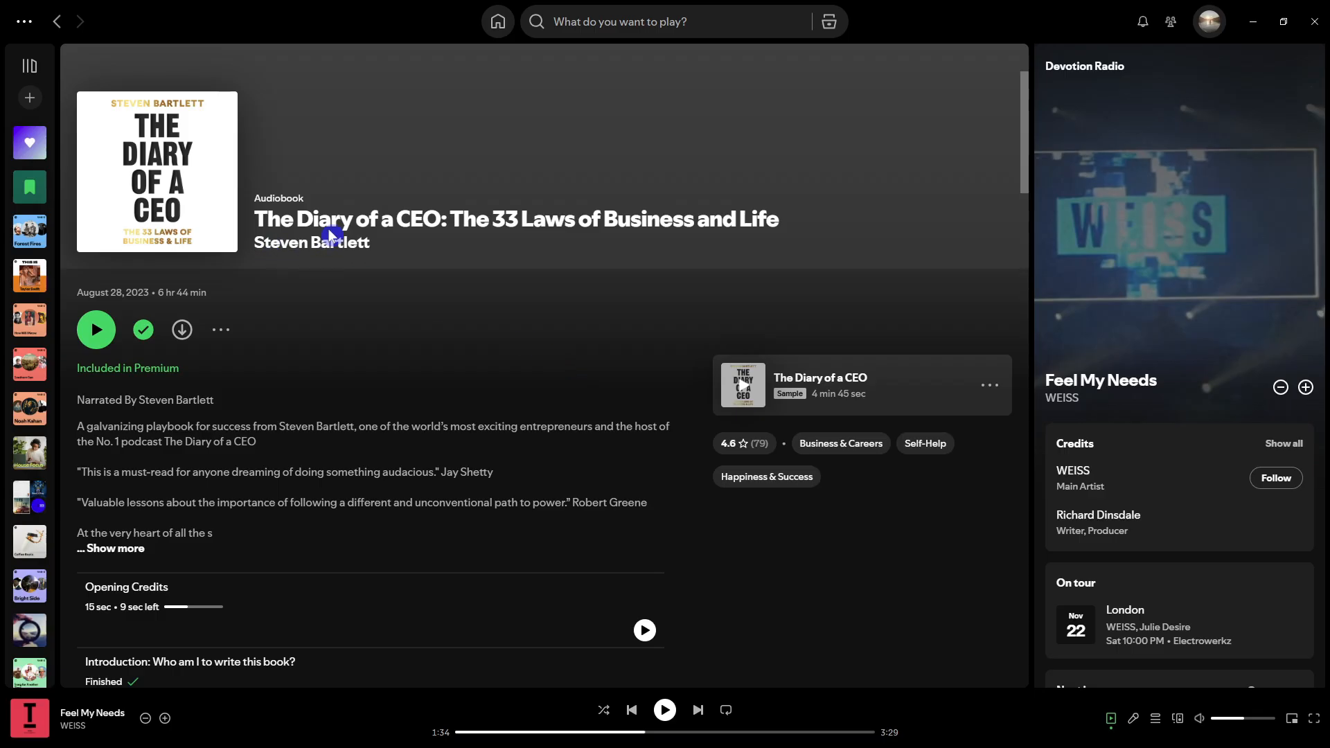
mouse_move(494, 238)
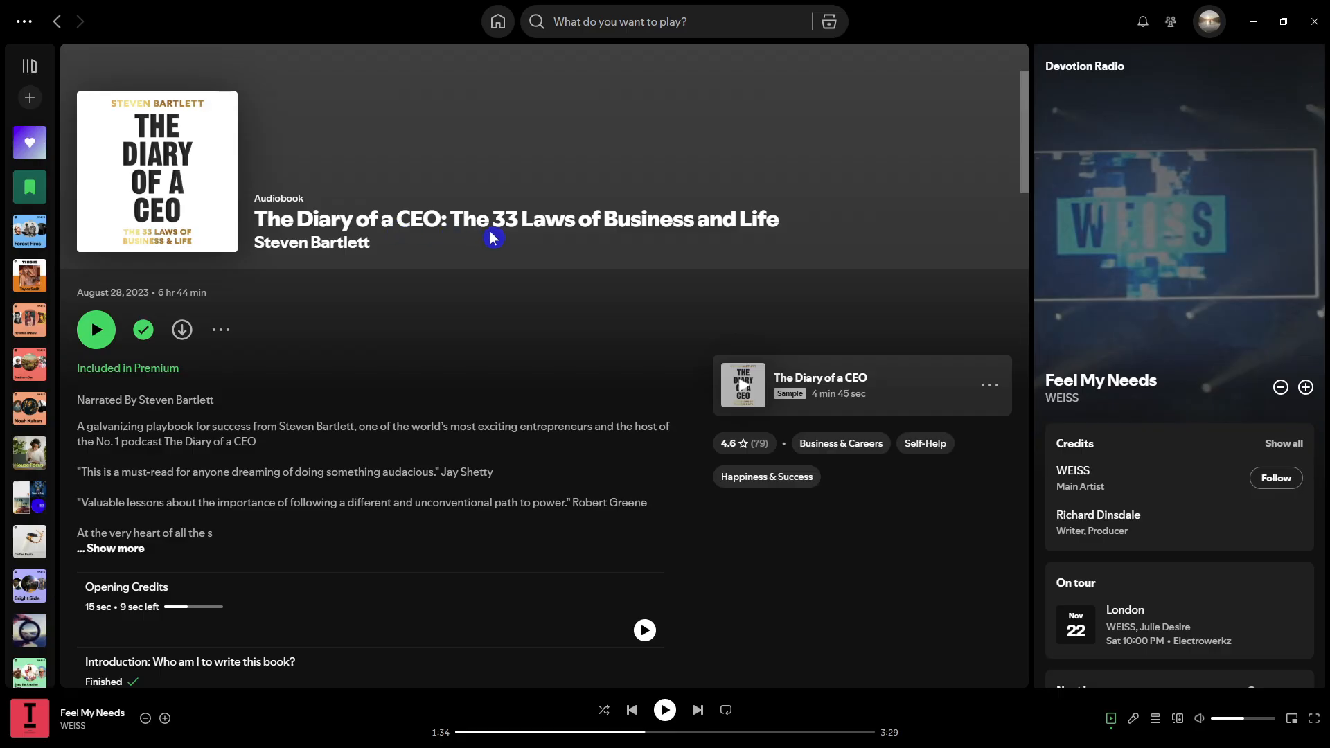
Scroll The Diary of a CEO chapter list down to Law 23: Don't be an ostrich
scroll("down", 3)
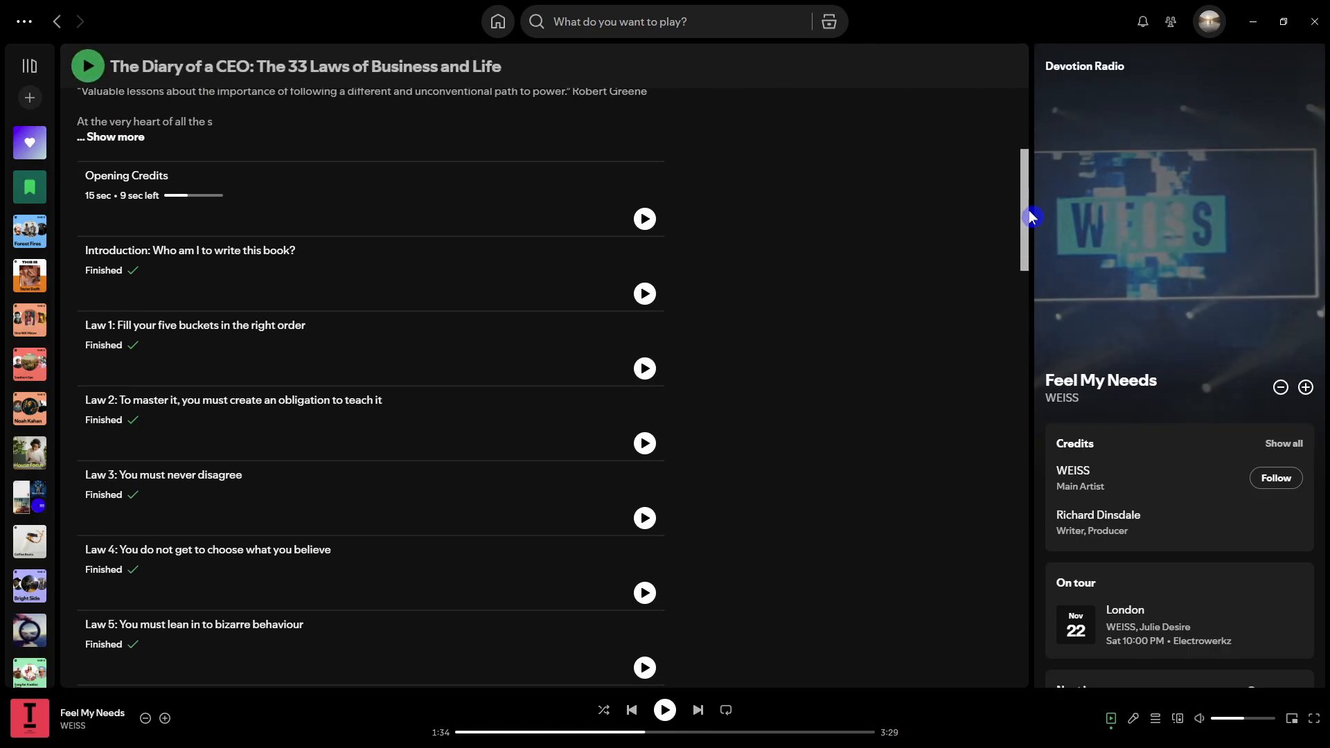
scroll("down", 3)
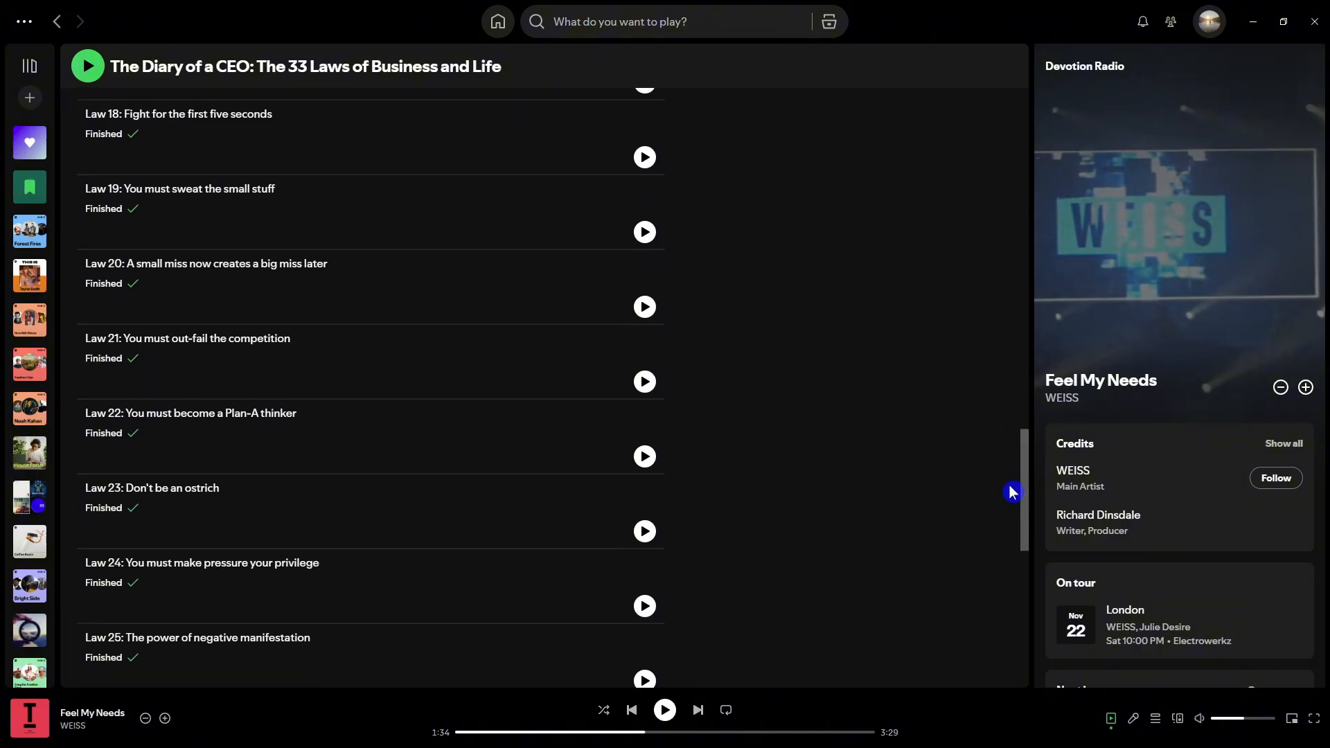
mouse_move(191, 515)
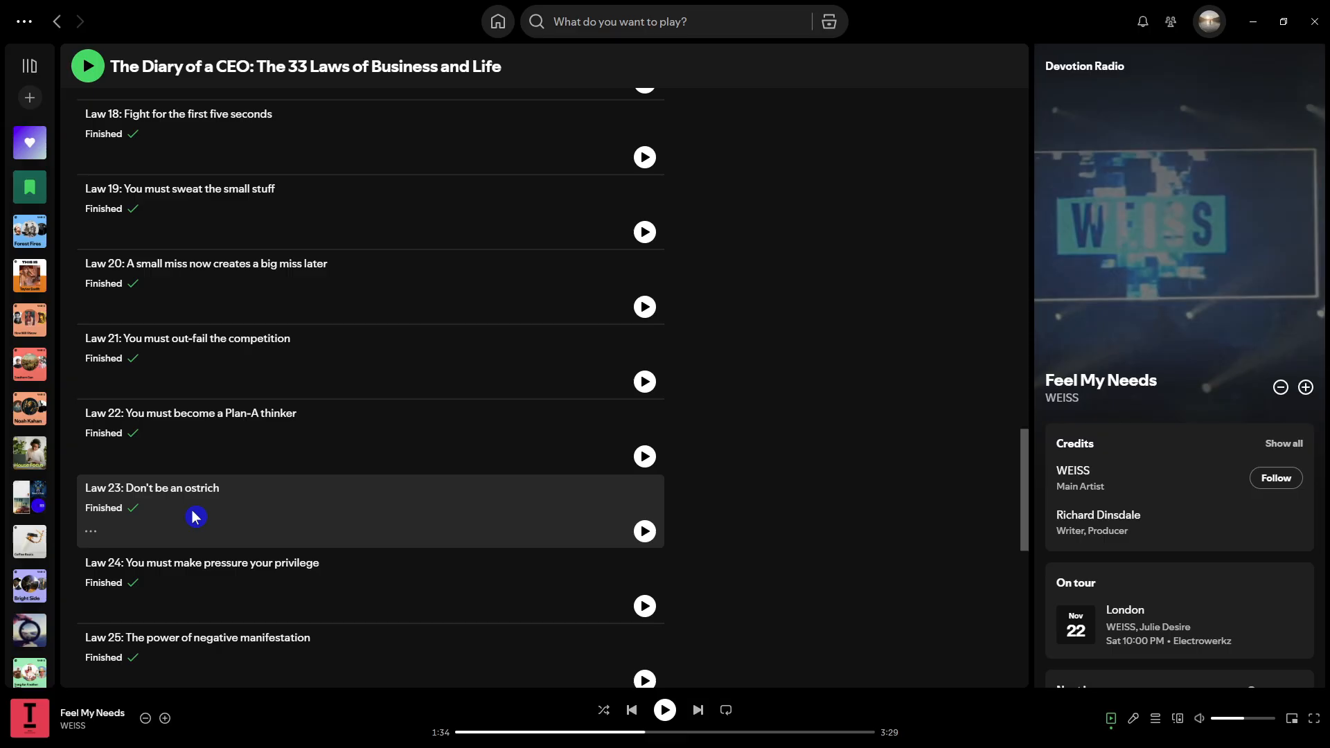
mouse_move(935, 324)
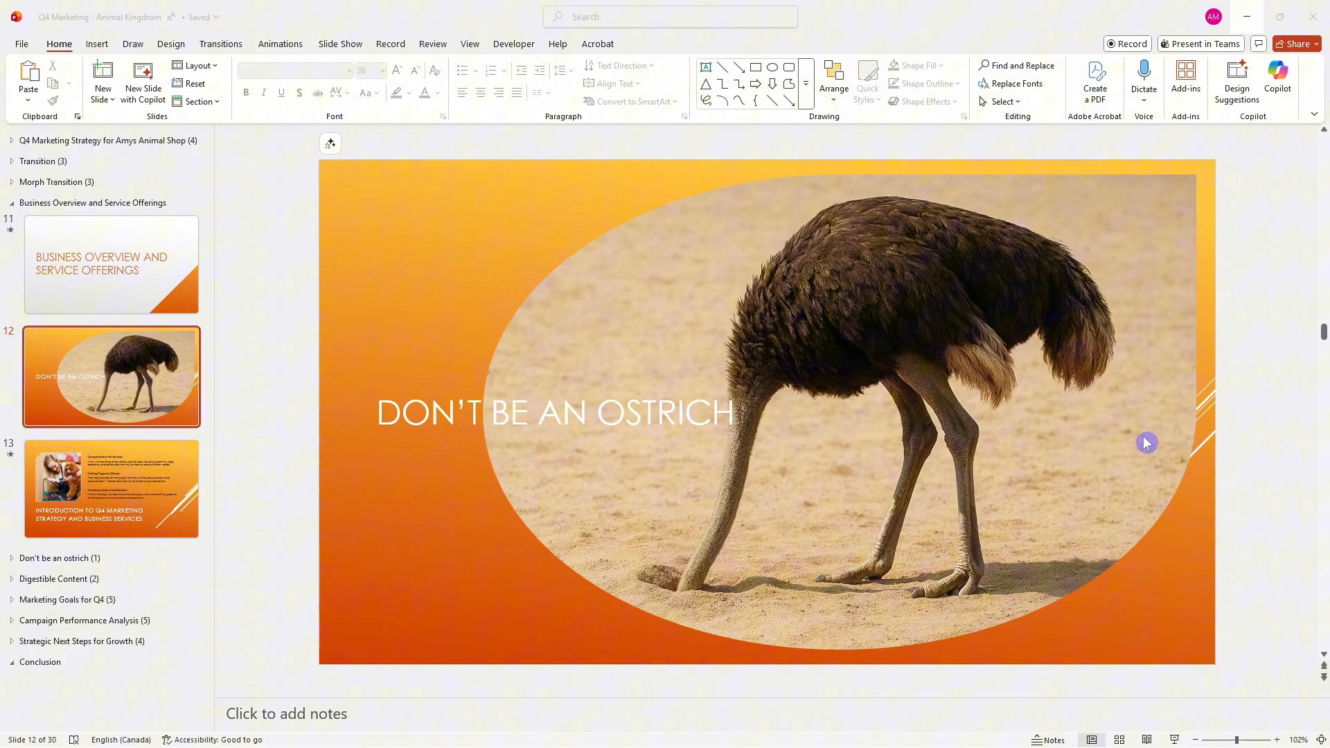
mouse_move(1056, 553)
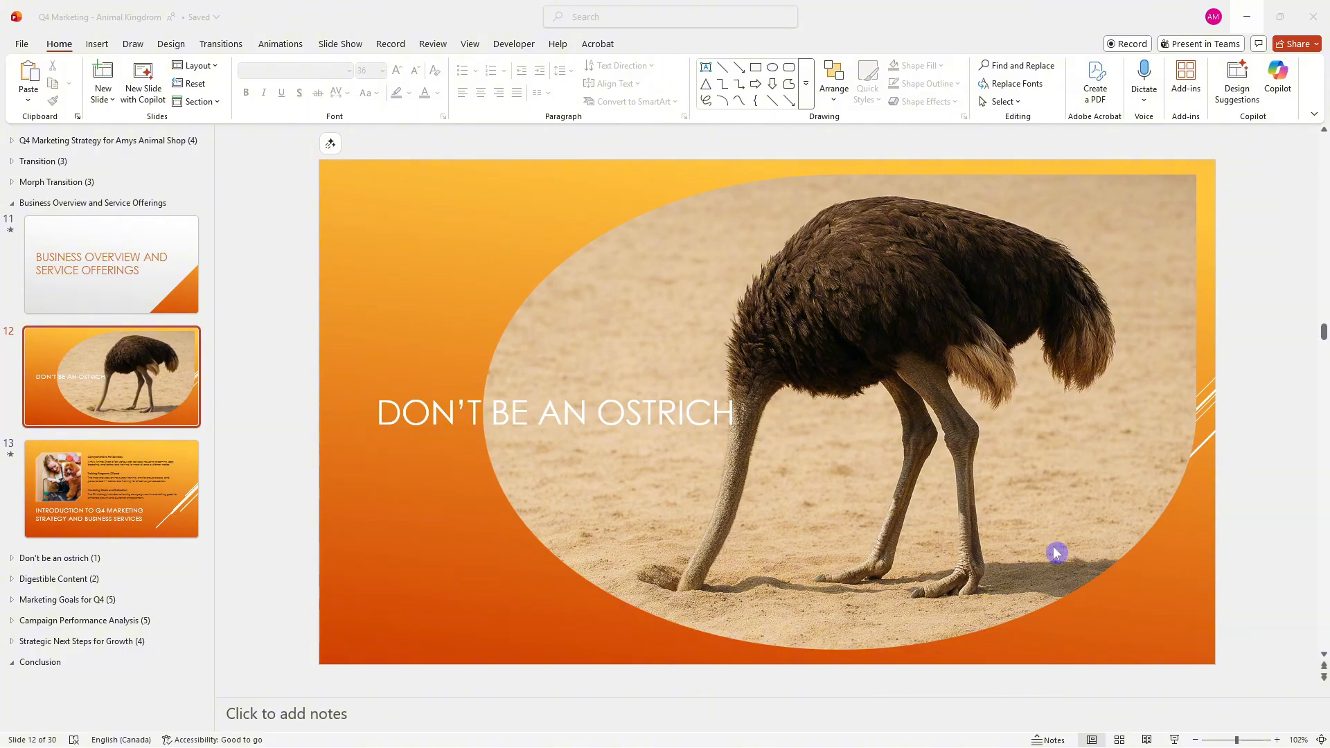
mouse_move(1051, 559)
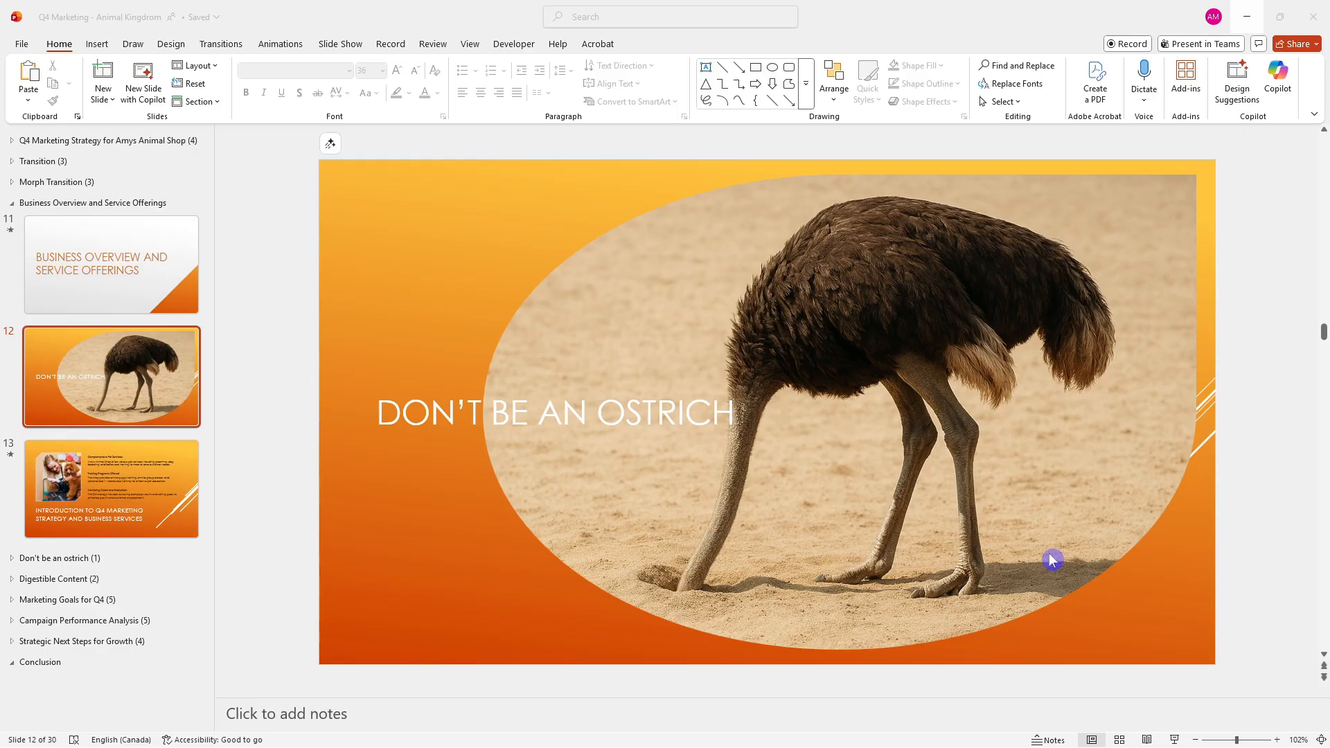
Go to slide 13, Introduction to Q4 Marketing Strategy and Business Services
left_click(111, 489)
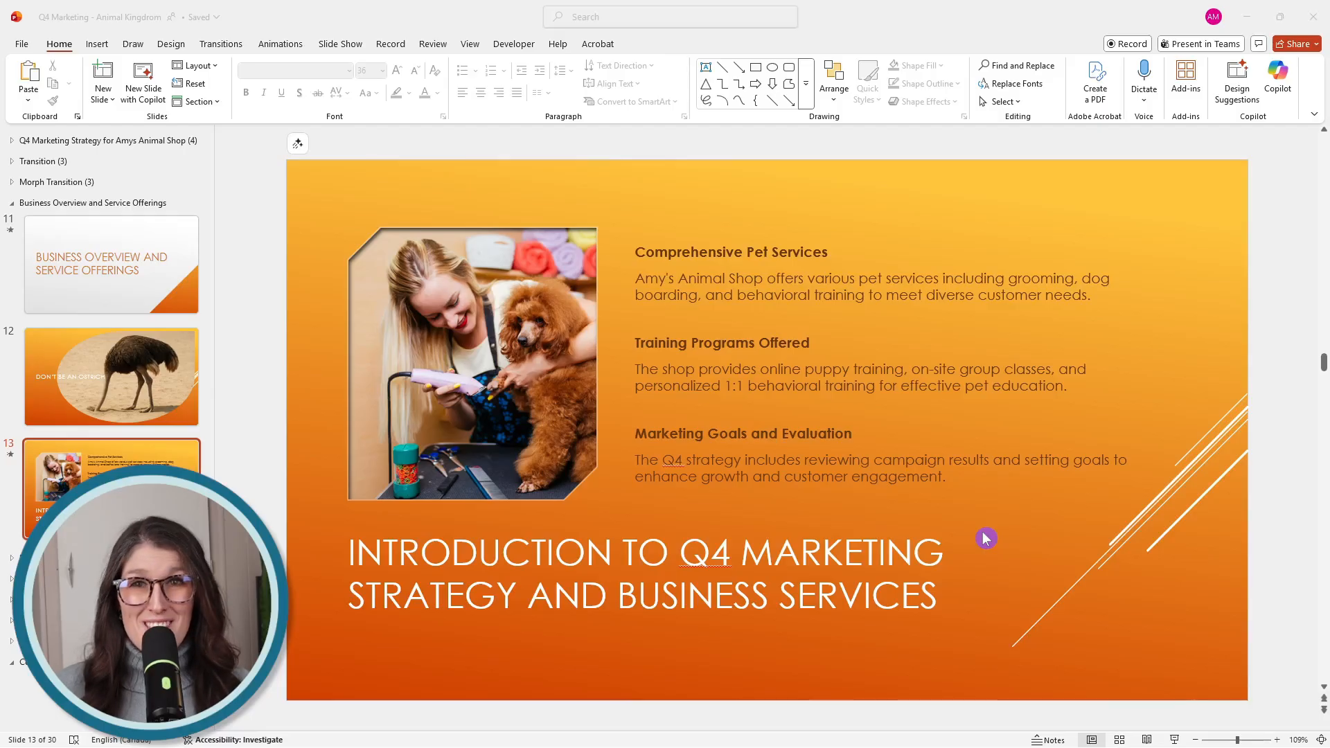
Paste slide 13's three pet-service headings and descriptions into its speaker notes
left_click(879, 448)
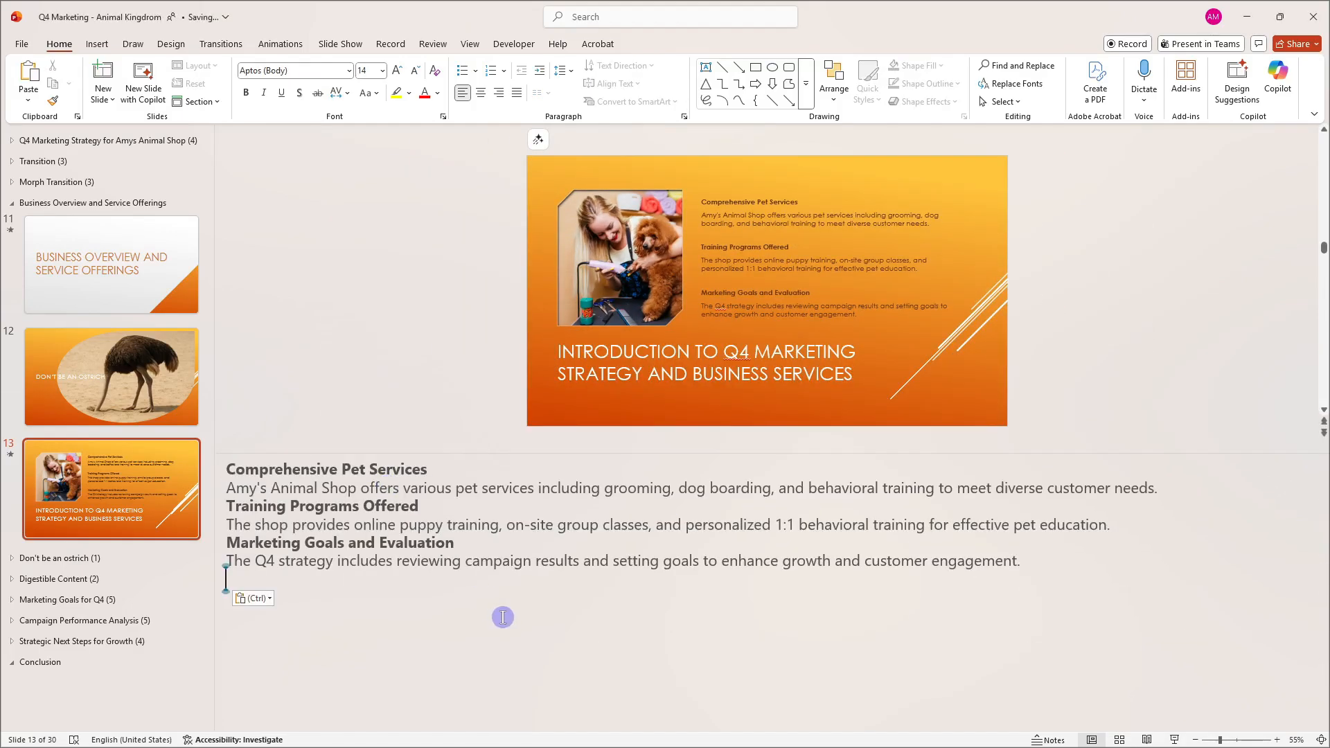
mouse_move(503, 613)
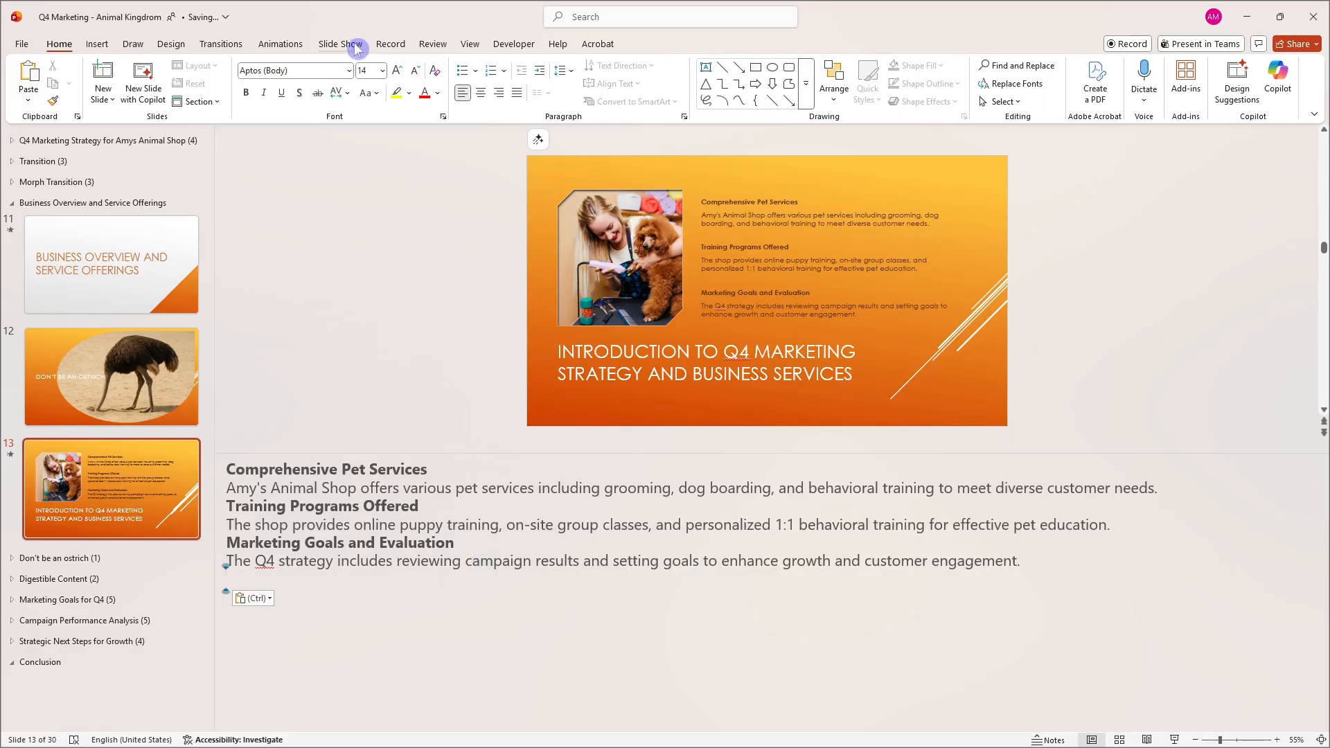
Start Presenter View from slide 13 so its pasted notes show beside the slide
left_click(340, 43)
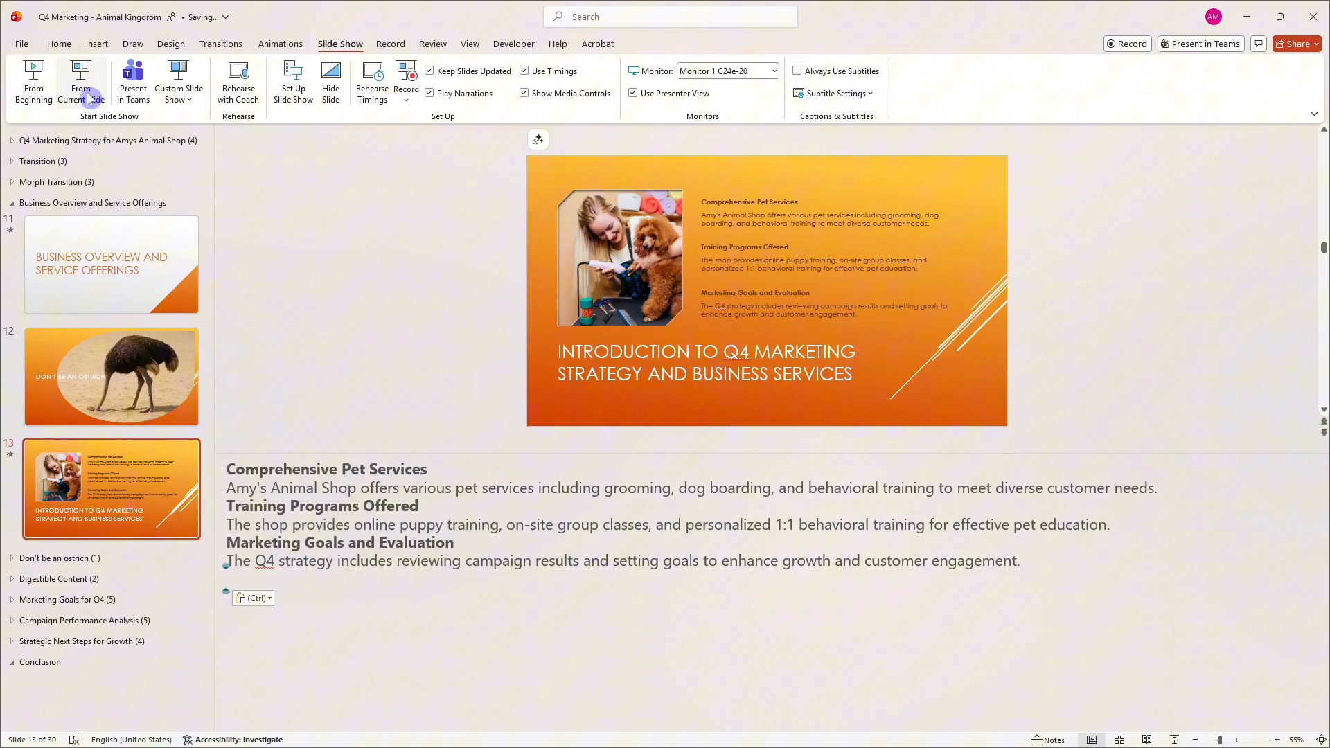
left_click(80, 82)
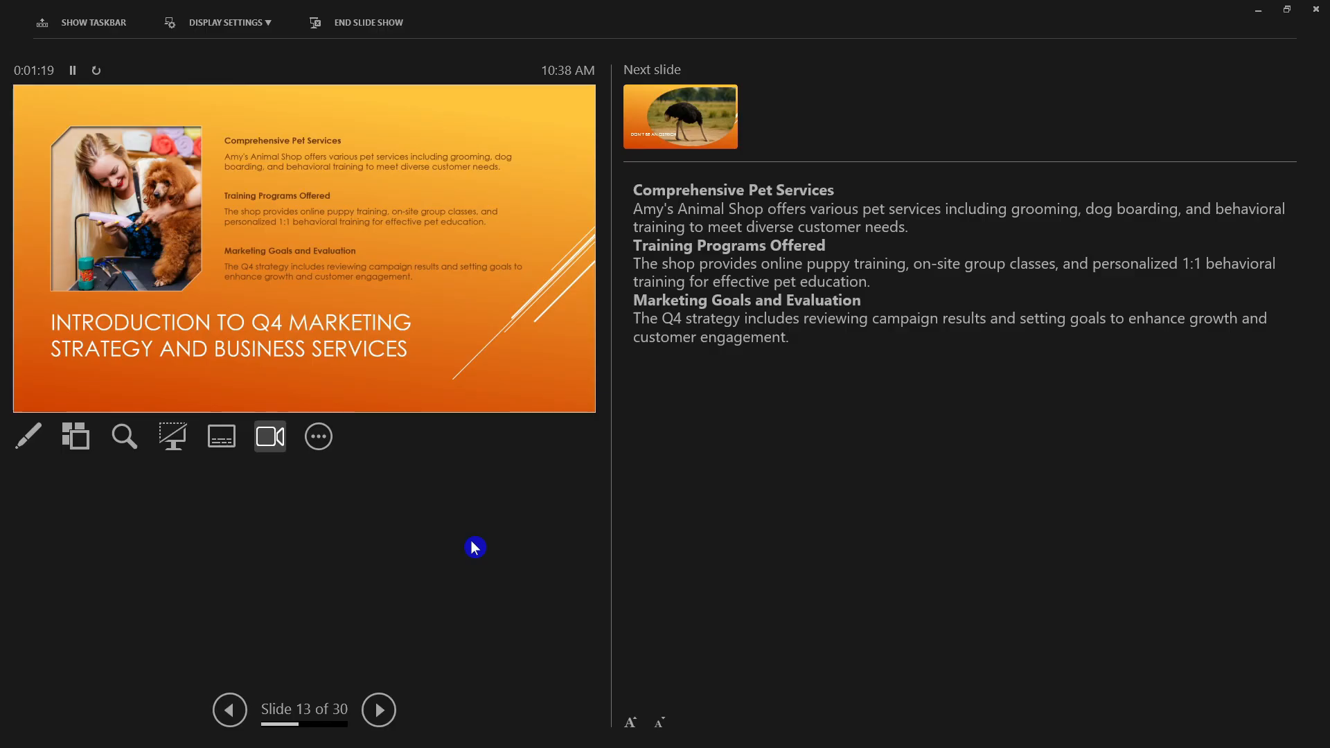
mouse_move(863, 187)
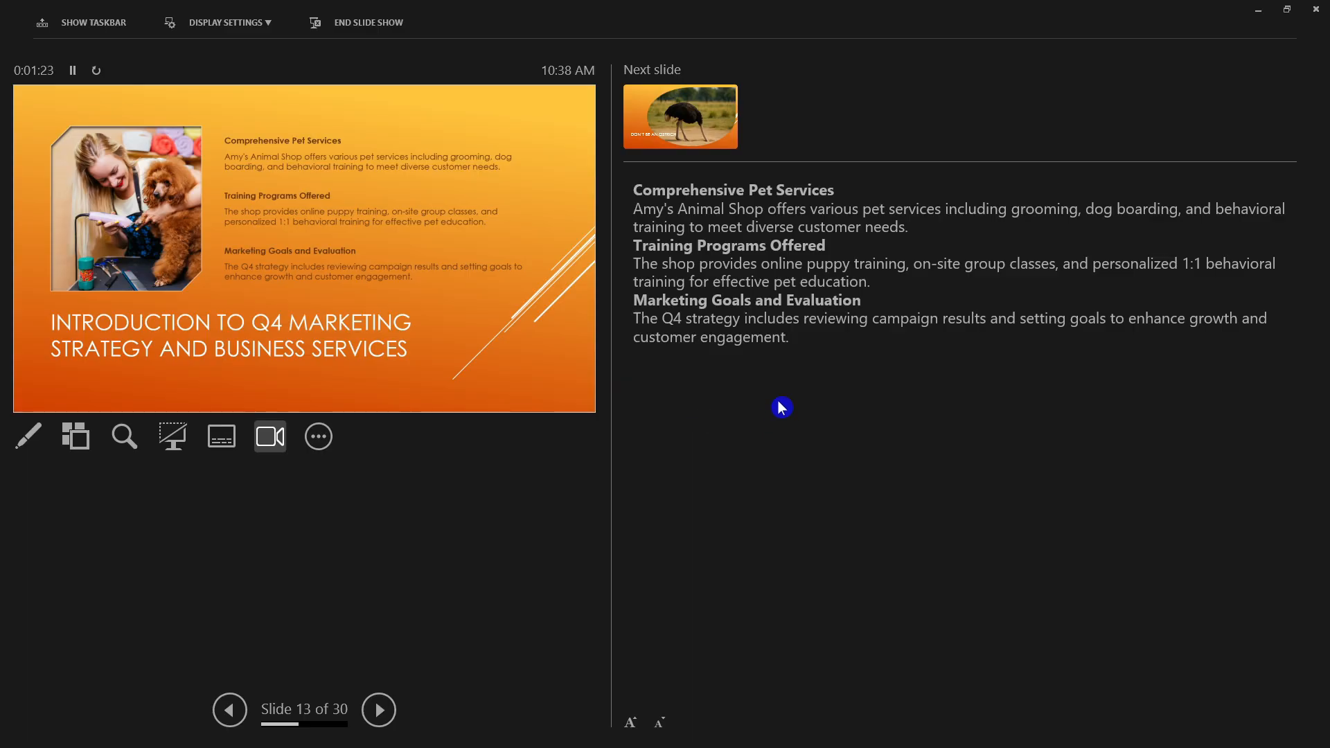
mouse_move(667, 344)
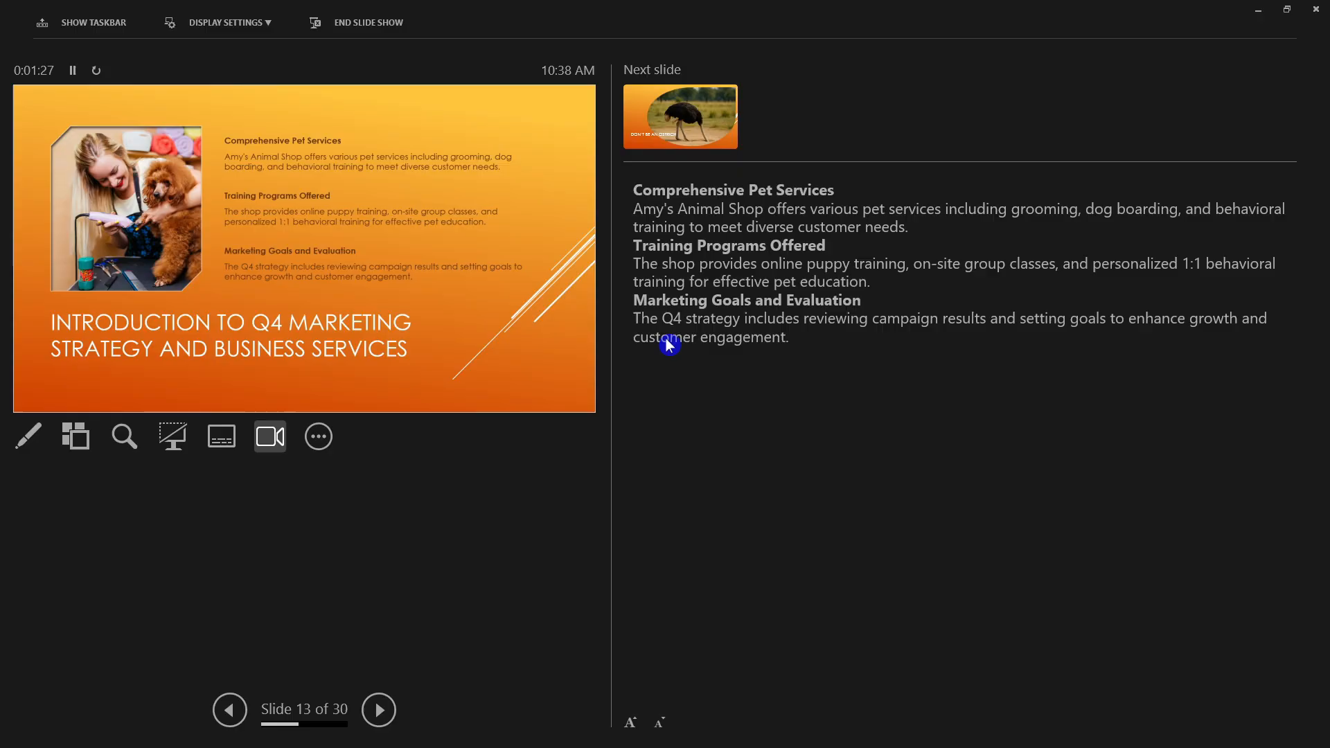
mouse_move(475, 225)
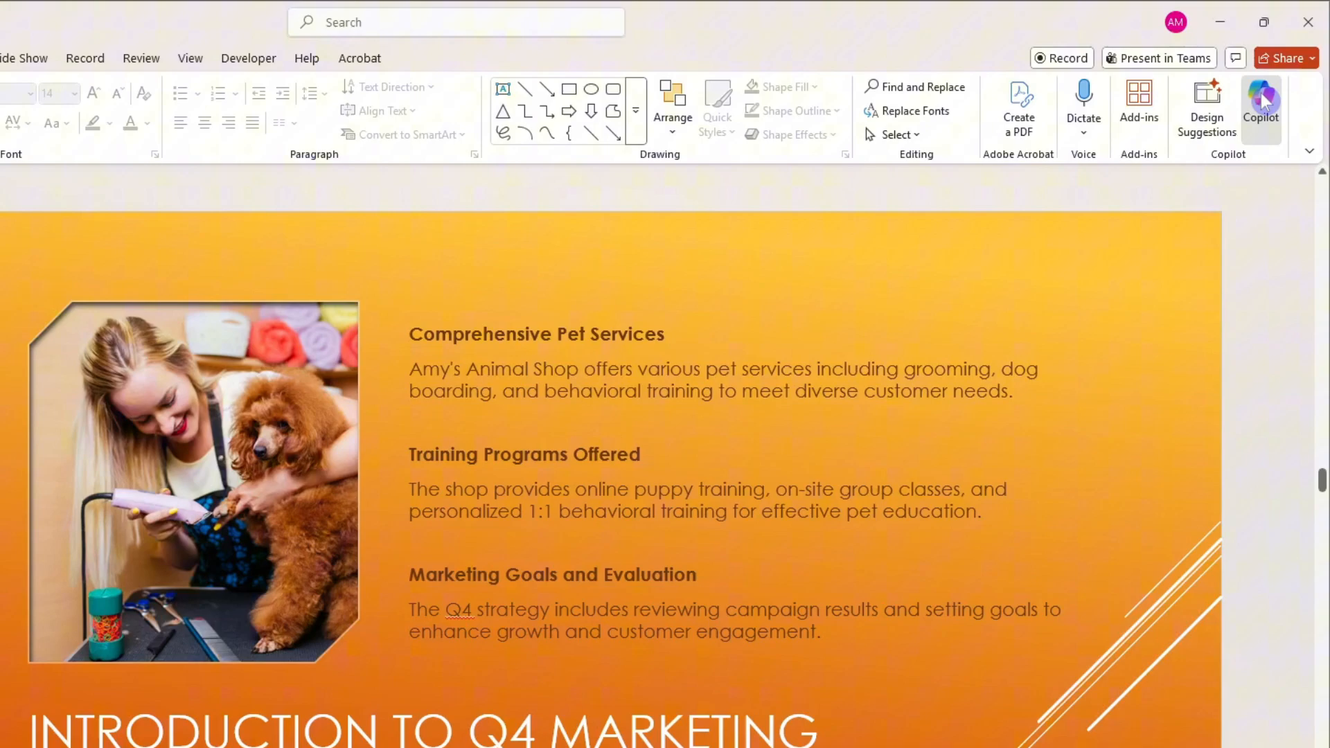
Draft a fresh Copilot chat asking to summarize slide 13's text into three bullets of three words
left_click(1261, 101)
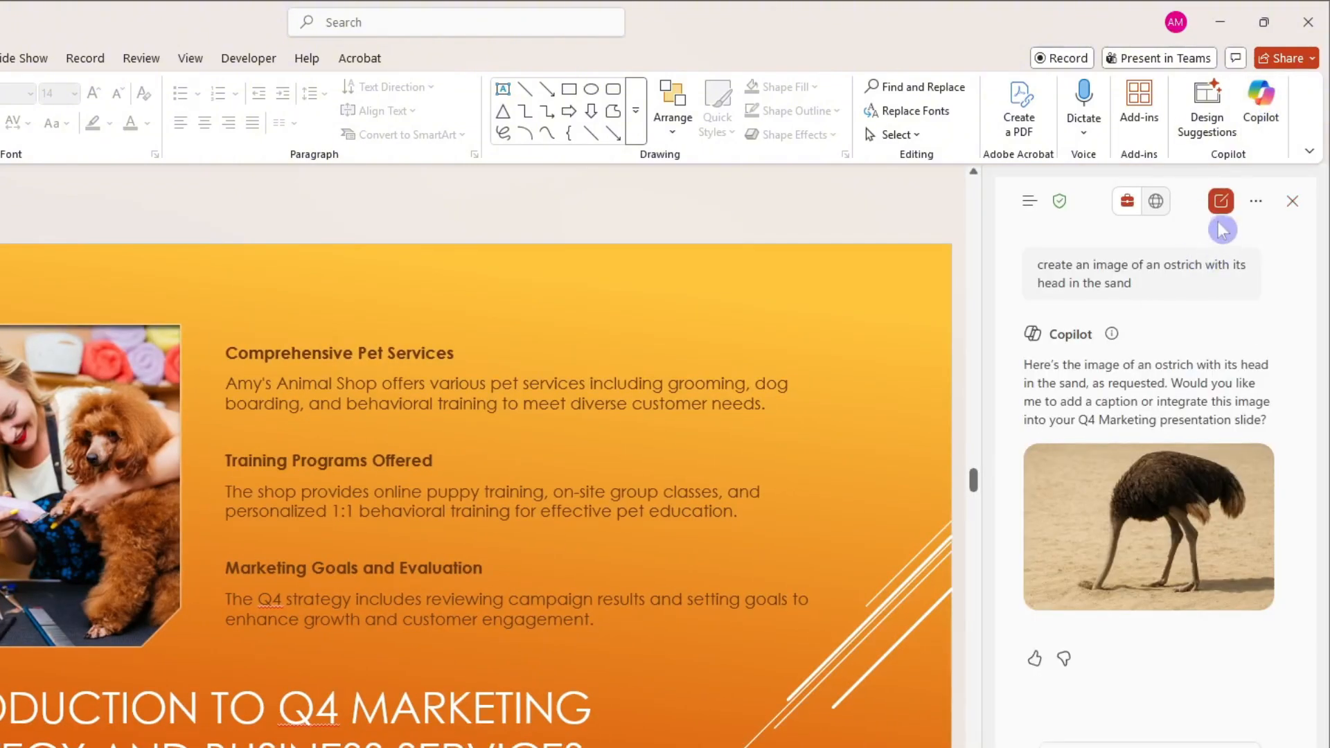
left_click(1220, 201)
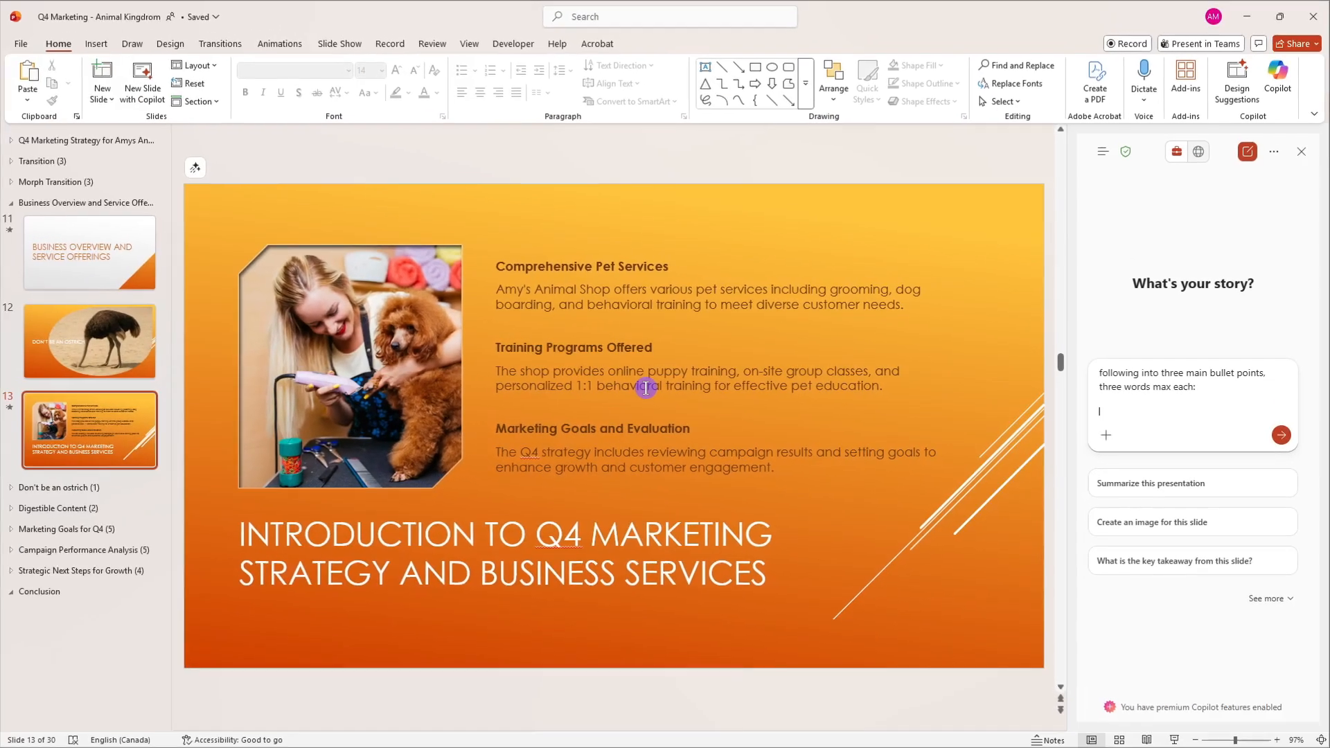
left_click(644, 387)
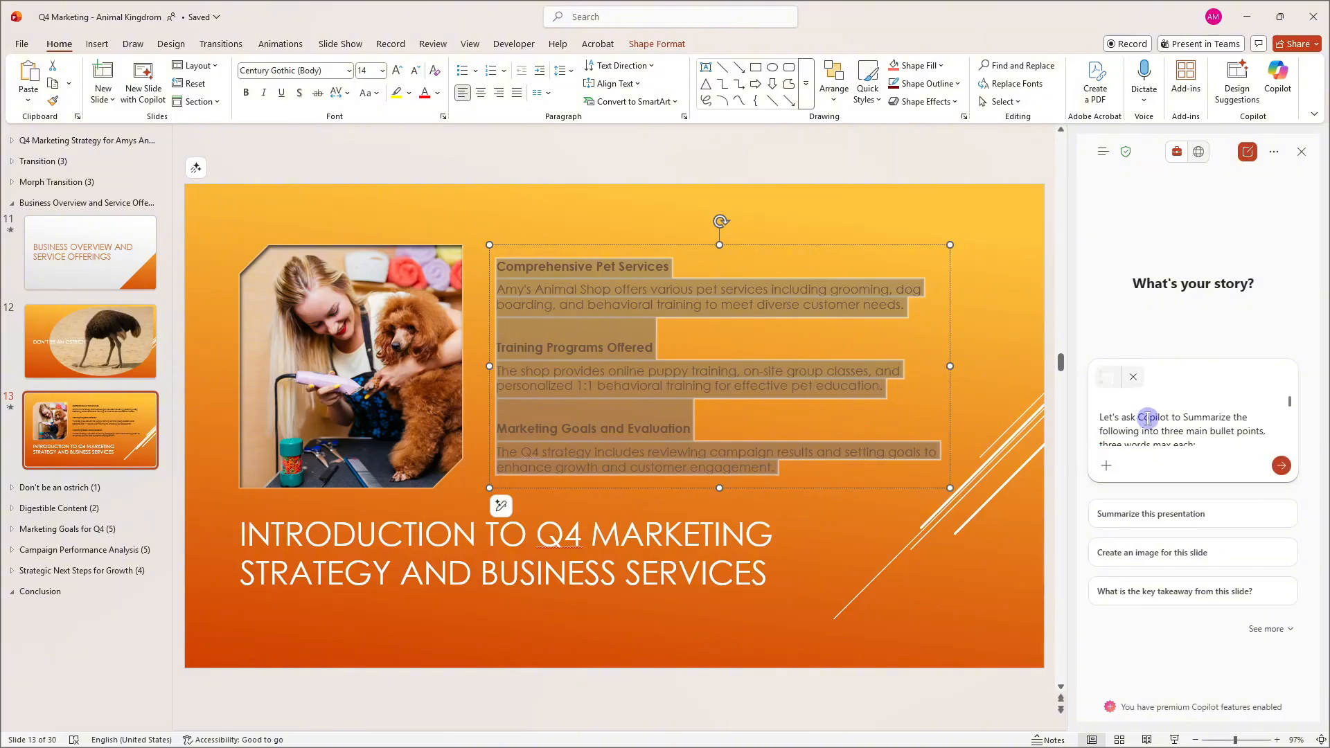
Send the summary request and review Copilot's three-bullet answer
left_click(1280, 466)
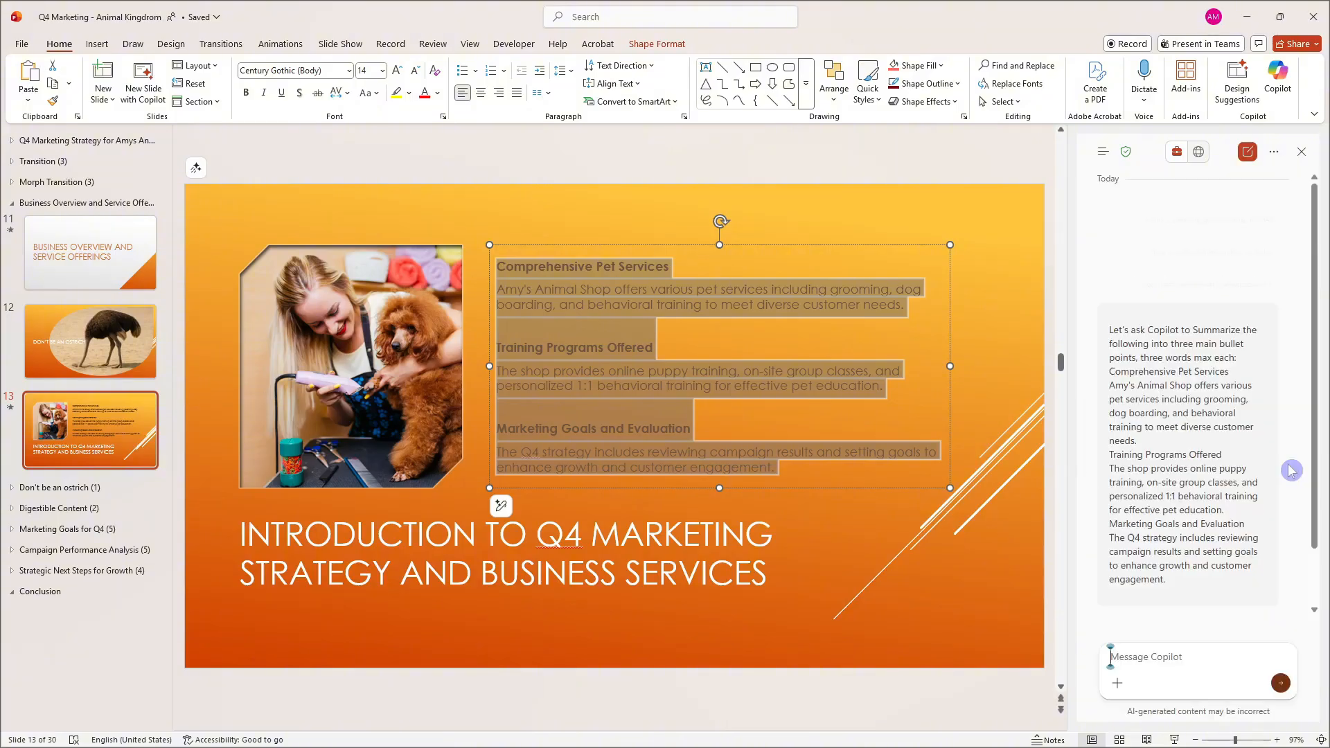
left_click(1280, 683)
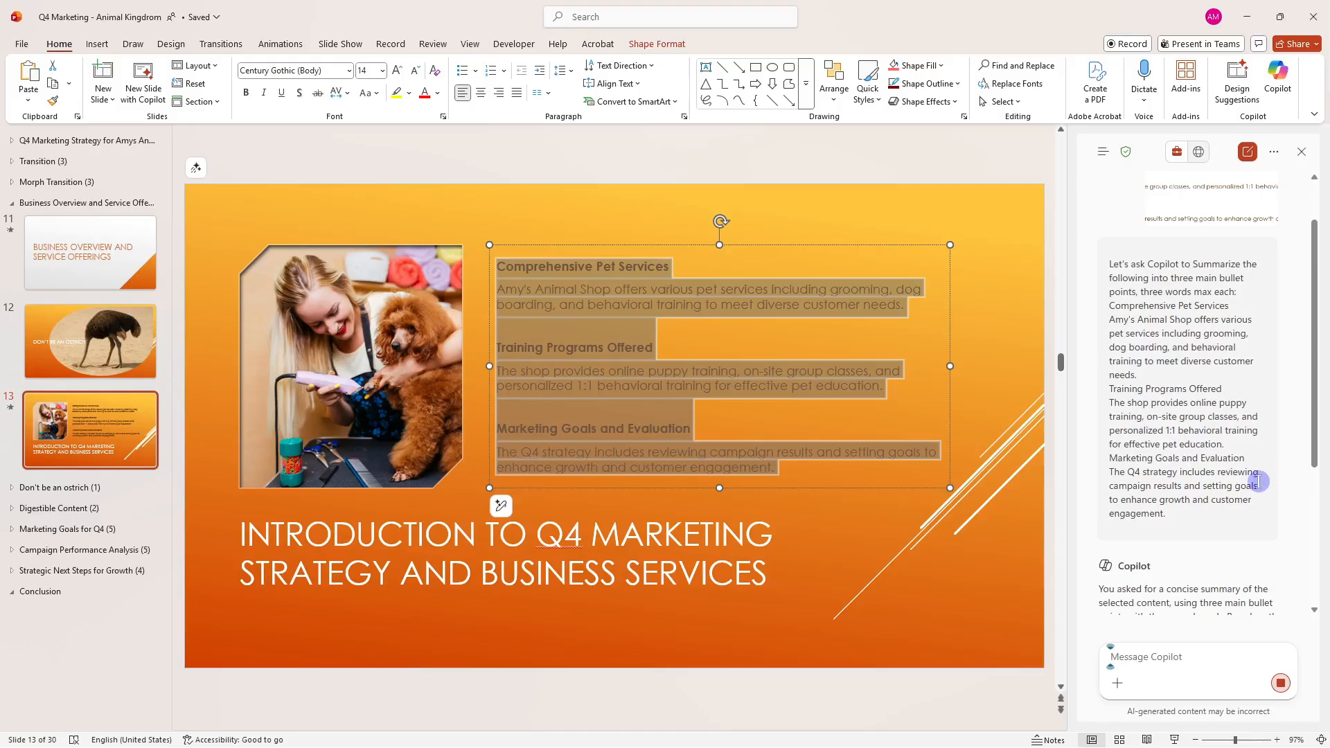
scroll("down", 3)
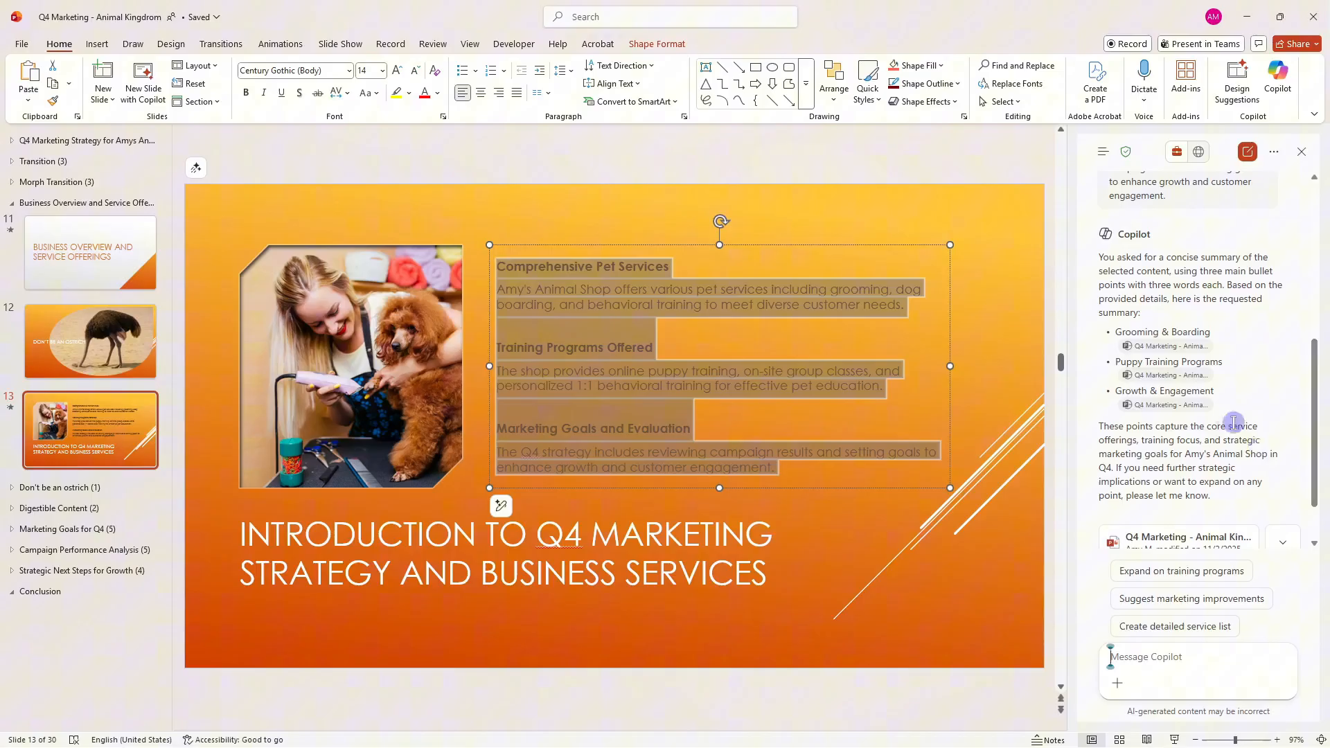
mouse_move(1187, 411)
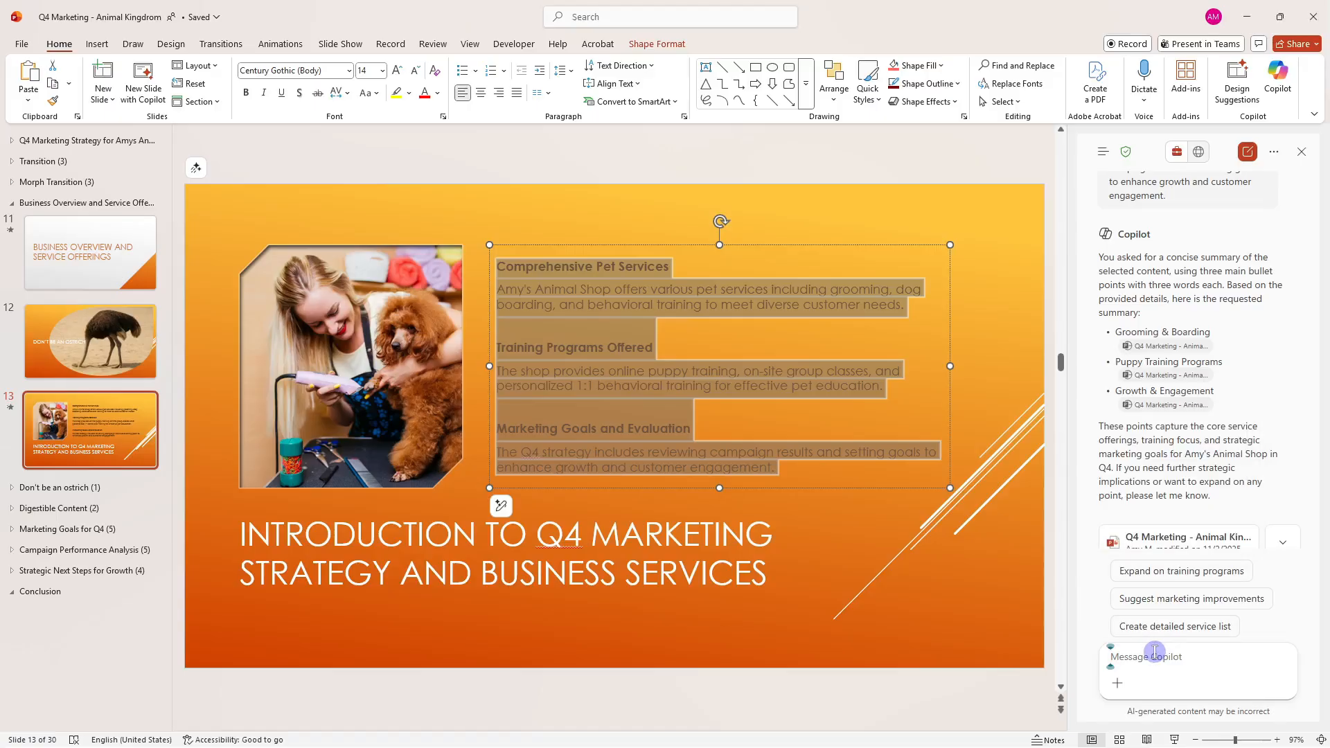
Have Copilot remove references, then replace slide 13's paragraphs with Grooming & Boarding, Training Programs, Growth Goals
type("remove refences")
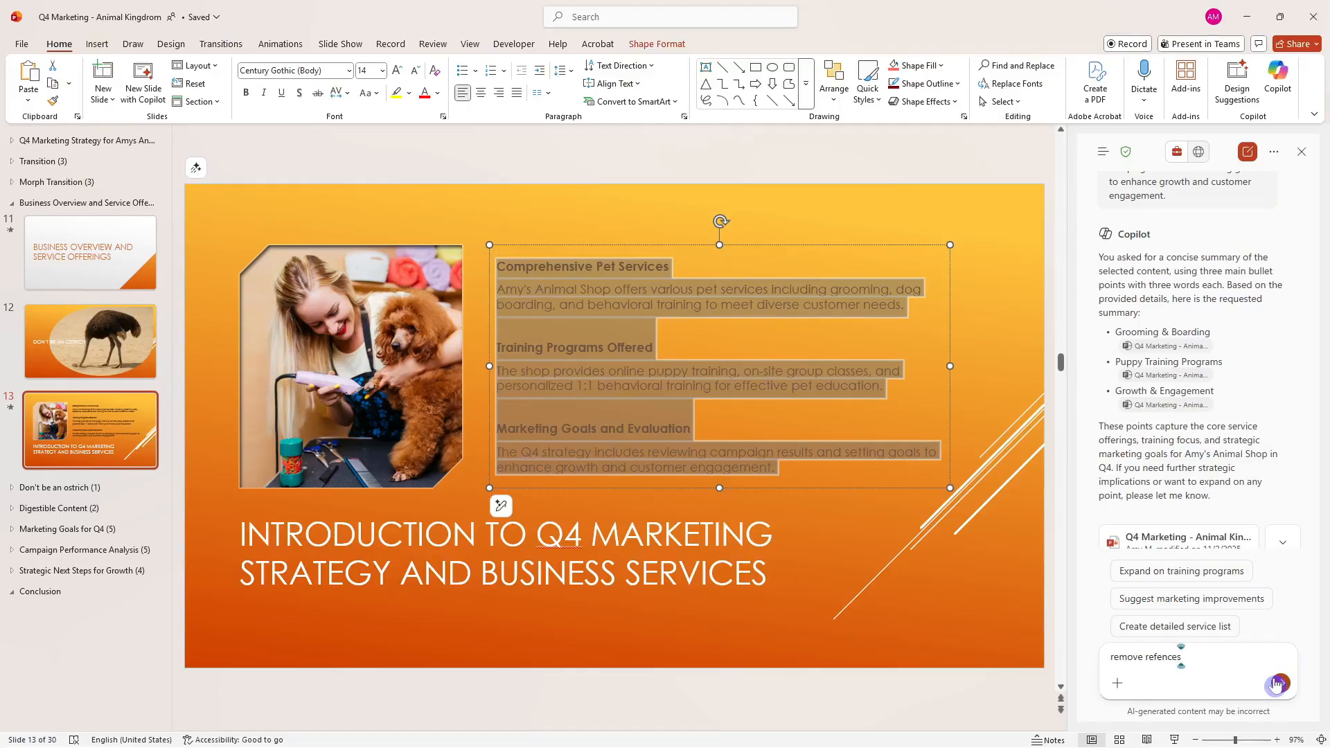
left_click(1277, 684)
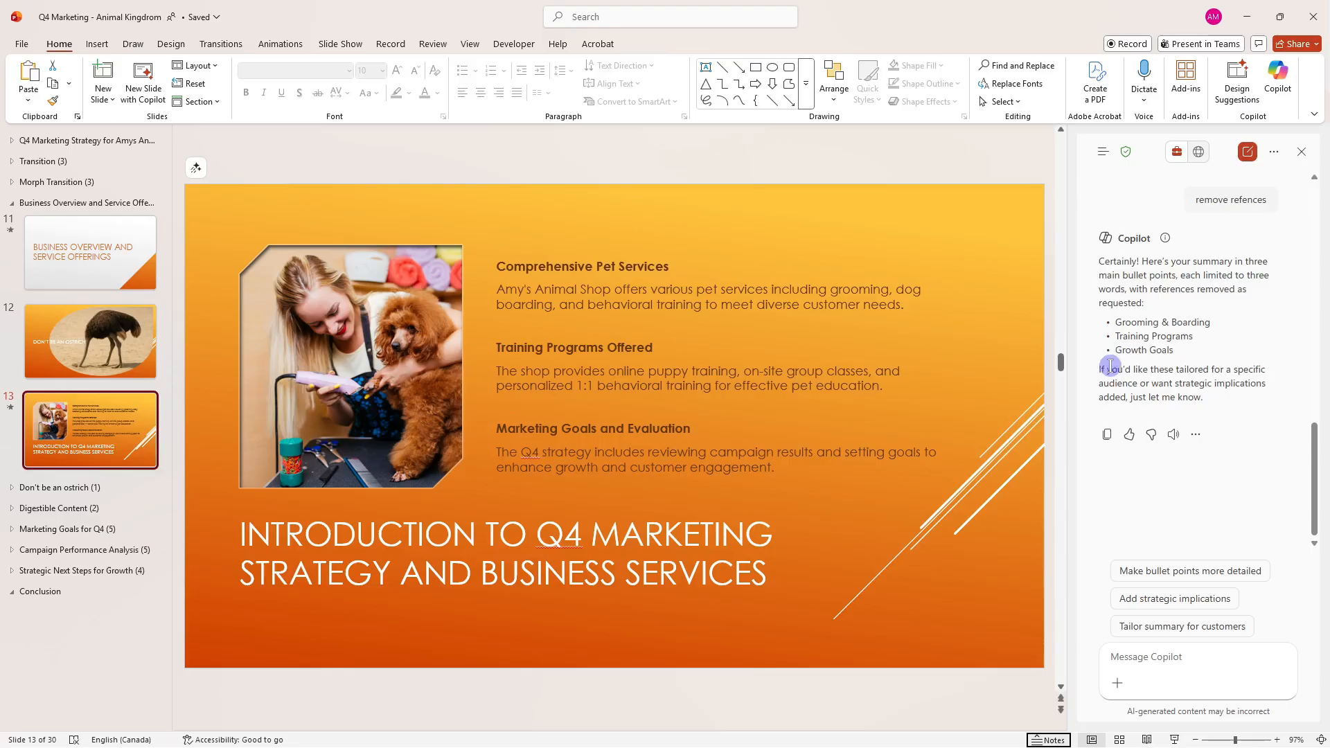
mouse_move(1224, 228)
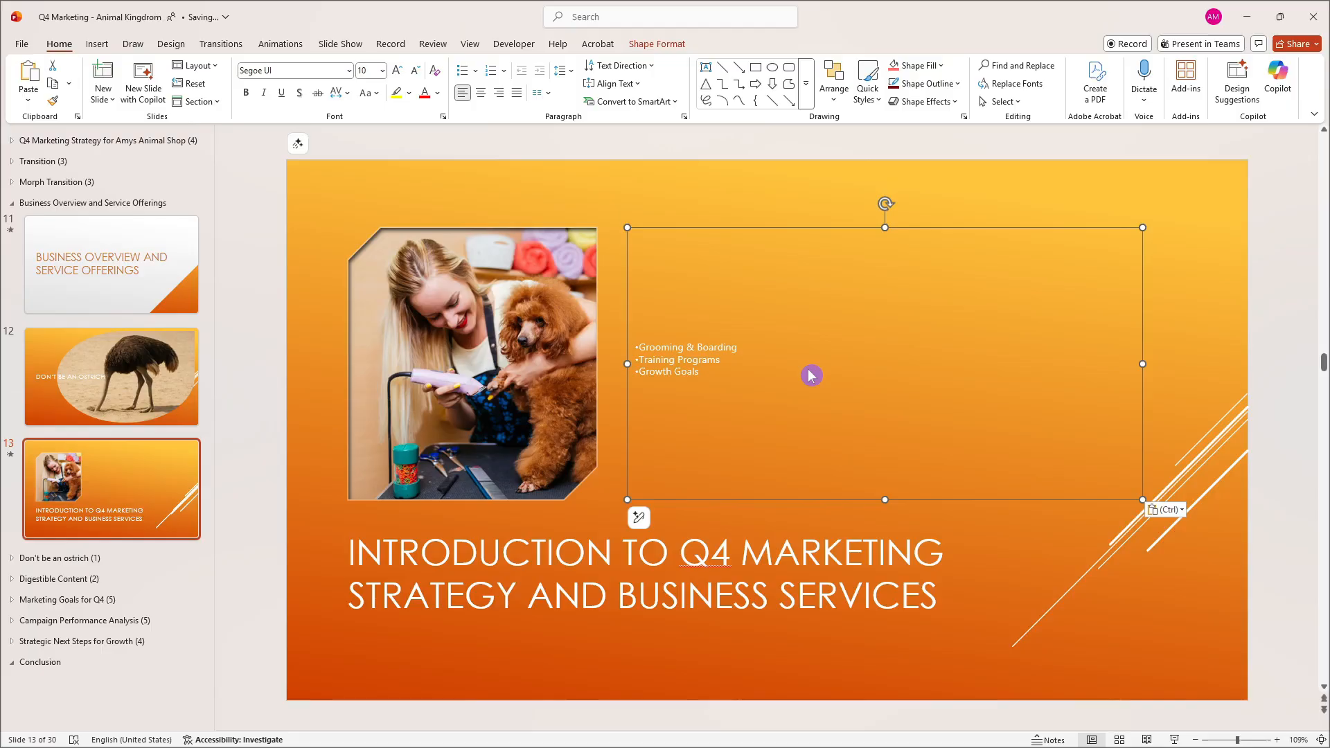
mouse_move(1118, 652)
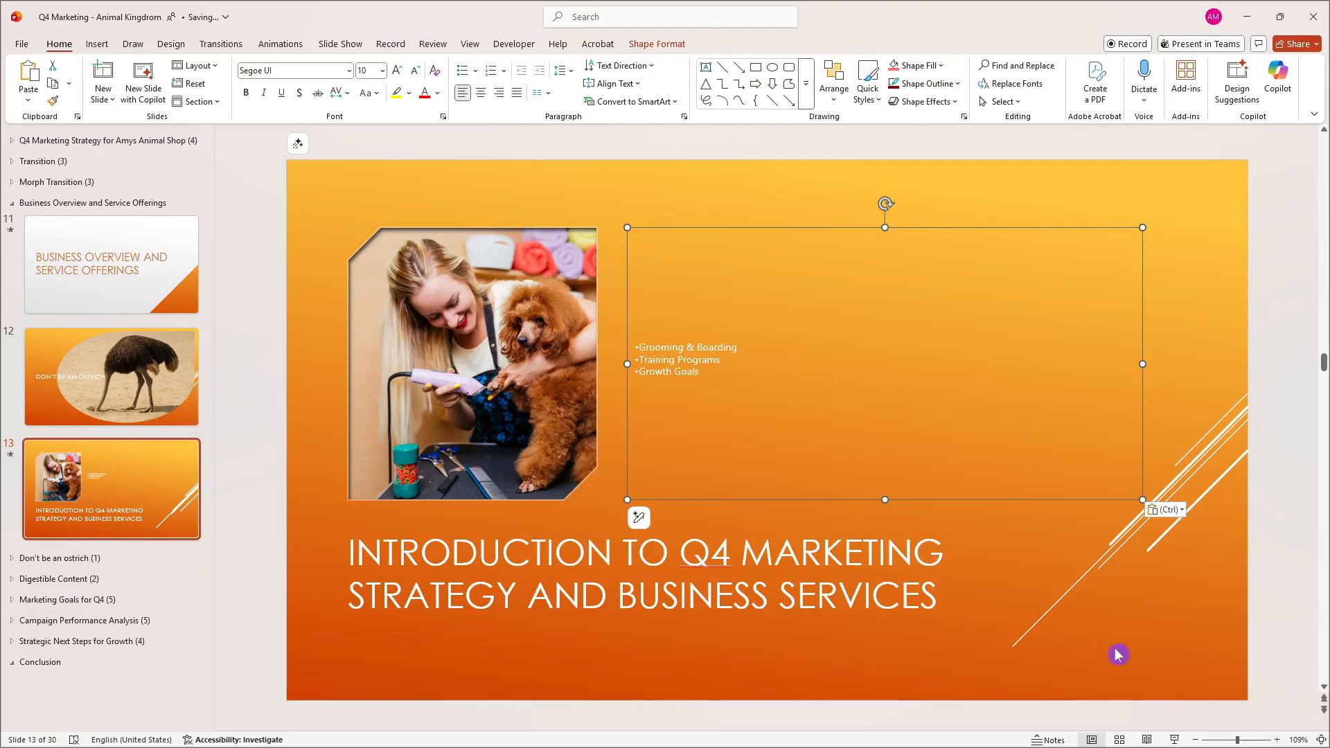
left_click(927, 530)
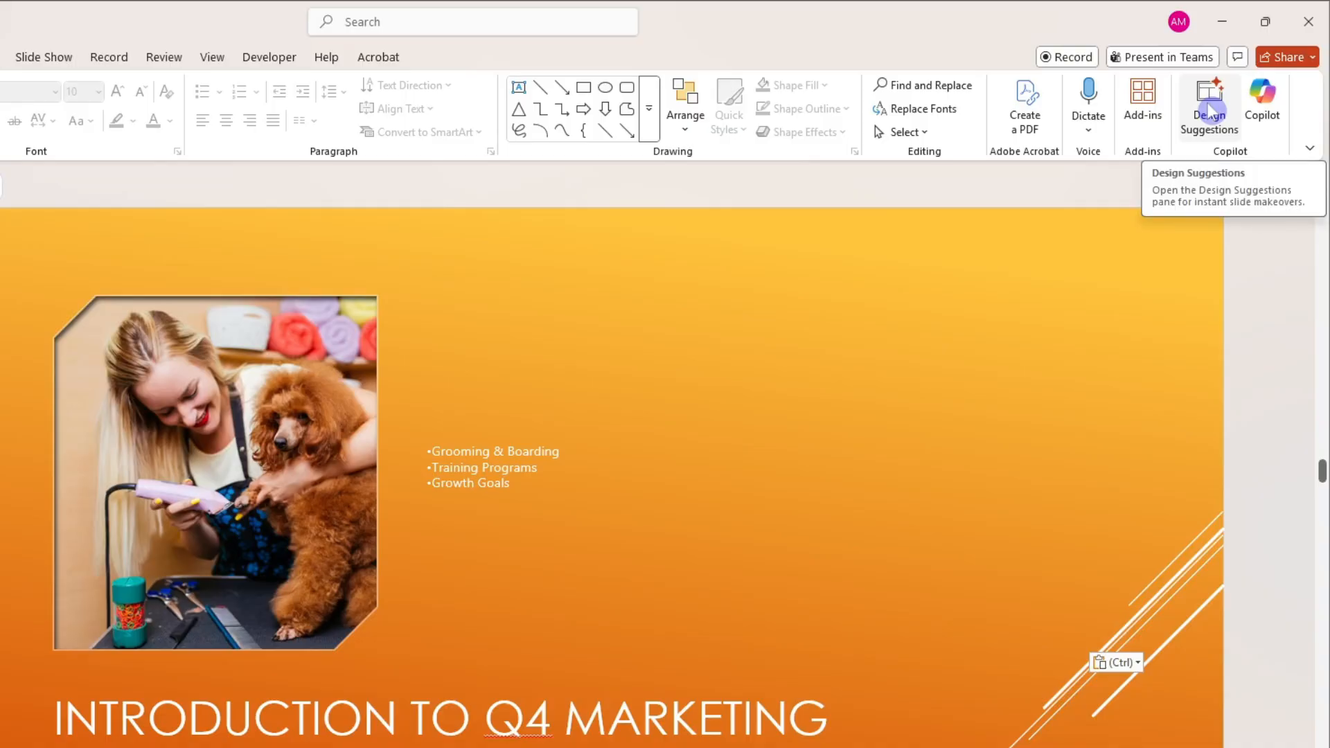
Browse the Designer suggestions for slide 13's three bullets
left_click(1208, 107)
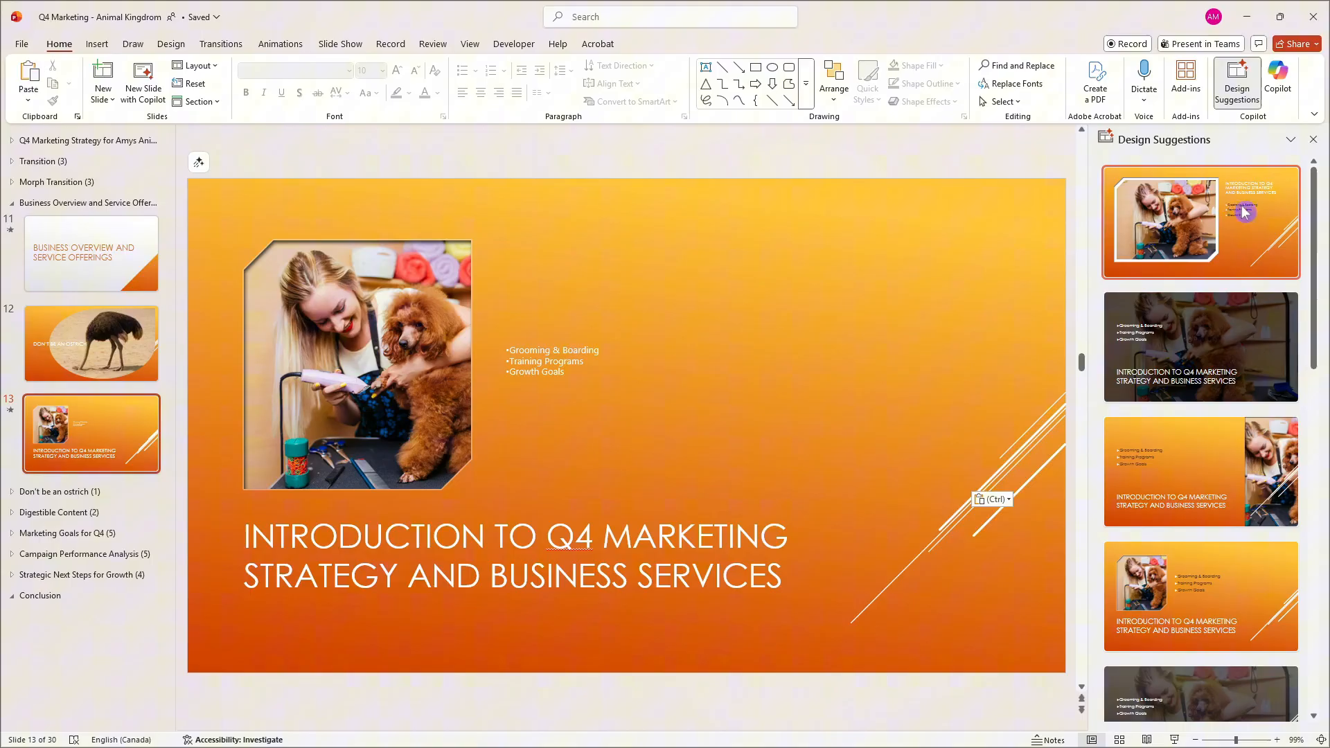
scroll("down", 3)
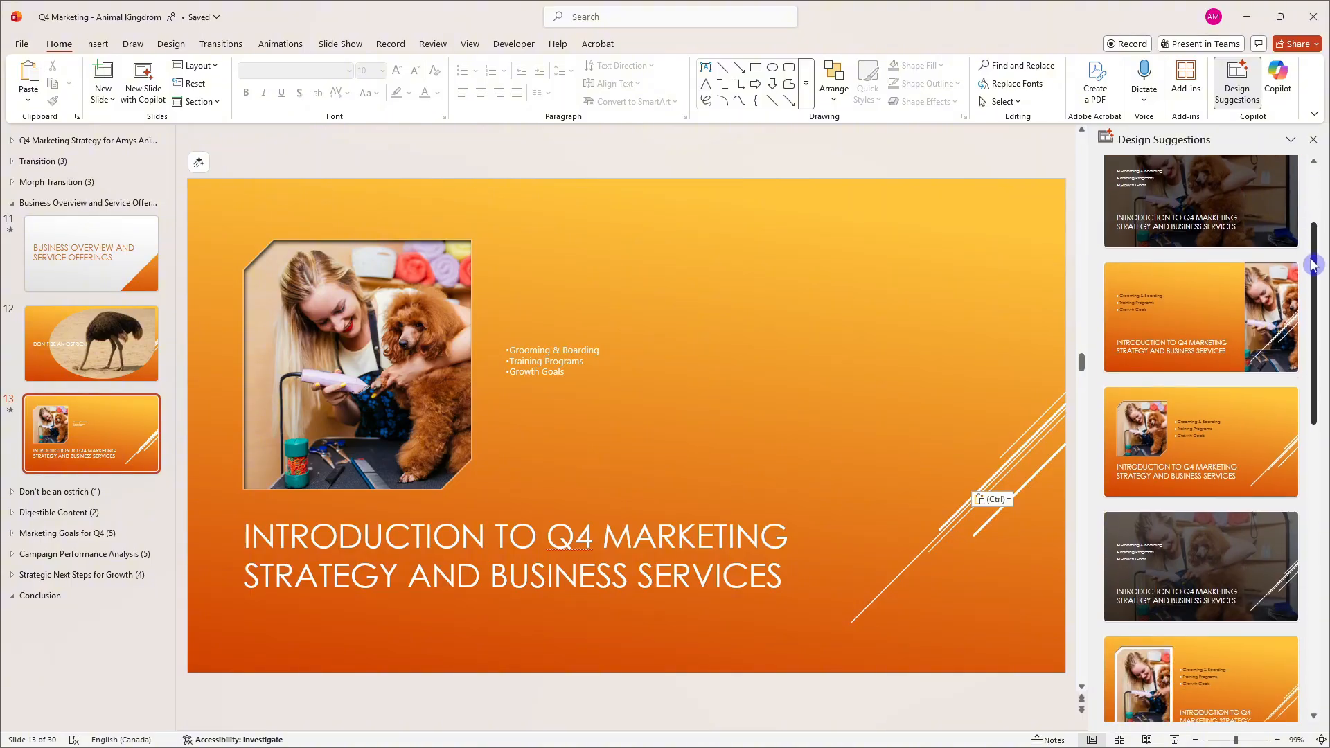
scroll("down", 3)
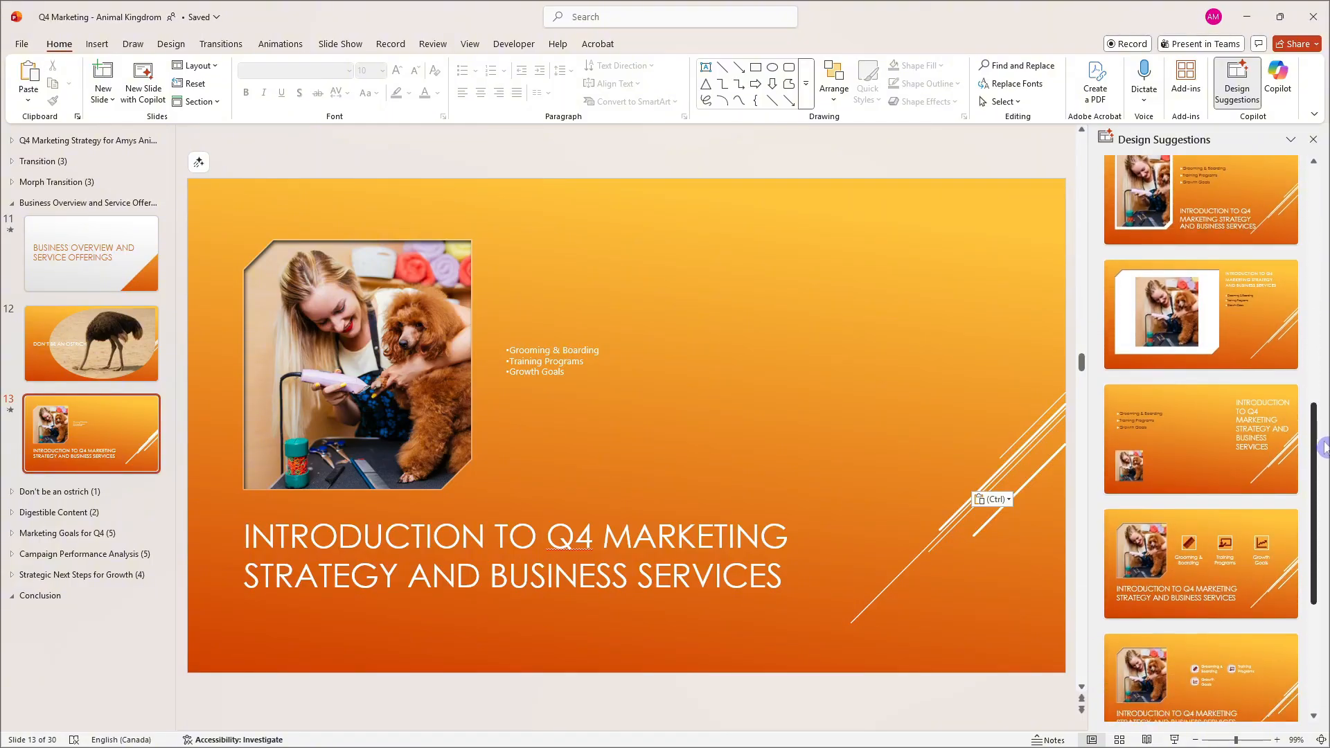
scroll("down", 3)
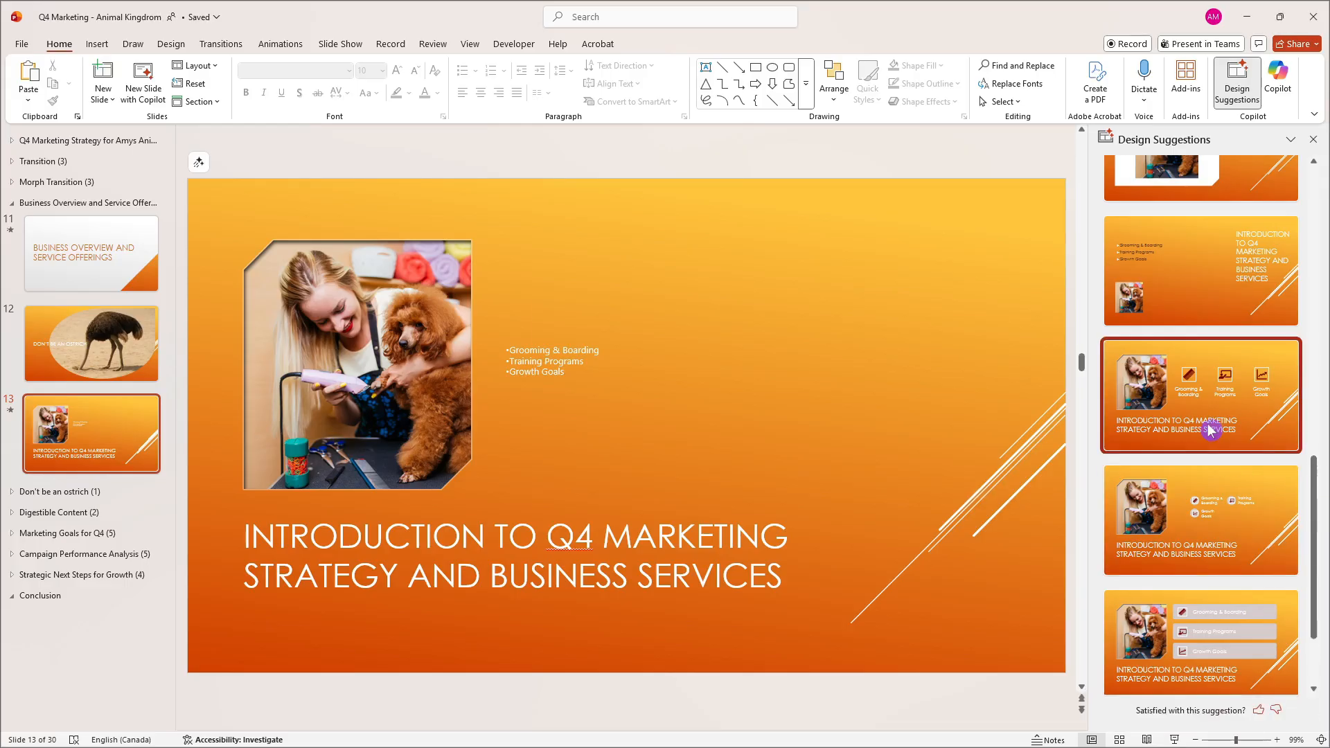
Try icon layouts and settle on grey icon circles above capitalised service labels
left_click(1200, 395)
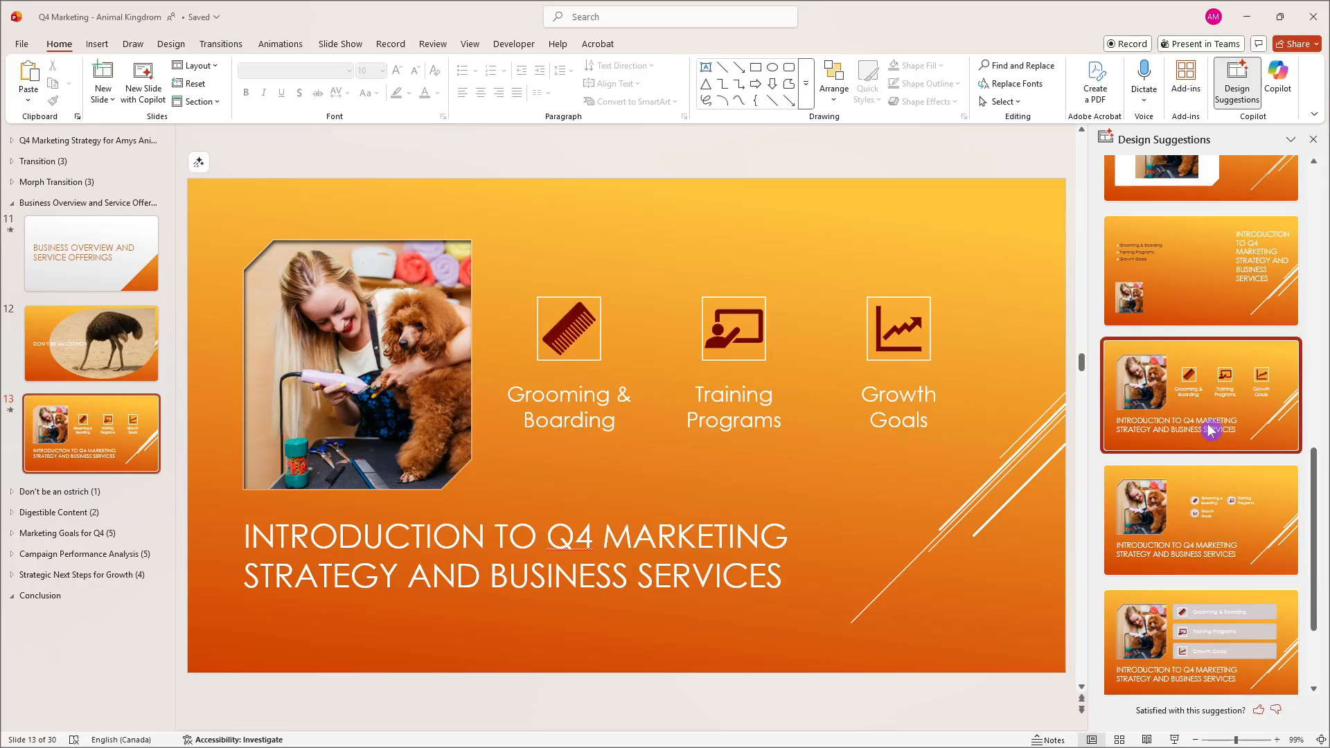
left_click(1200, 519)
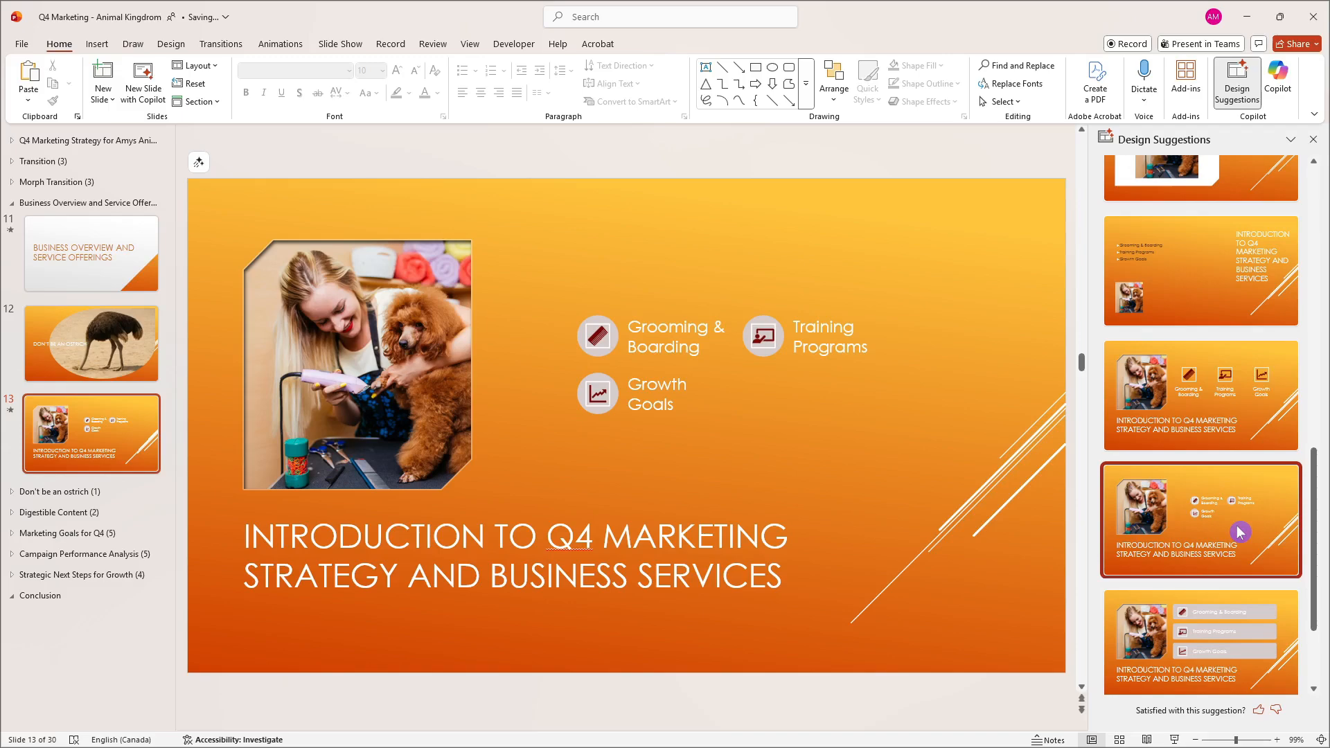
scroll("down", 3)
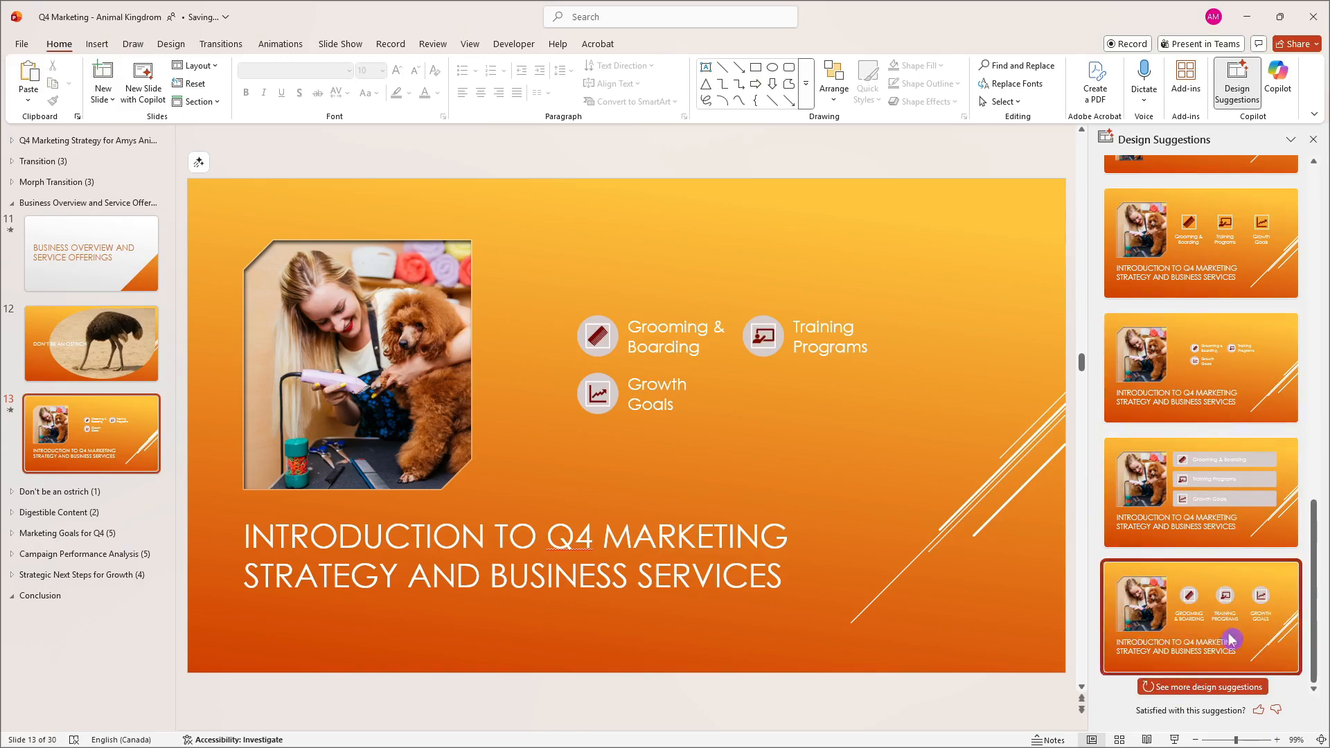
left_click(1200, 617)
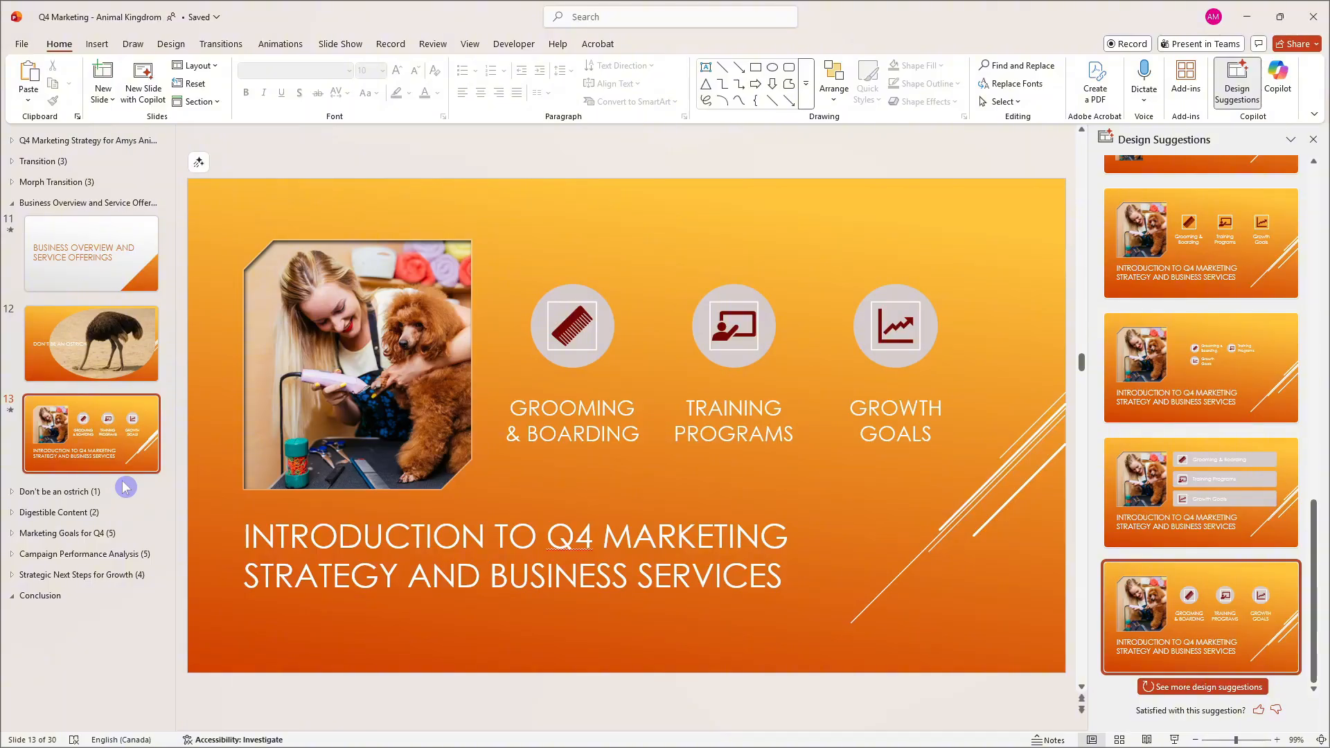
Insert a new slide 14 after slide 13 and paste the three service bullets into it
right_click(124, 488)
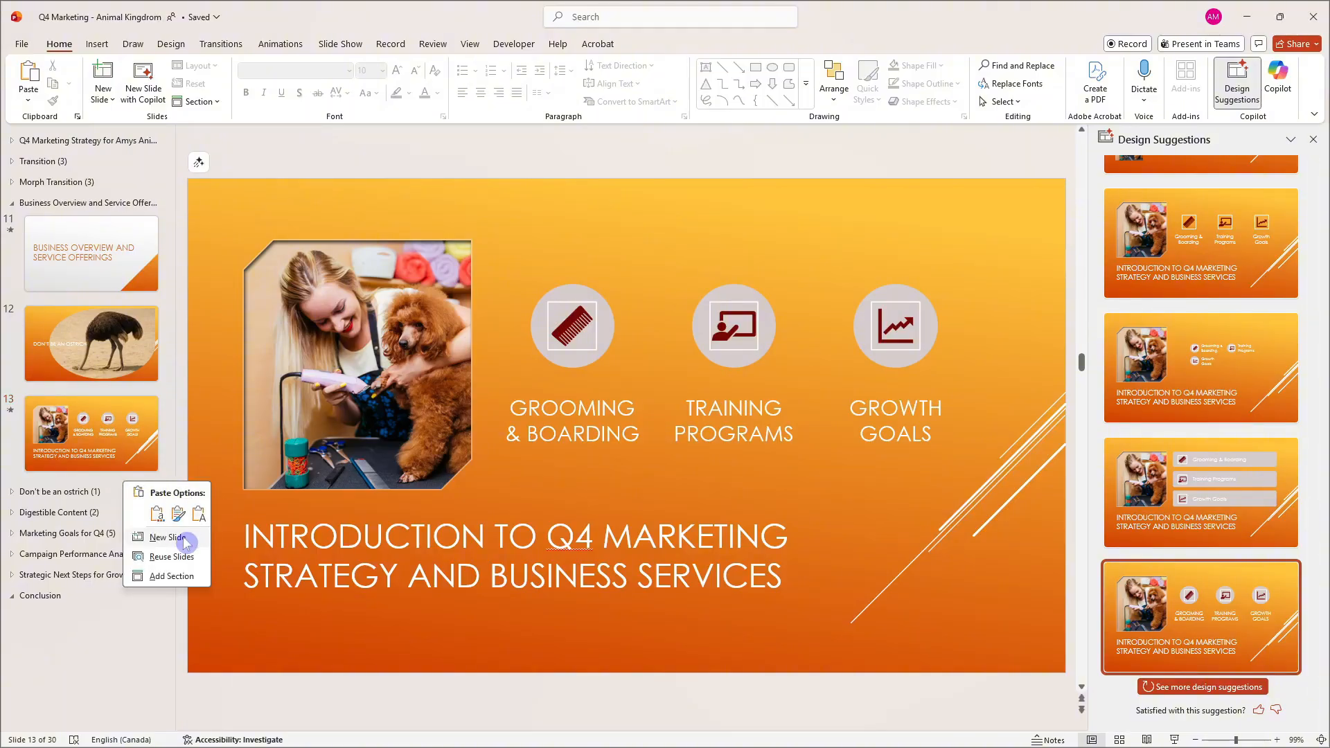
left_click(167, 537)
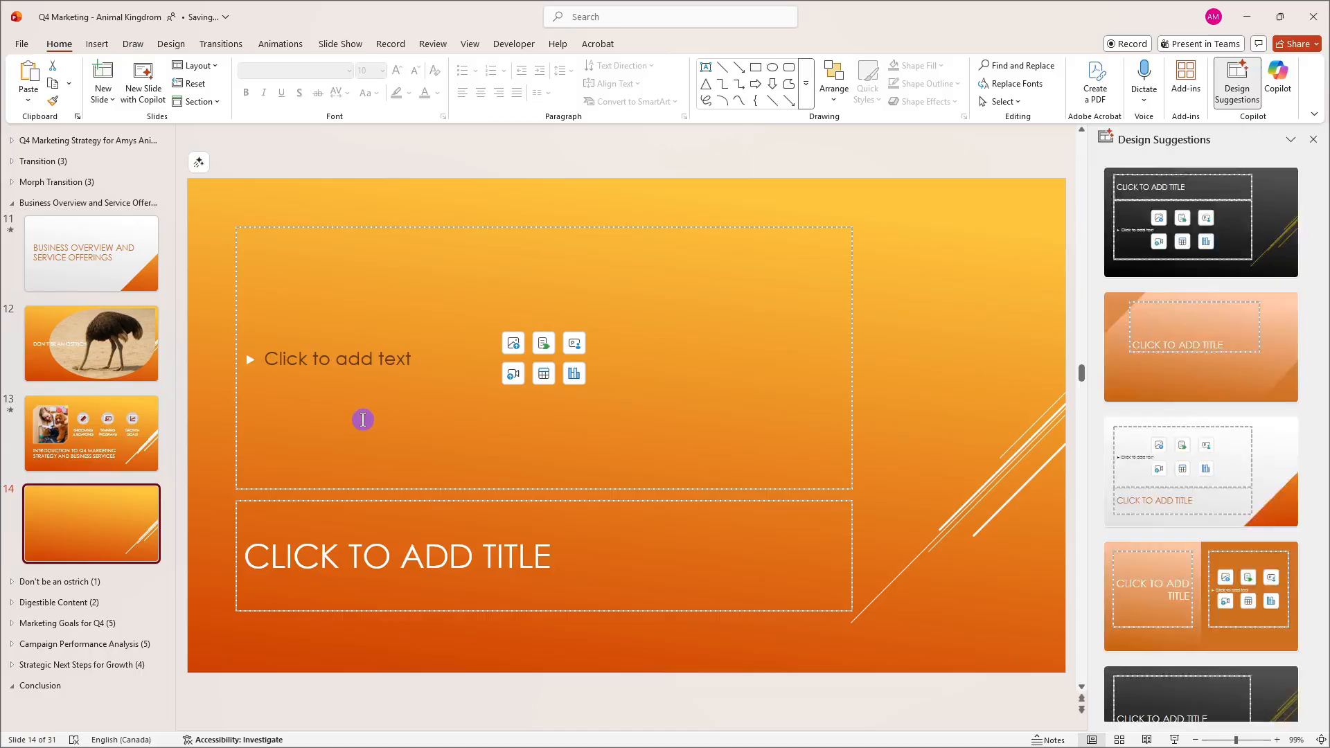
key("ctrl+v")
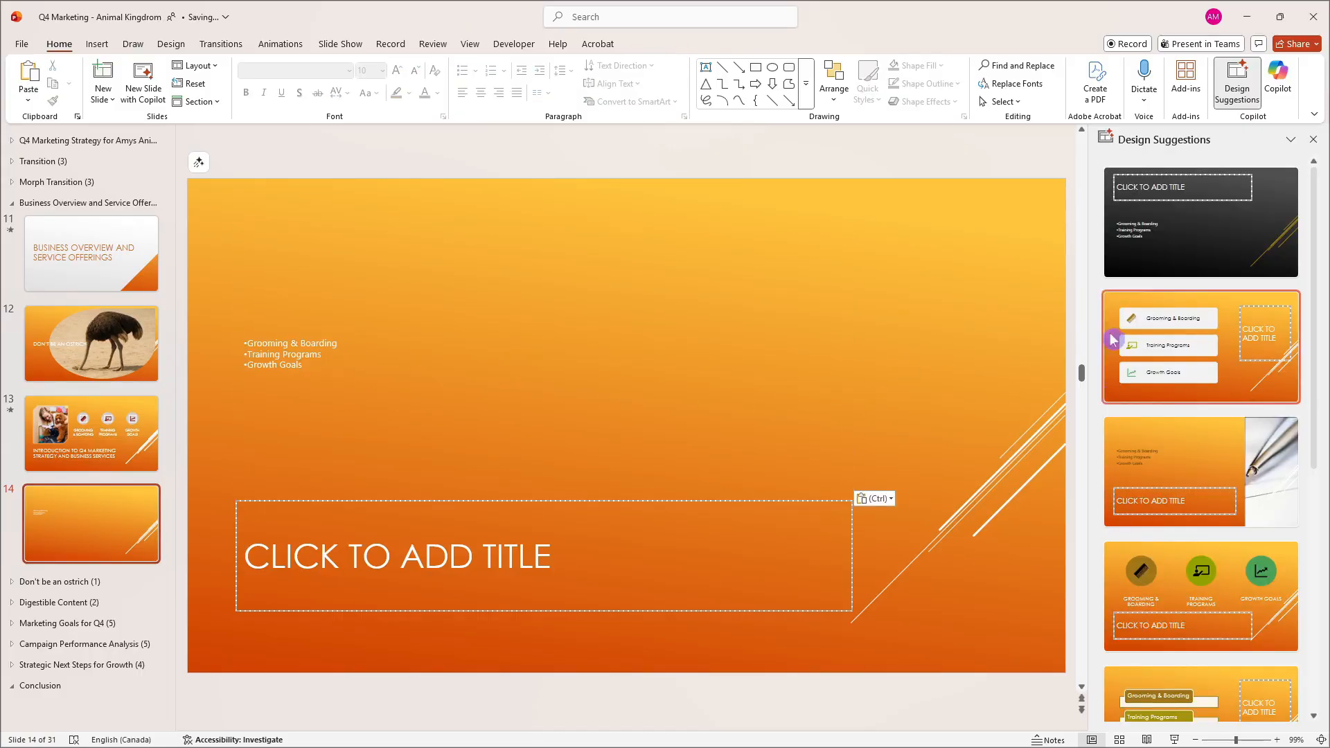
Apply the Designer suggestion turning the services into coloured icon-circle SmartArt titled Strategy and Business Services
left_click(1200, 348)
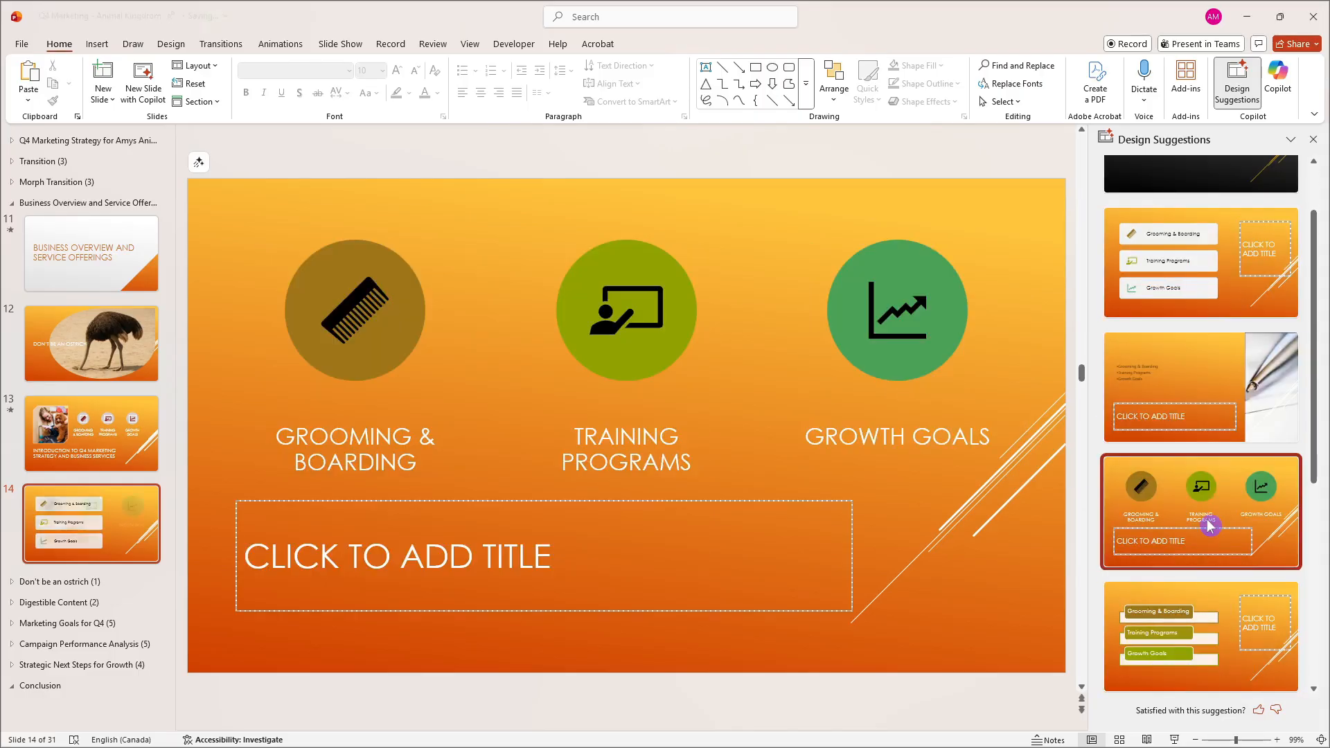
left_click(1199, 512)
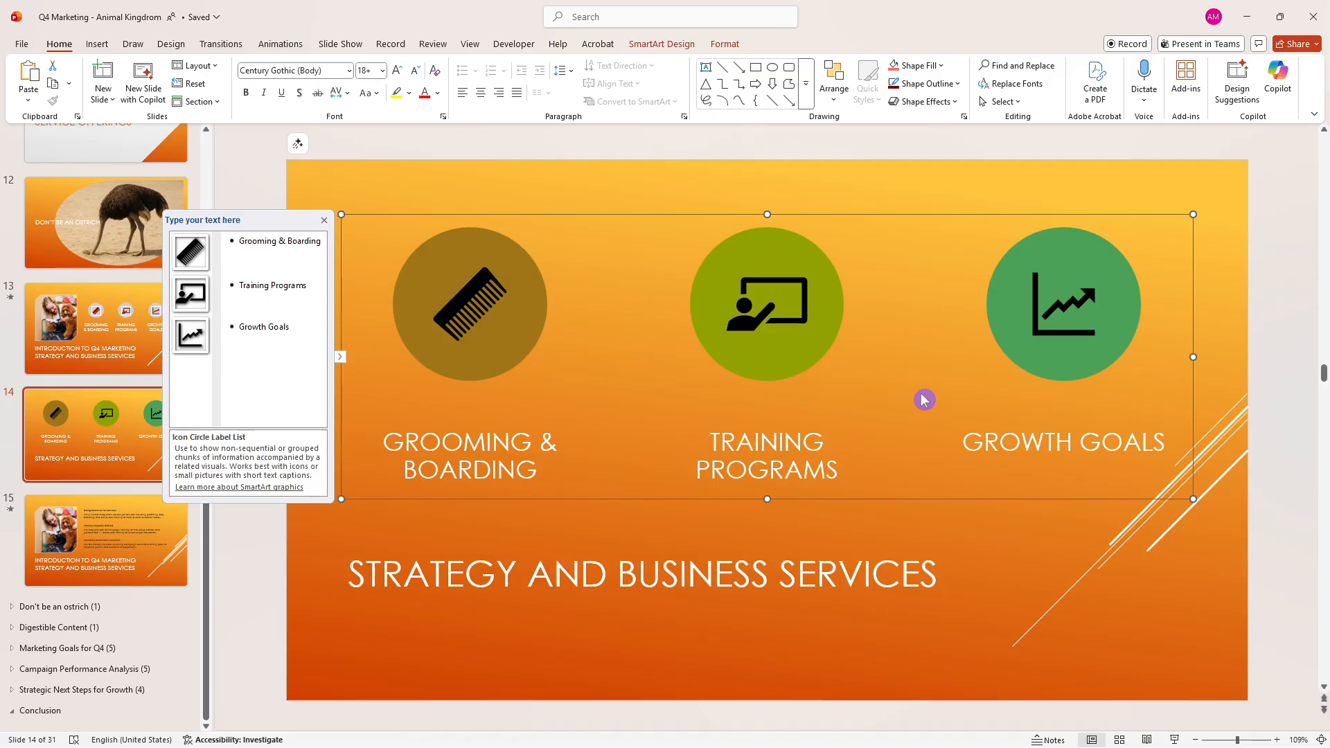
mouse_move(292, 52)
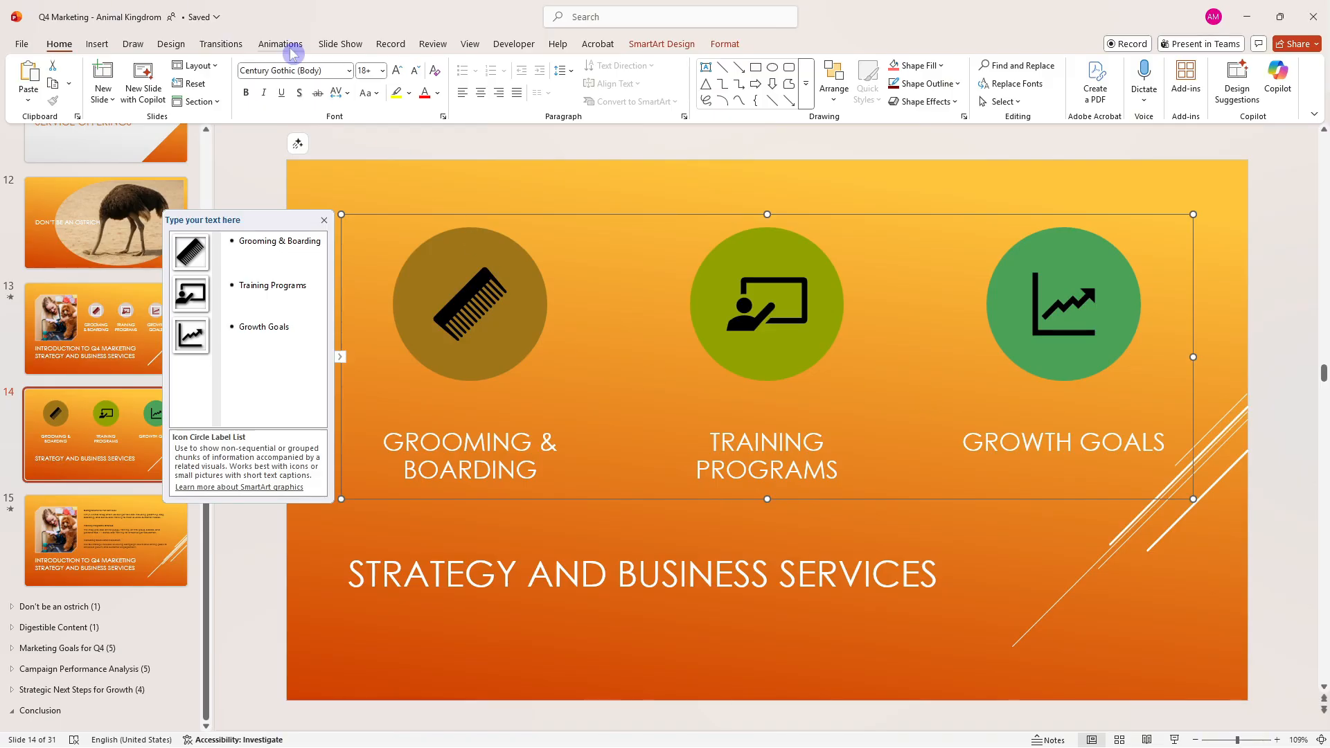
Give slide 14's icon-circle graphic a Float In animation sequenced One by One
left_click(279, 43)
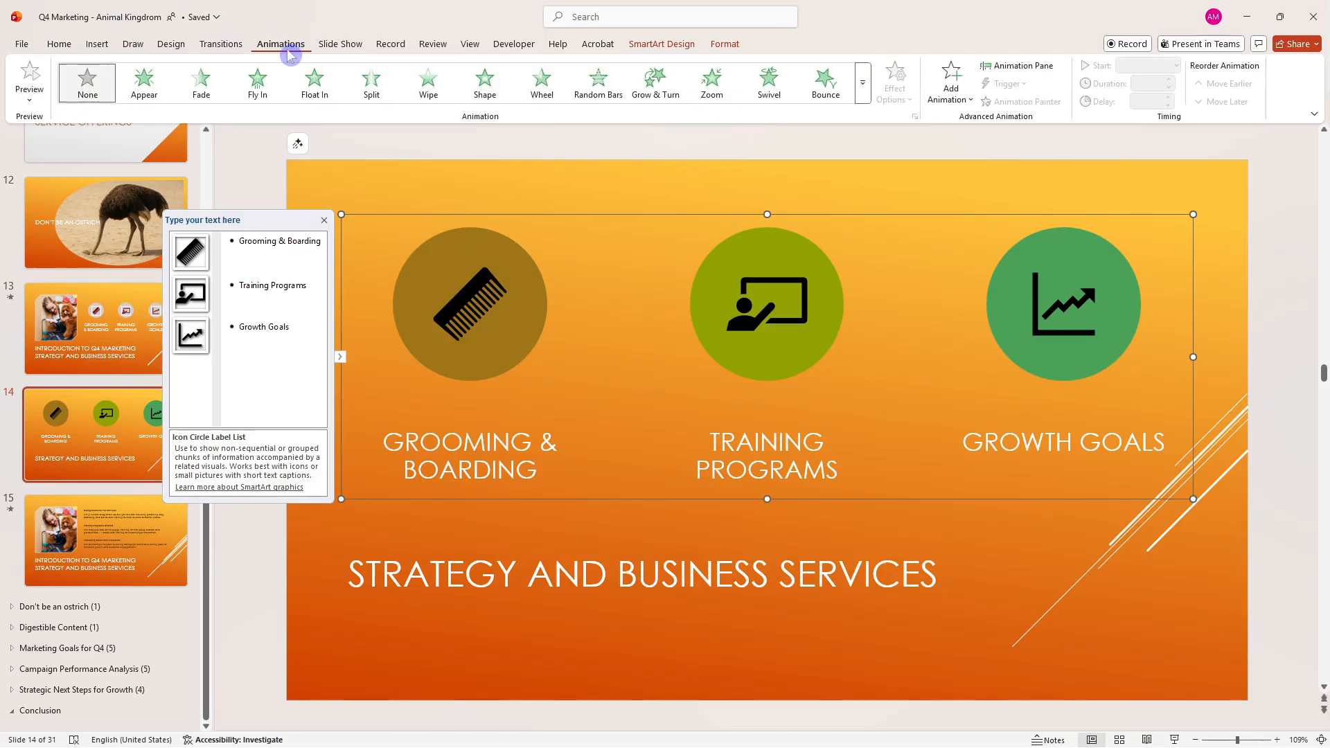
left_click(313, 82)
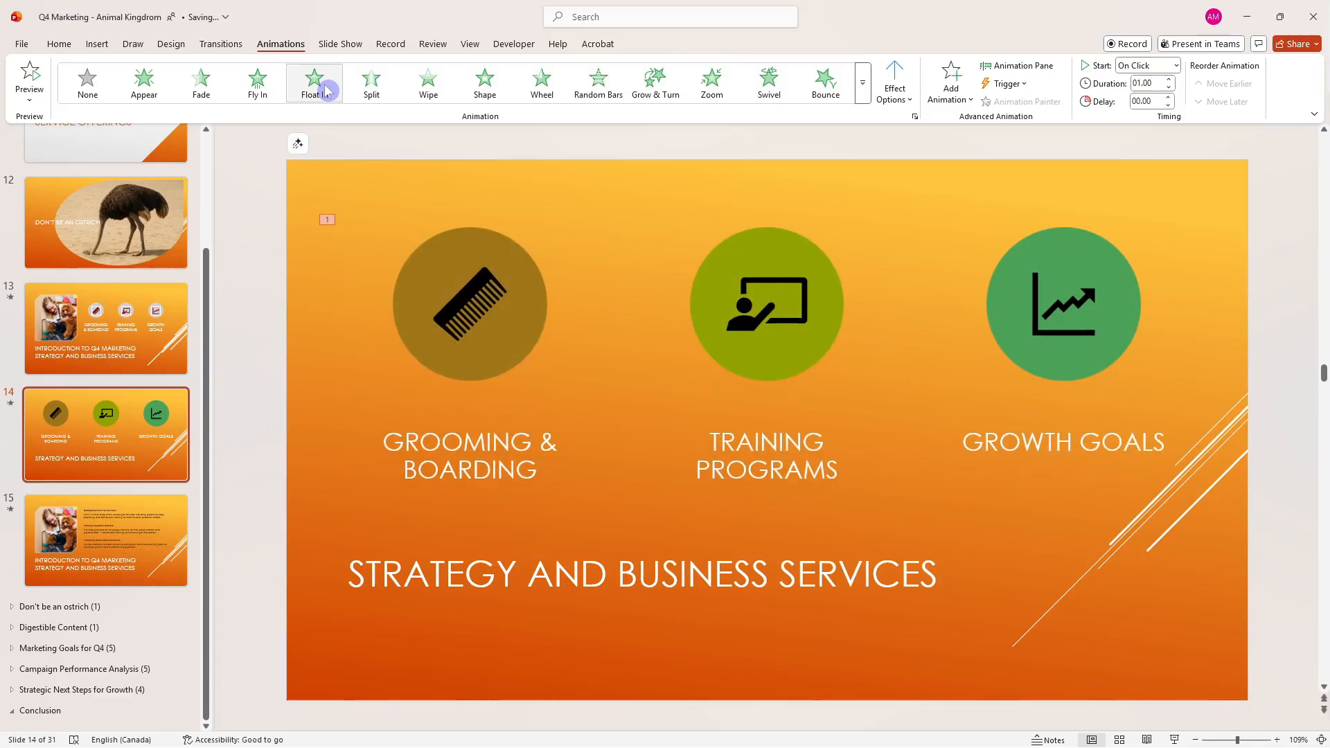
mouse_move(782, 236)
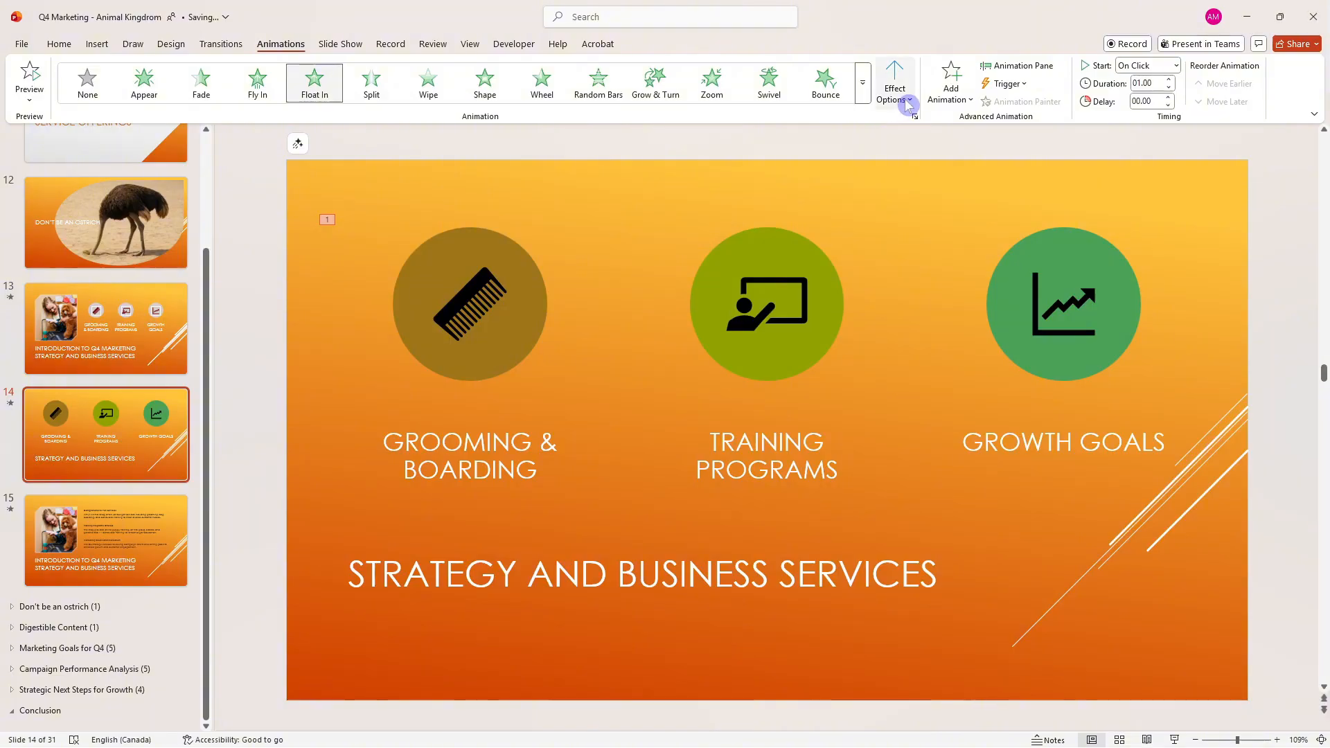
left_click(894, 82)
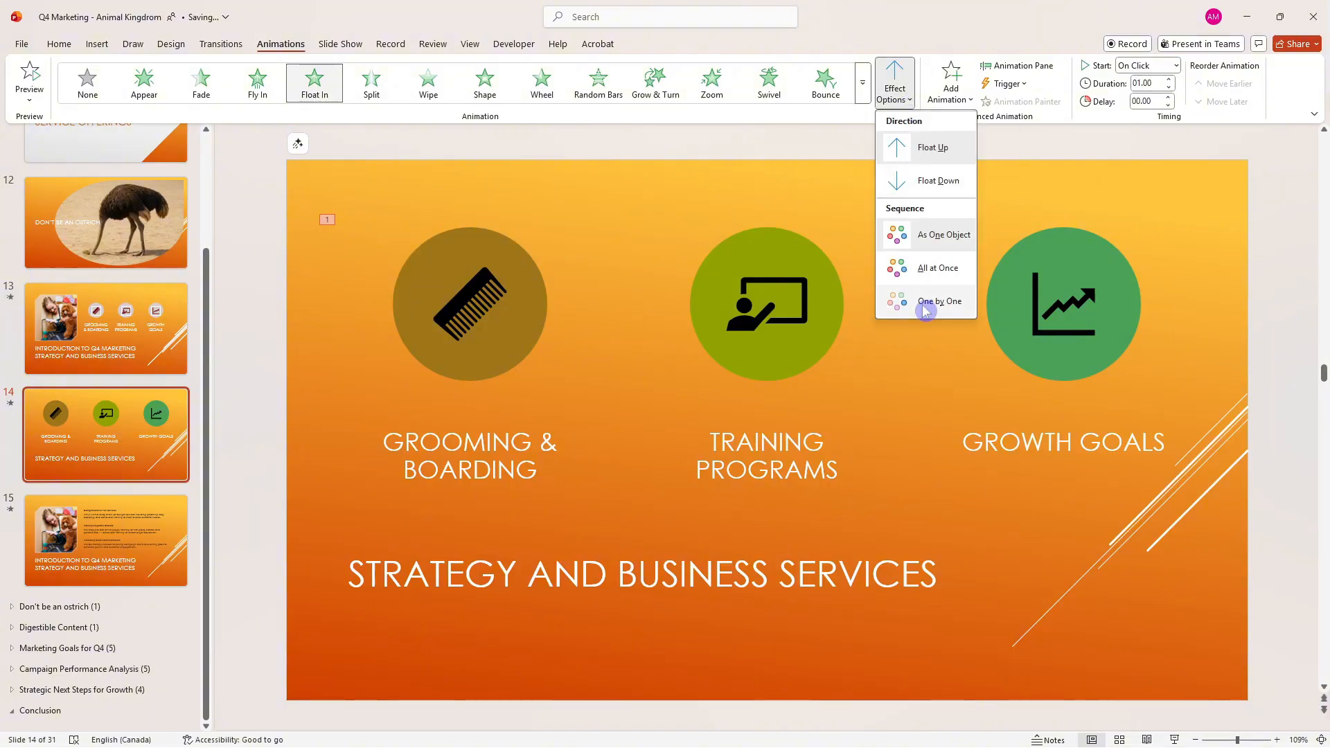
left_click(939, 302)
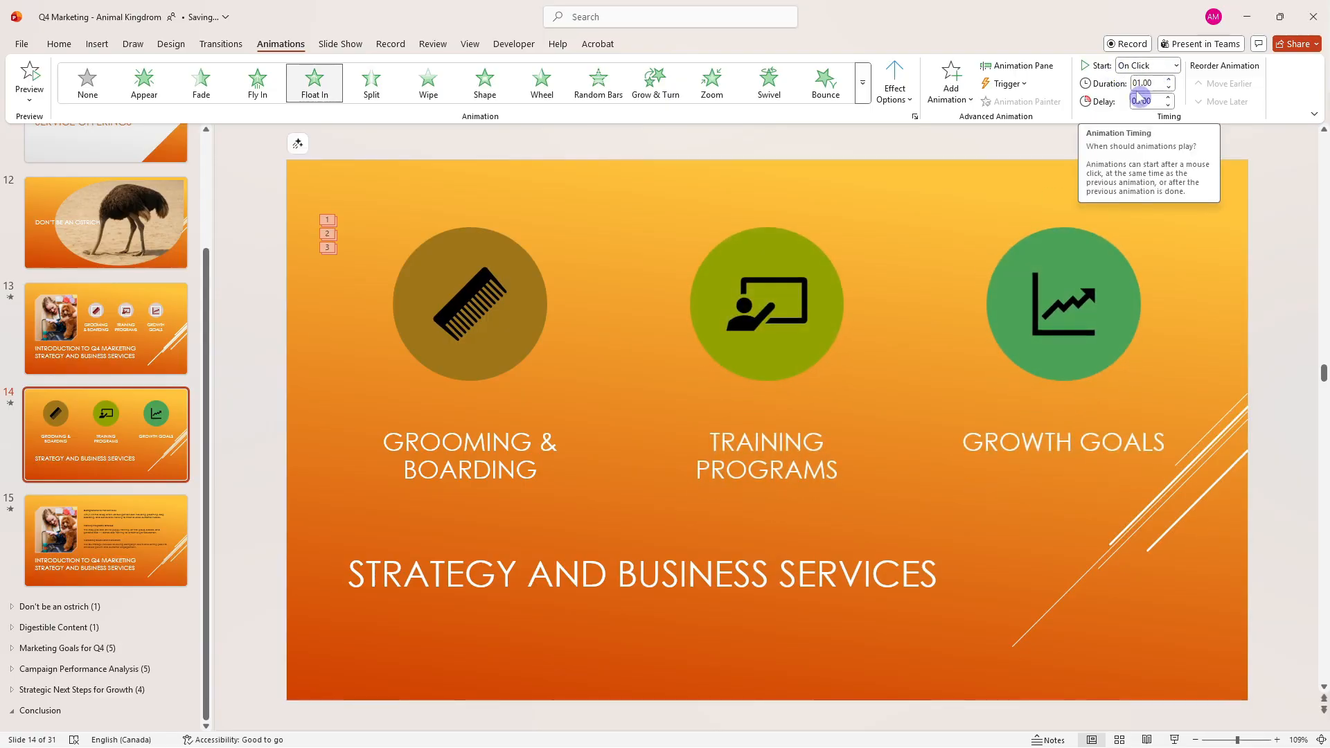
left_click(340, 43)
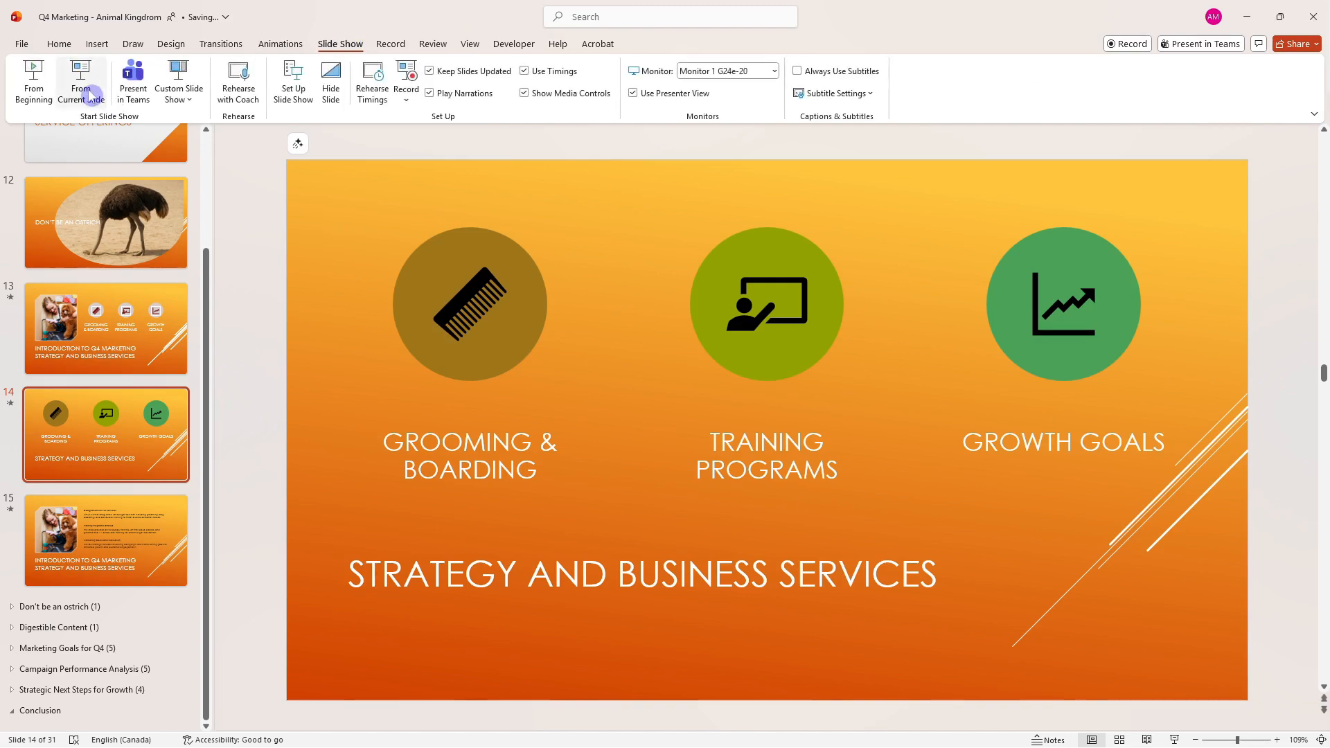
mouse_move(82, 82)
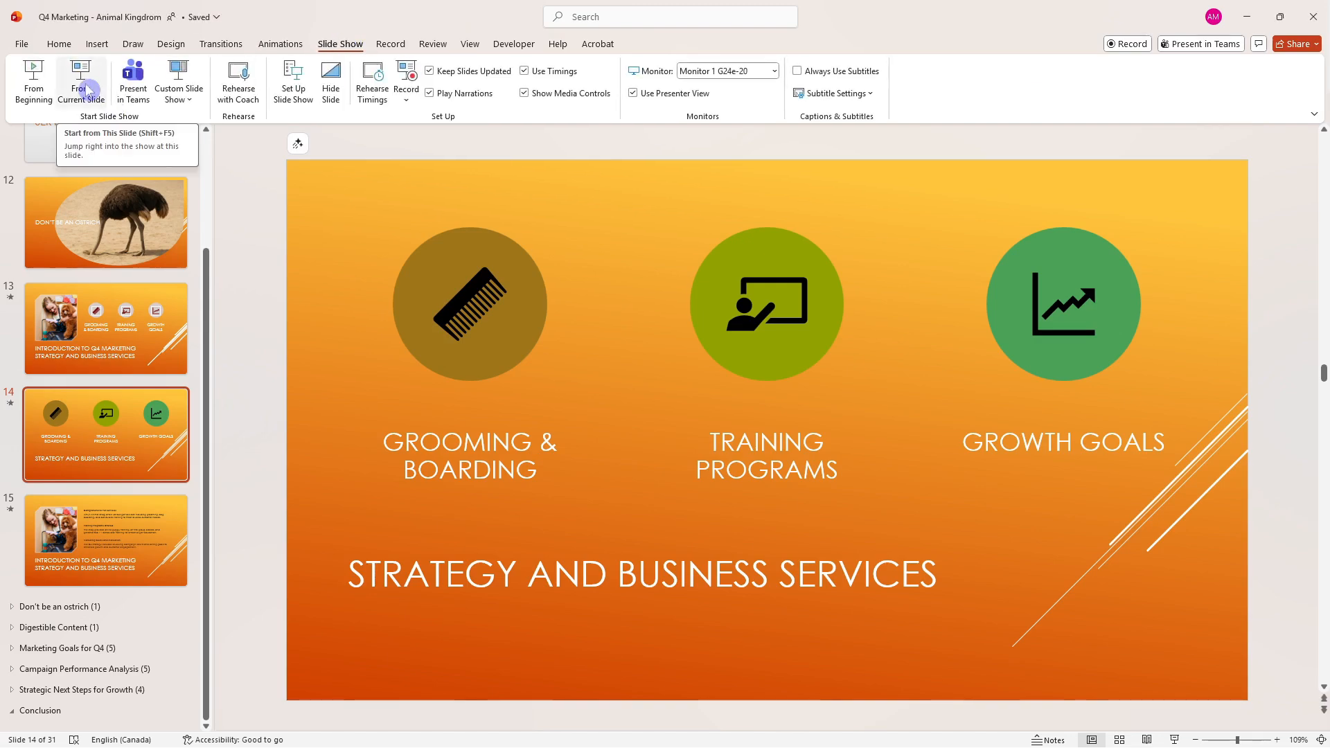
Present from slide 14 and float in Grooming & Boarding, Training Programs and Growth Goals one by one
left_click(82, 81)
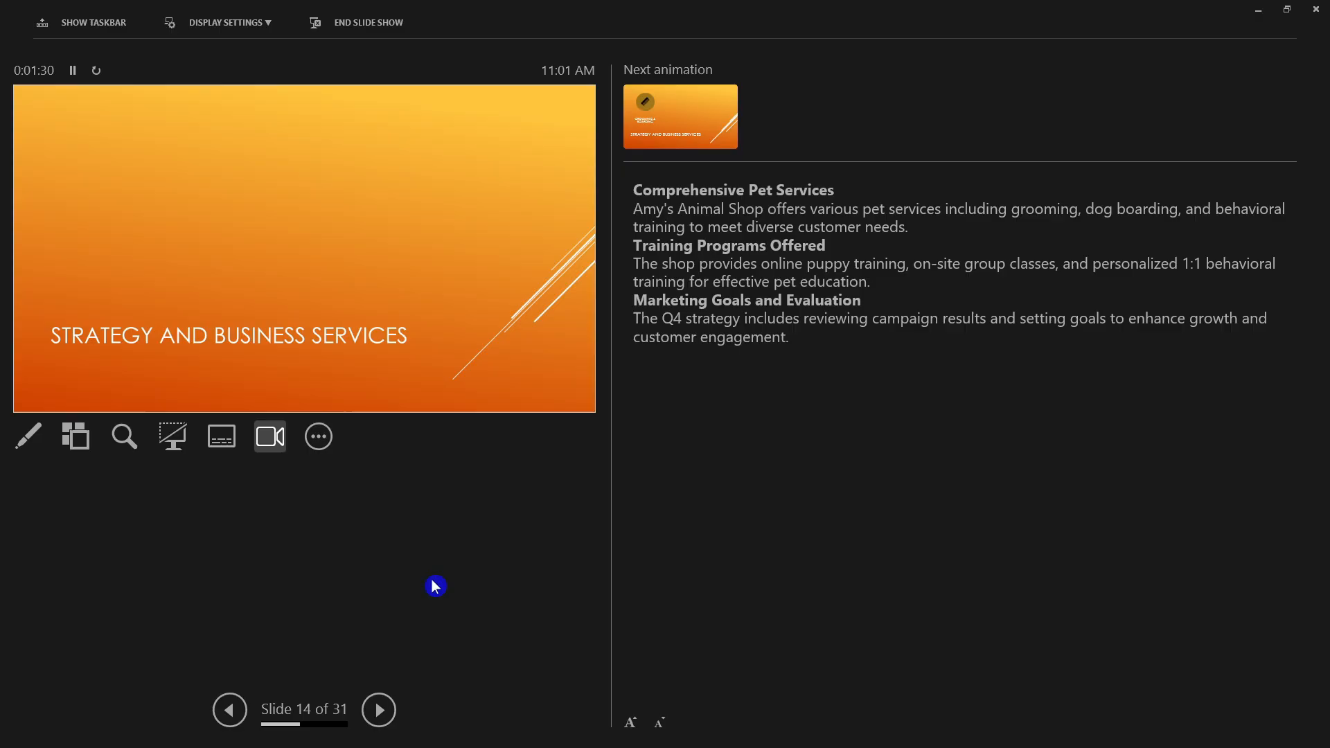
mouse_move(772, 229)
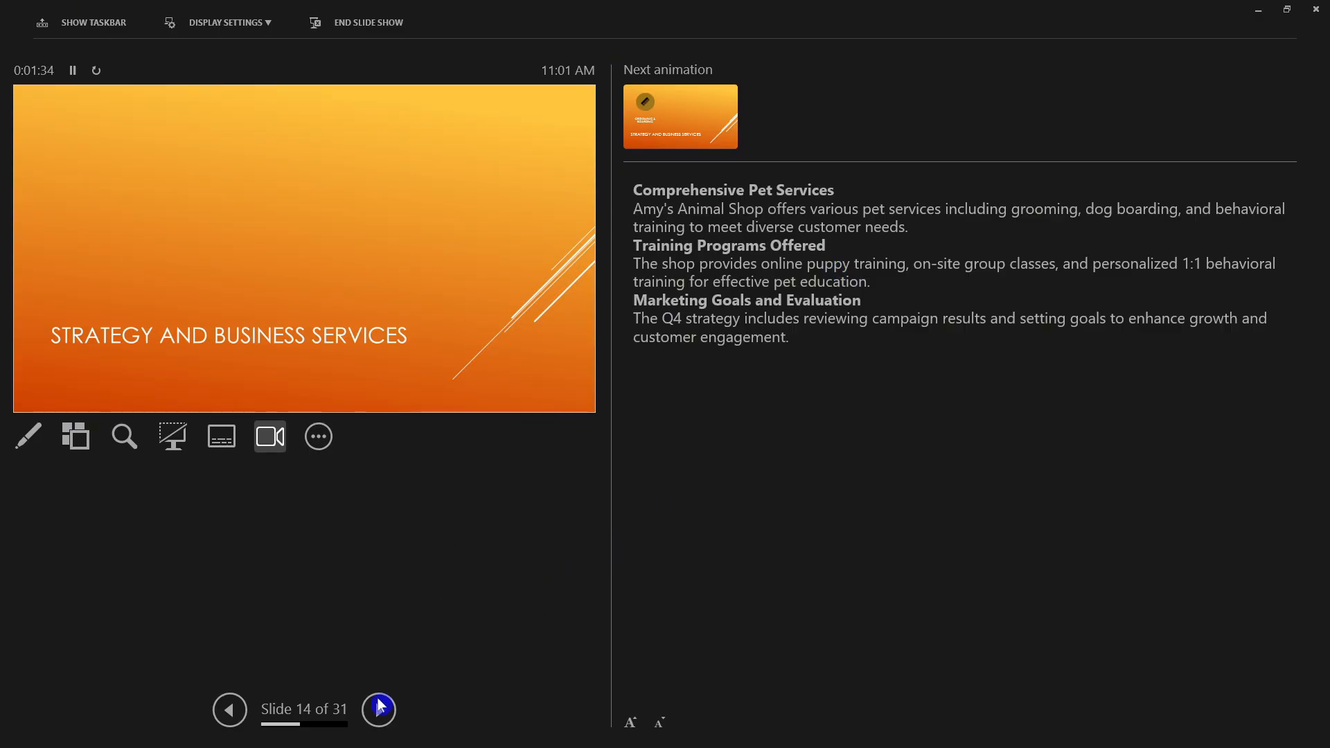
mouse_move(379, 709)
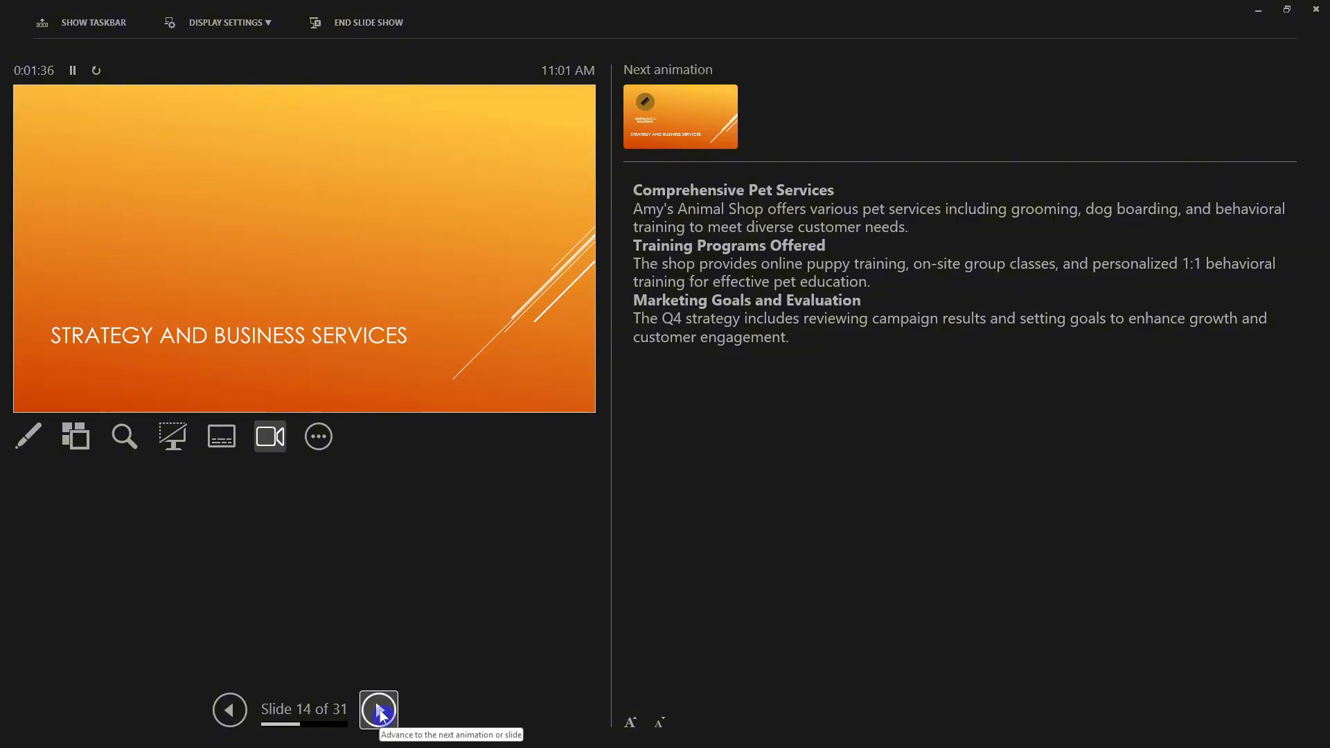
left_click(378, 709)
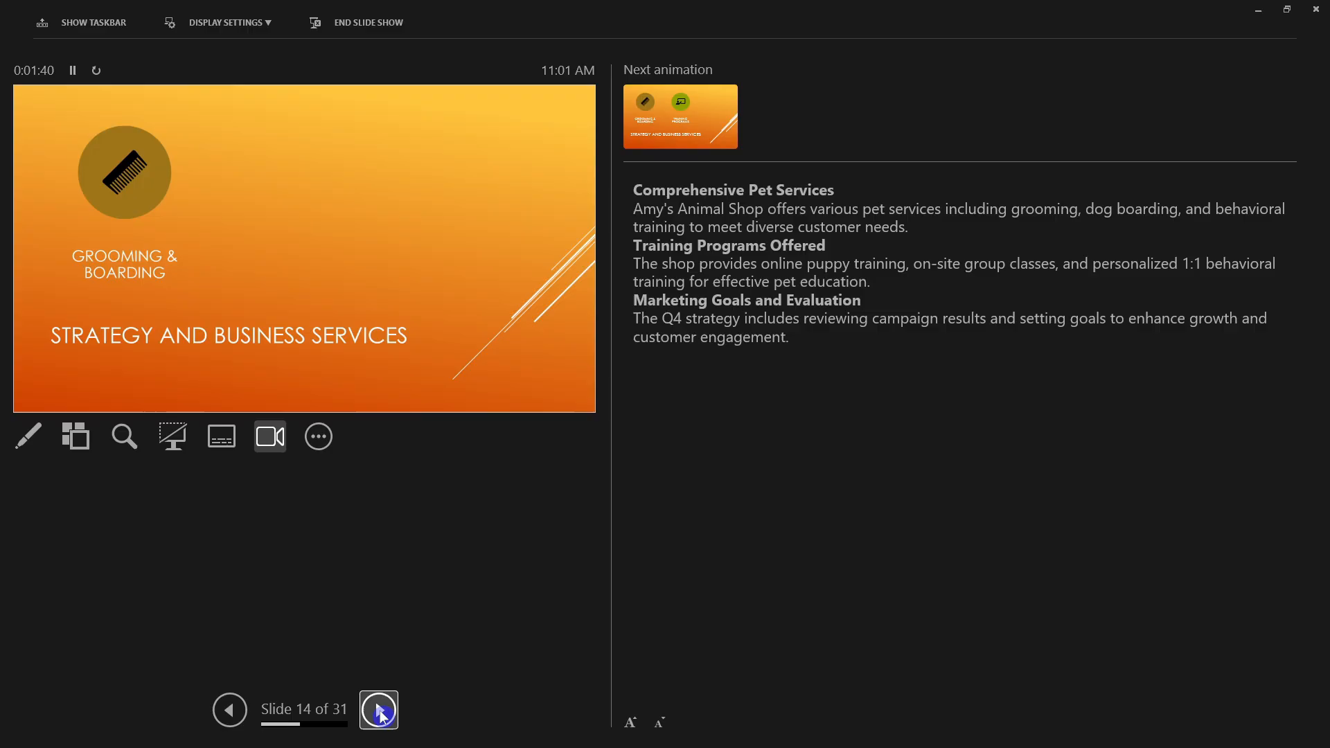
left_click(378, 709)
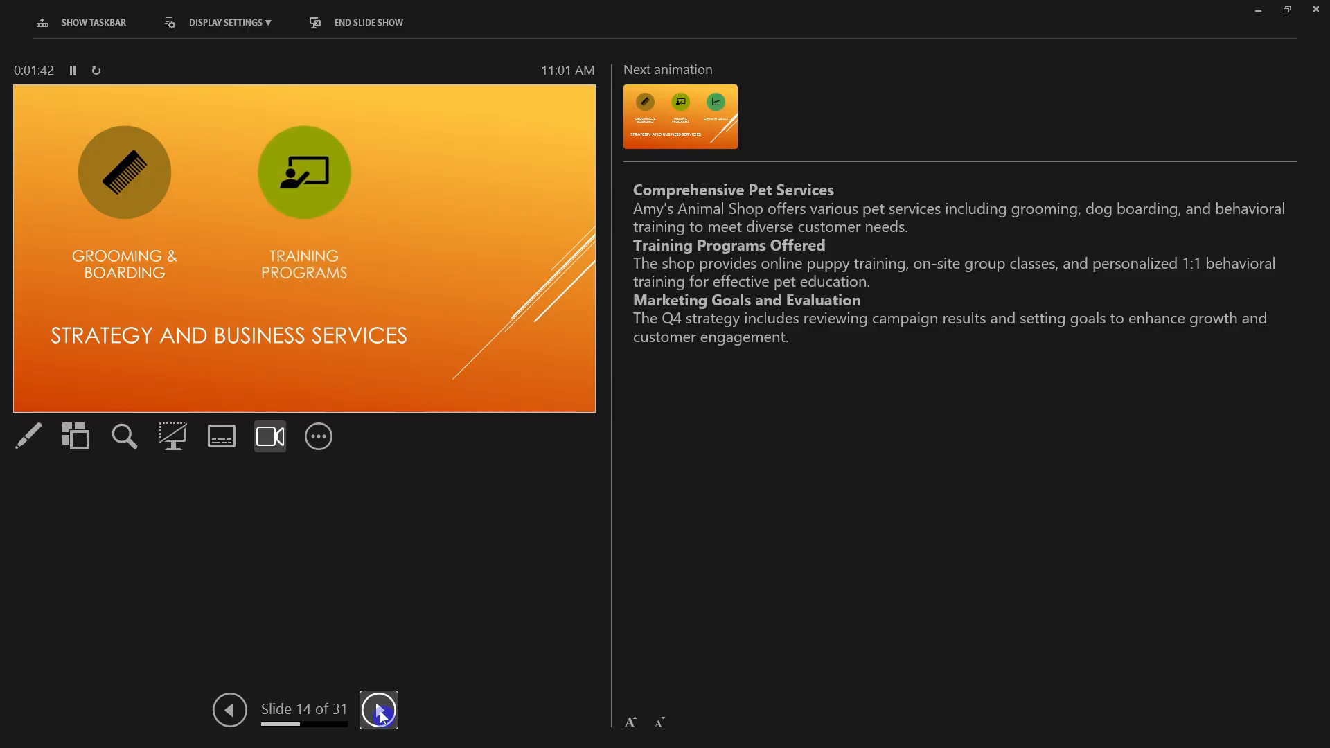
left_click(378, 709)
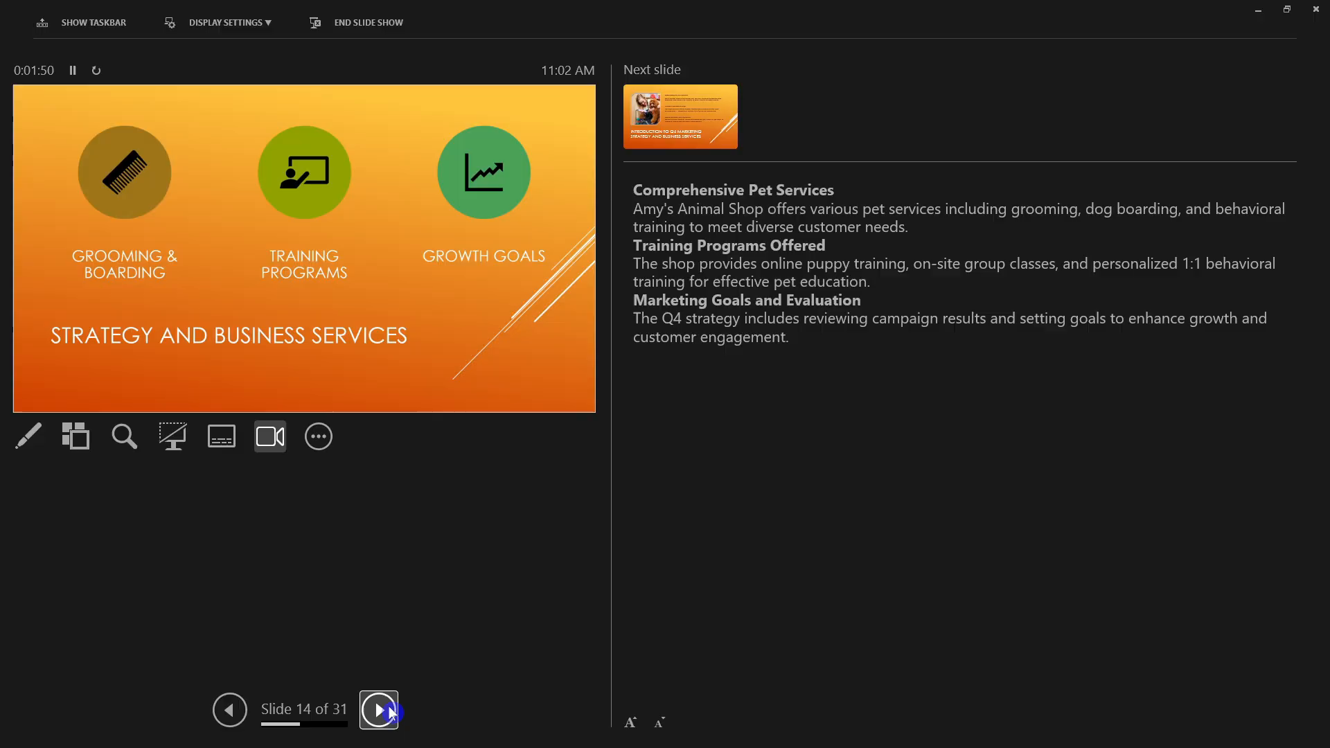
Advance to slide 15 and end the show back into the editor
left_click(378, 709)
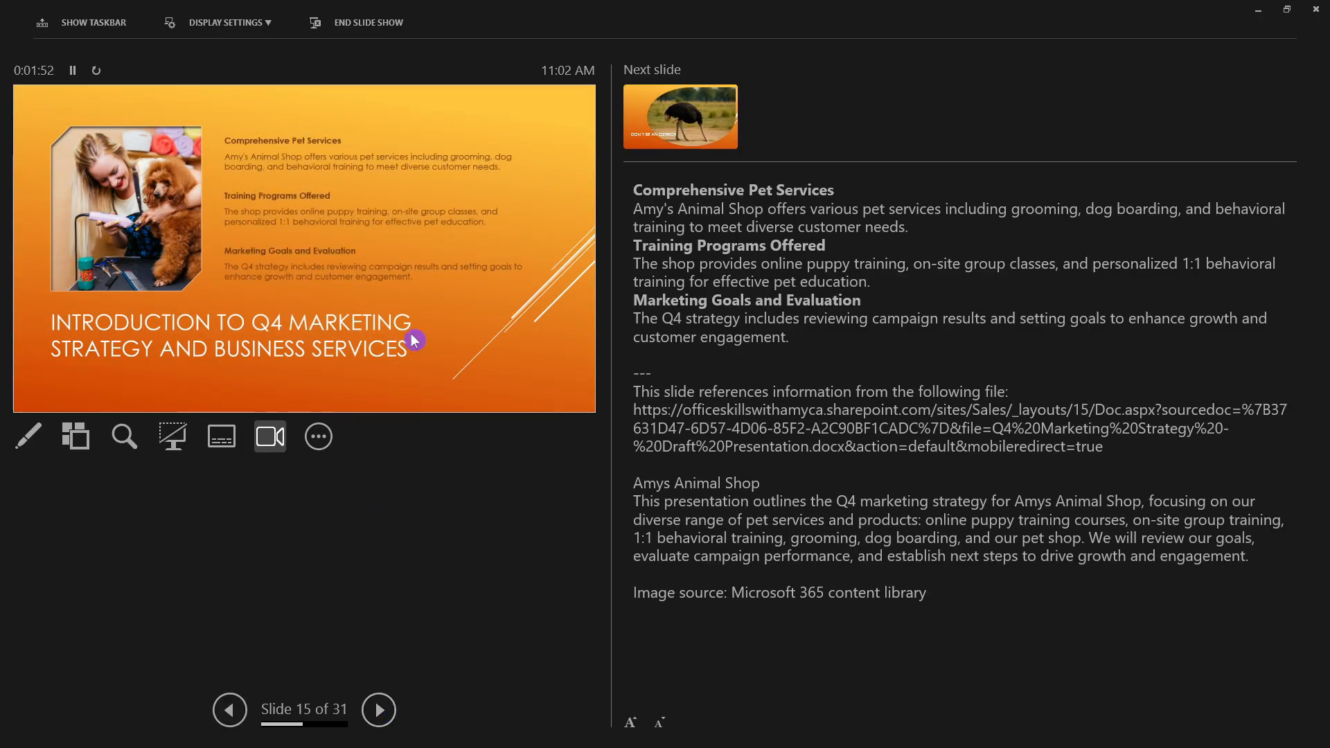
mouse_move(447, 281)
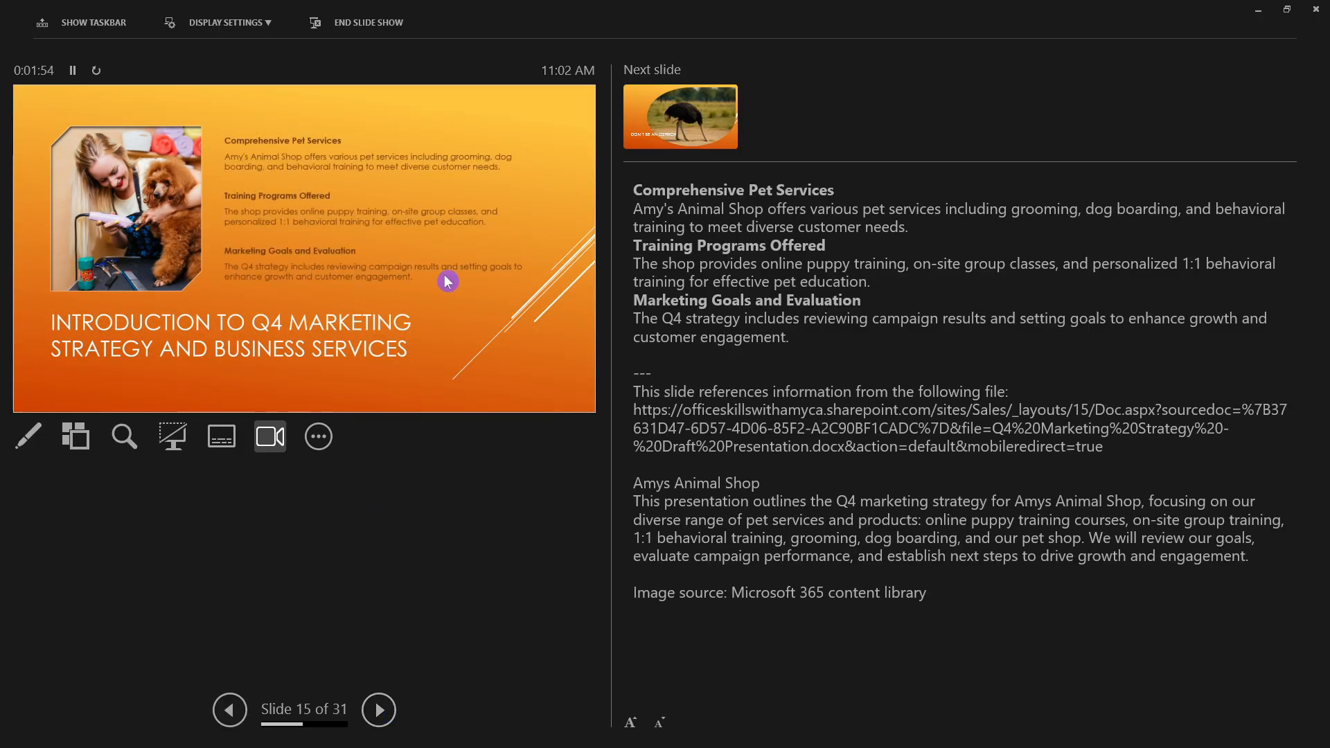
left_click(368, 23)
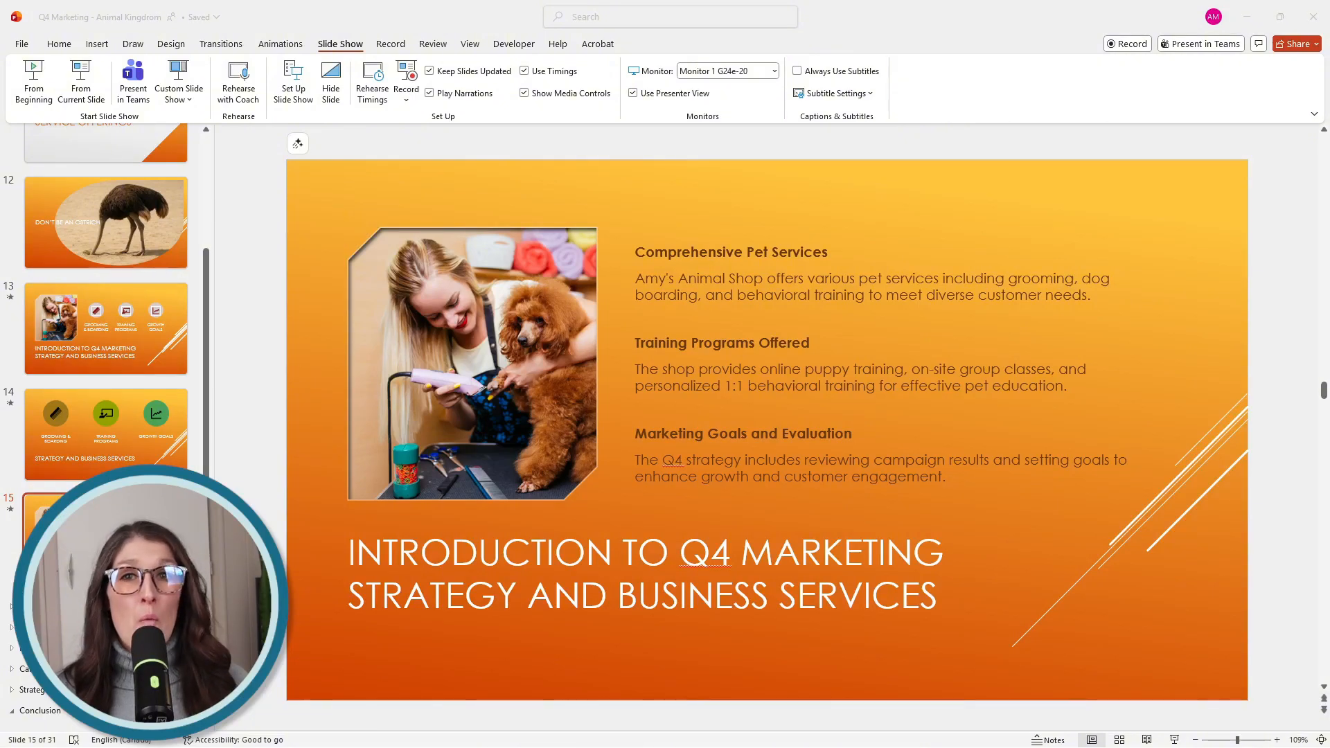